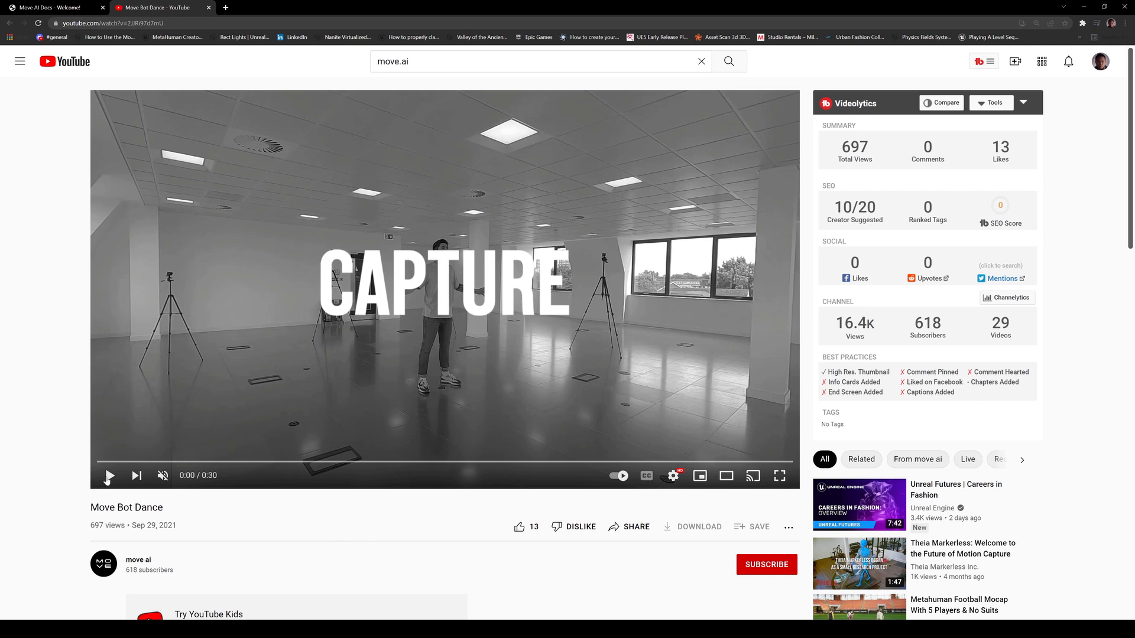
# Play the Move Bot Dance video briefly and pause it about two seconds in.
pyautogui.click(109, 475)
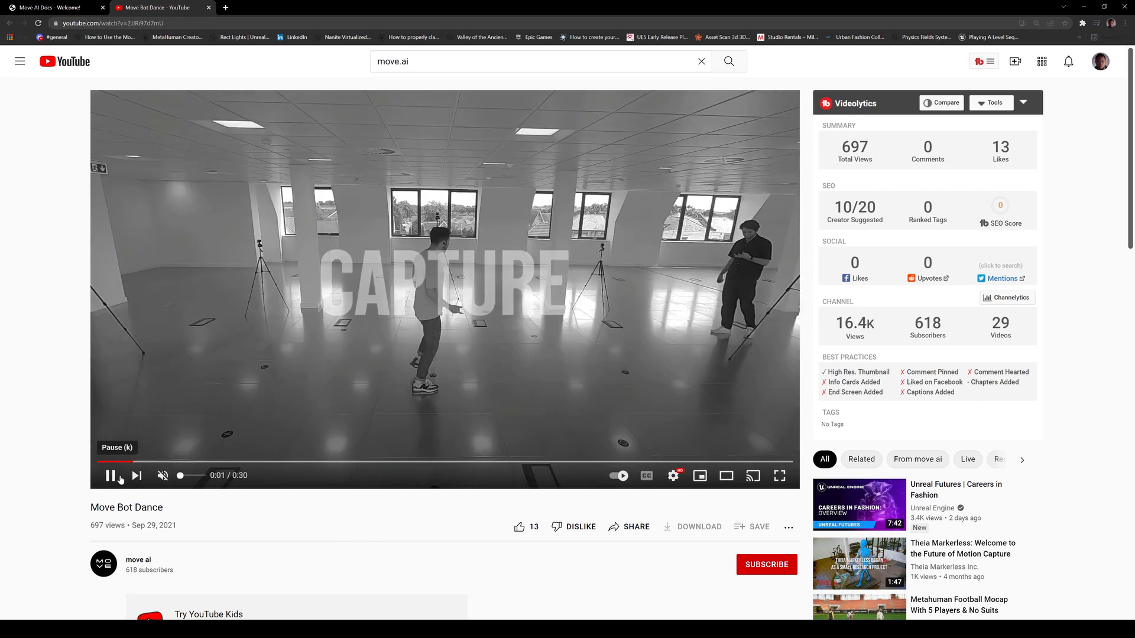
pyautogui.click(111, 475)
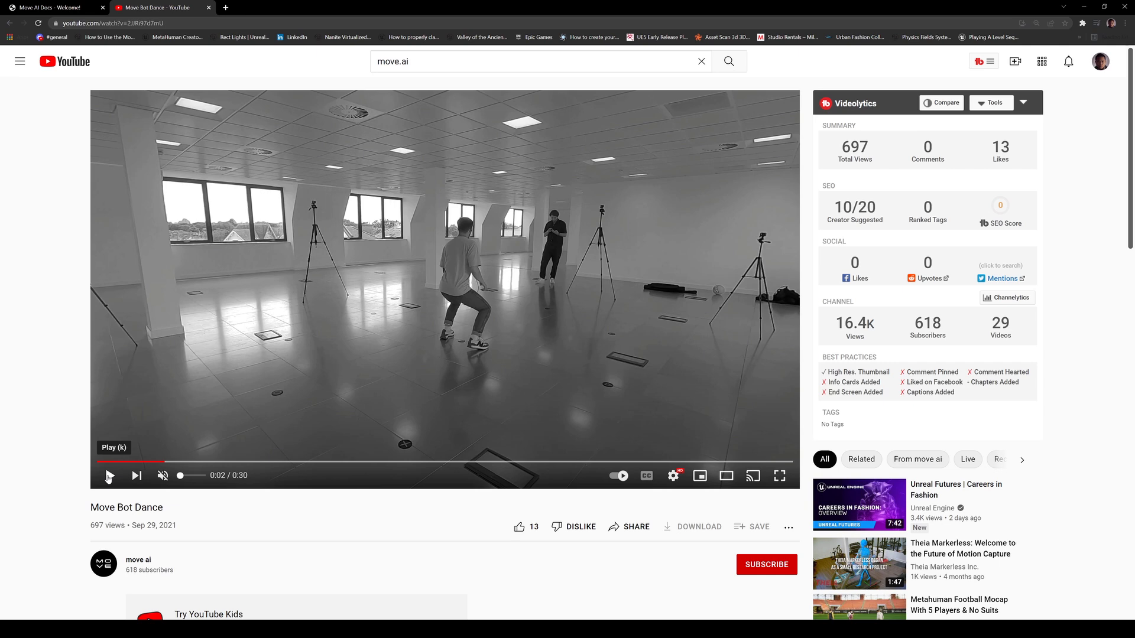
pyautogui.moveTo(141, 462)
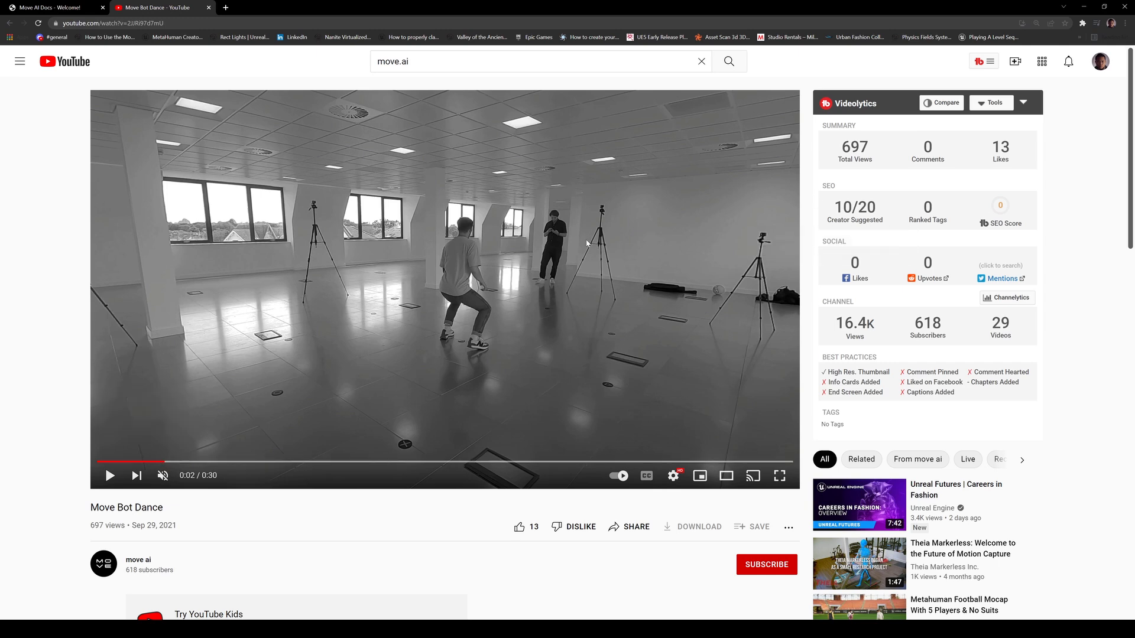
pyautogui.moveTo(577, 275)
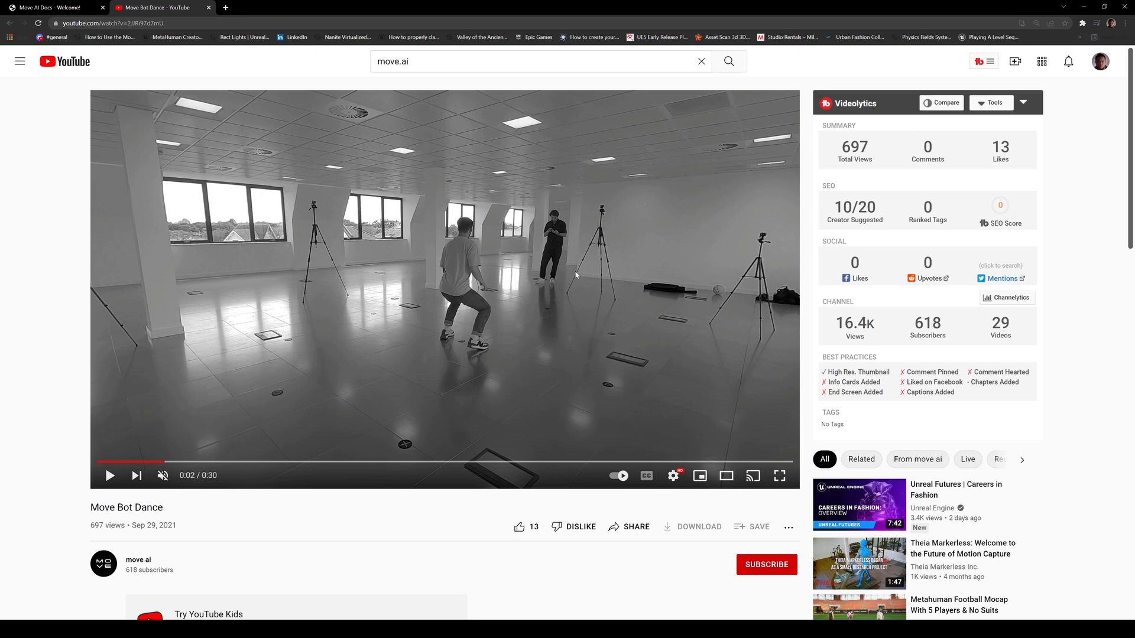
pyautogui.moveTo(312, 356)
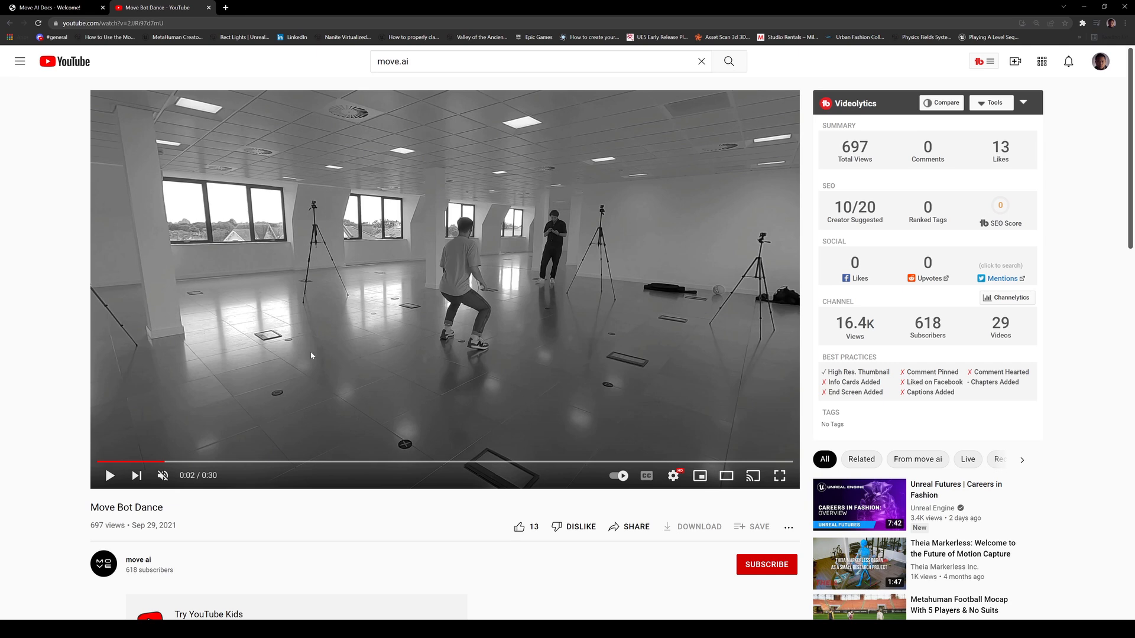
pyautogui.moveTo(192, 462)
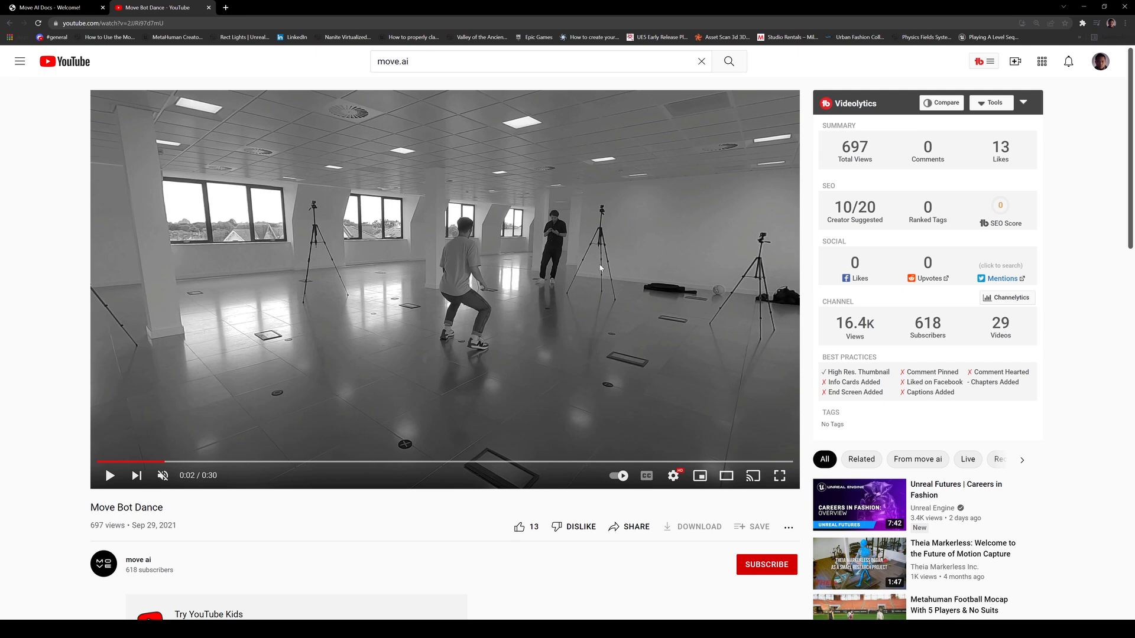
pyautogui.moveTo(316, 213)
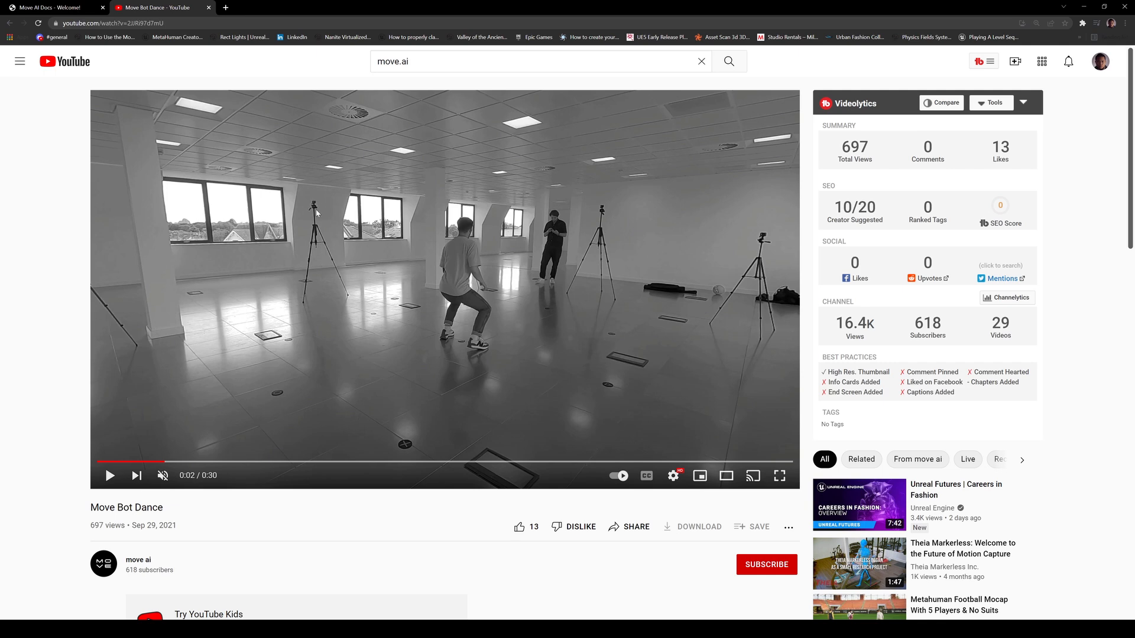
pyautogui.moveTo(317, 214)
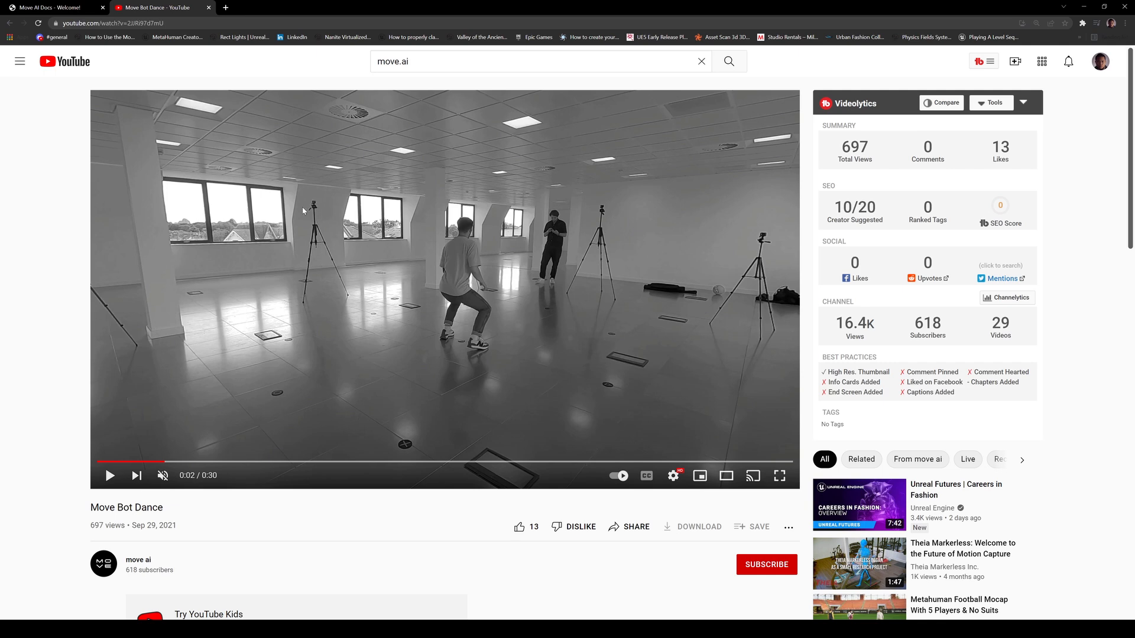
pyautogui.moveTo(619, 230)
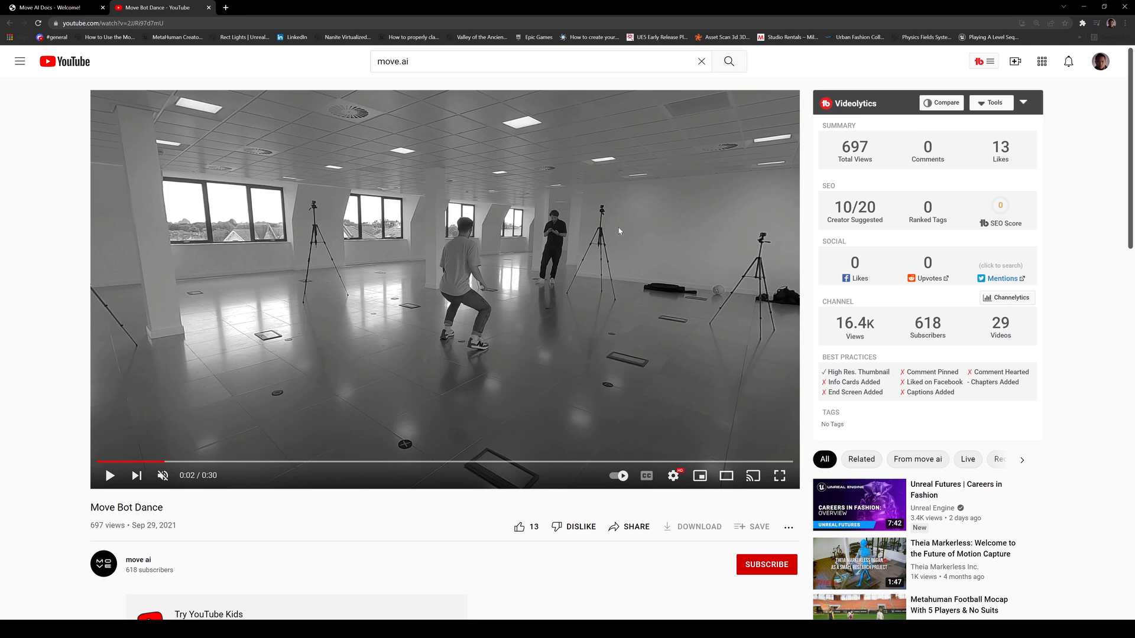
pyautogui.moveTo(783, 265)
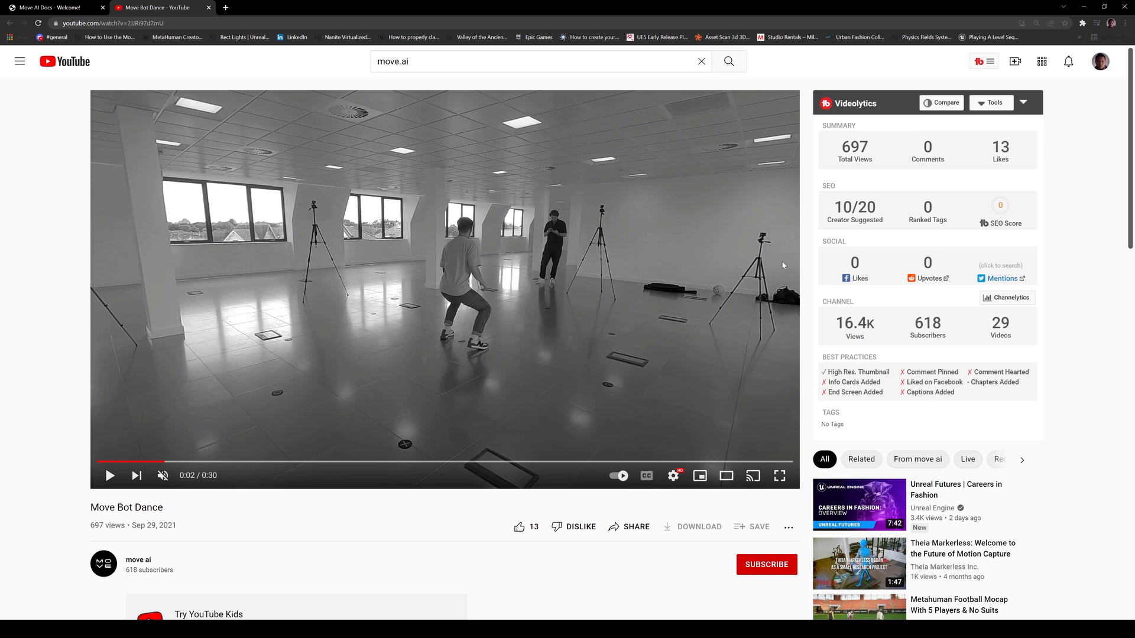
pyautogui.moveTo(232, 461)
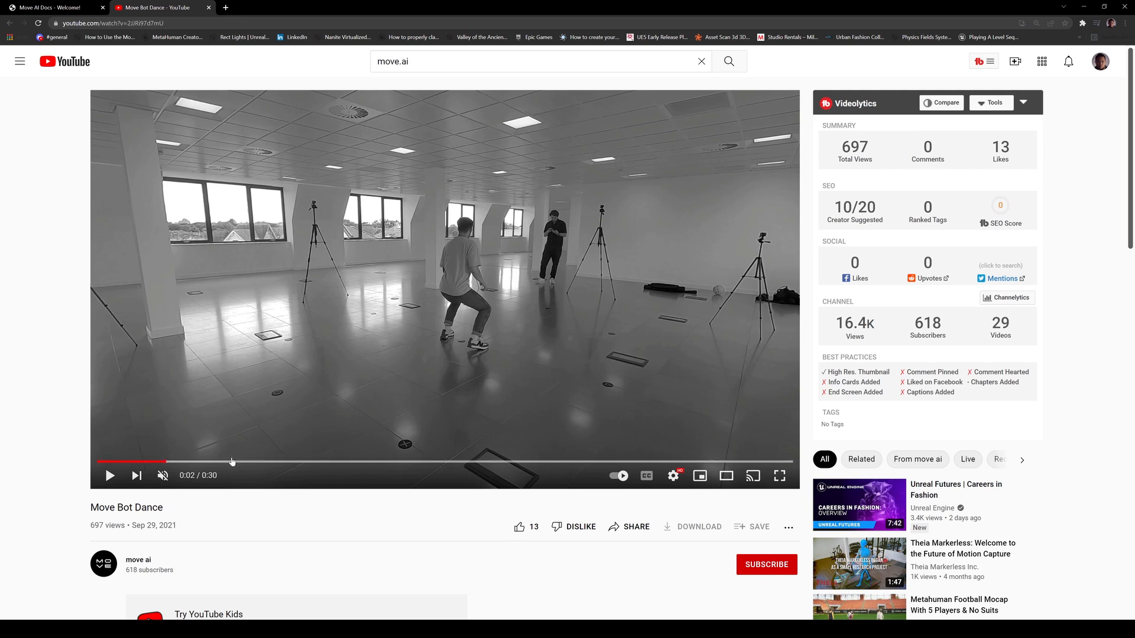
# Seek the dance video through its CONVERT and CREATE parts, pausing at 0:22 on the robot.
pyautogui.click(268, 462)
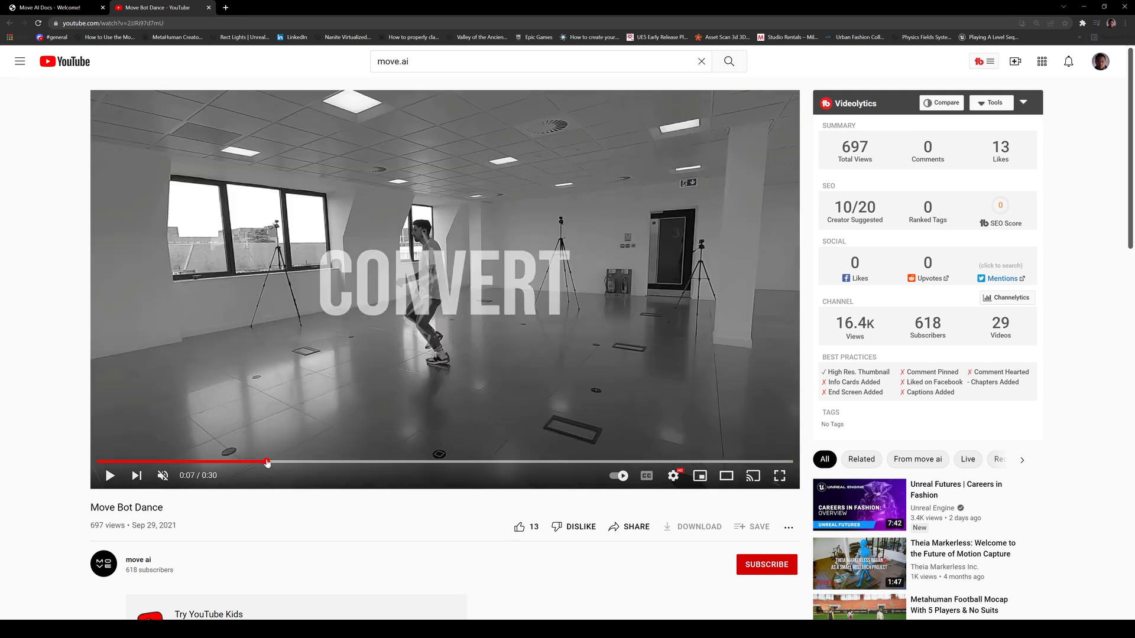
pyautogui.click(110, 476)
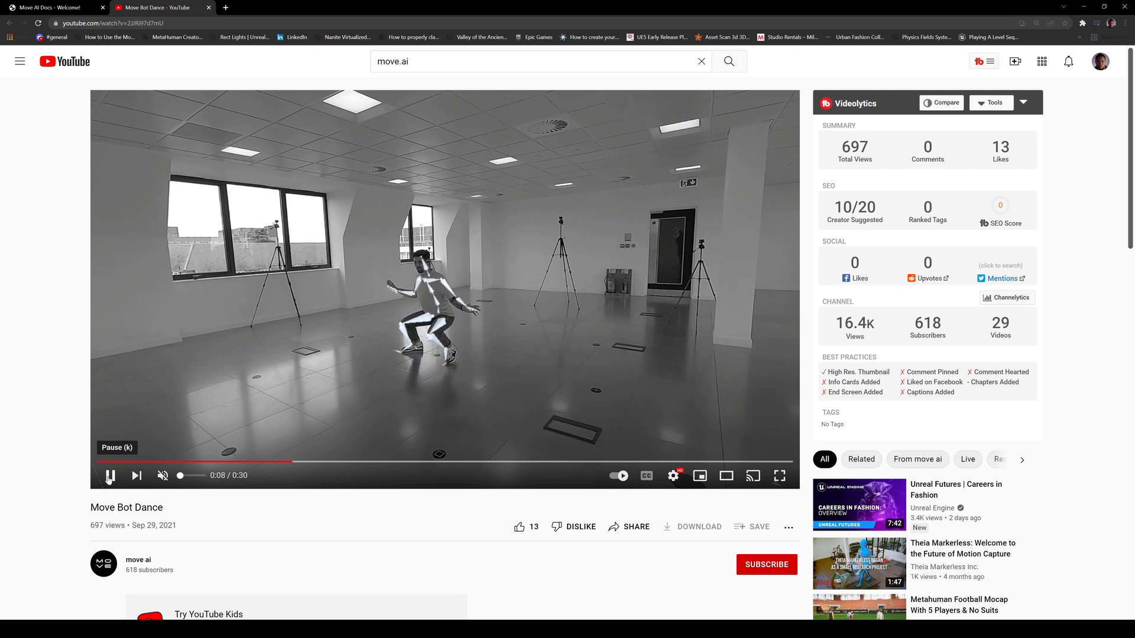
pyautogui.click(109, 475)
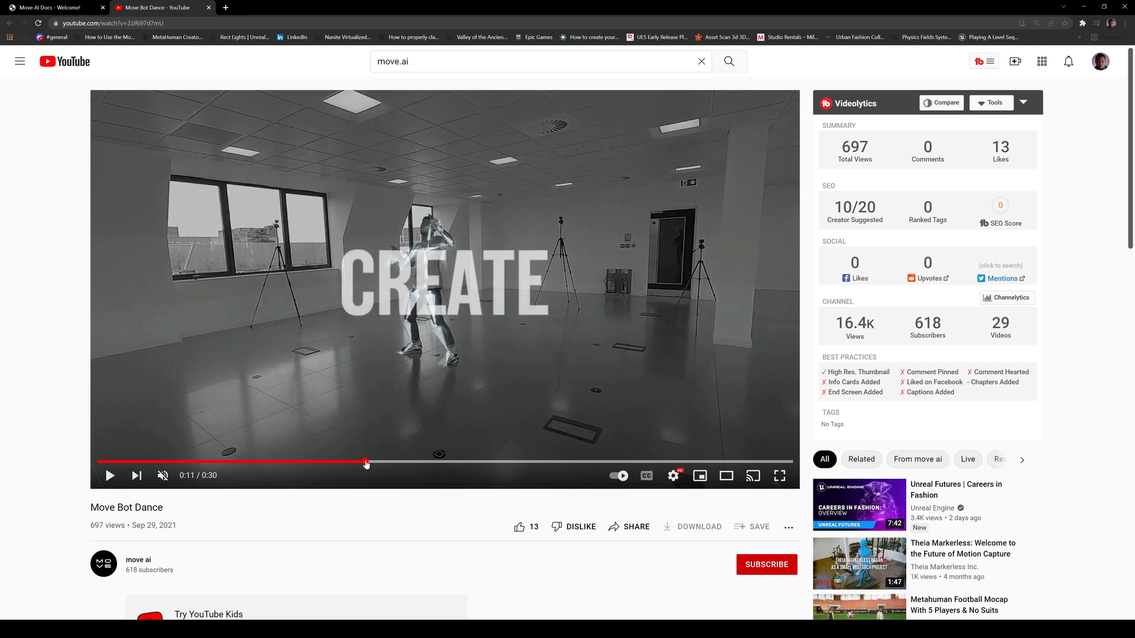
pyautogui.moveTo(219, 342)
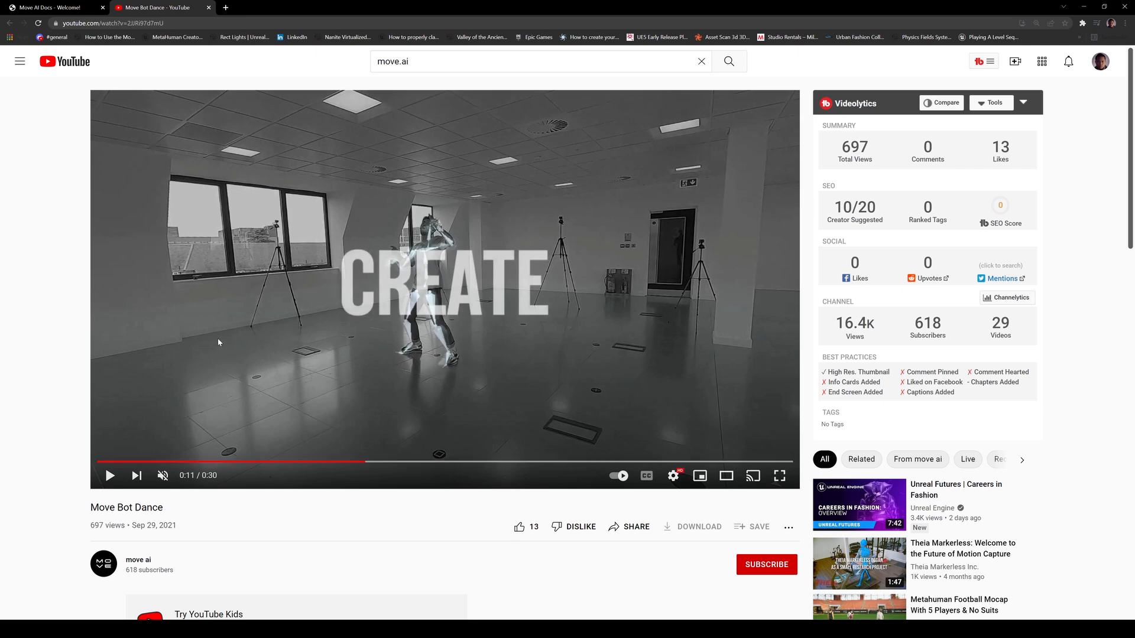
pyautogui.moveTo(598, 400)
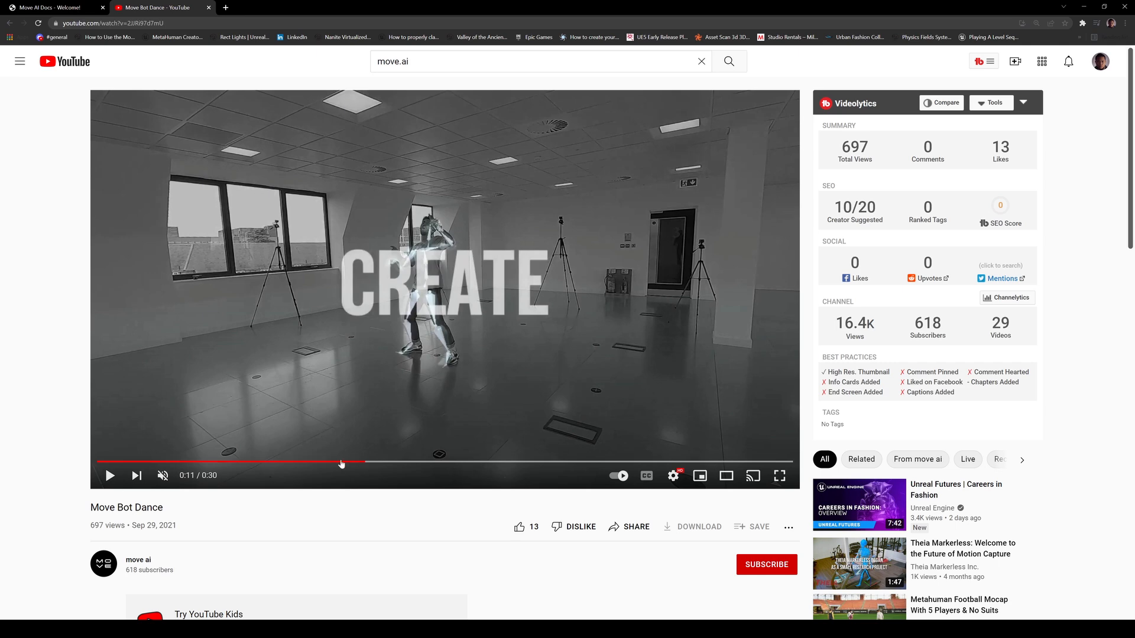
pyautogui.moveTo(621, 374)
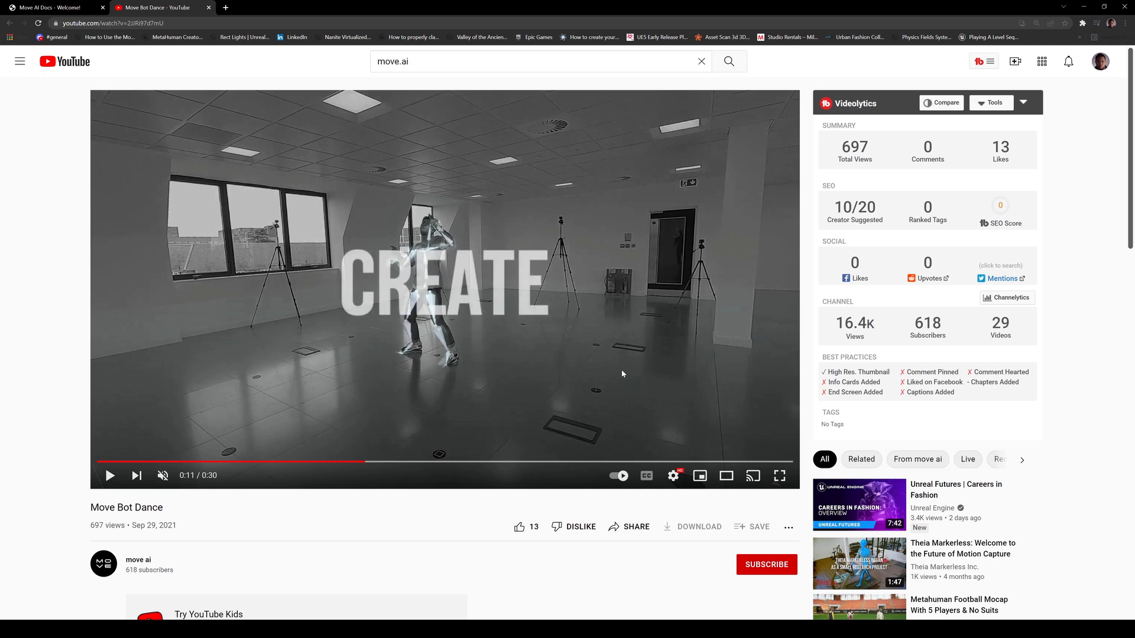
pyautogui.moveTo(643, 309)
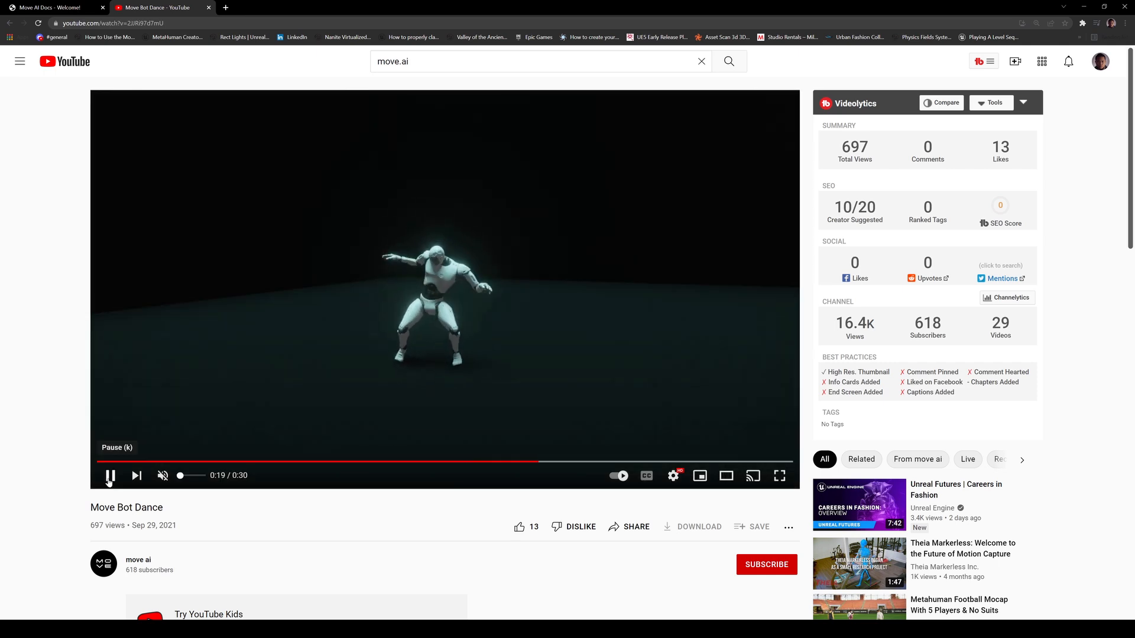
pyautogui.click(110, 475)
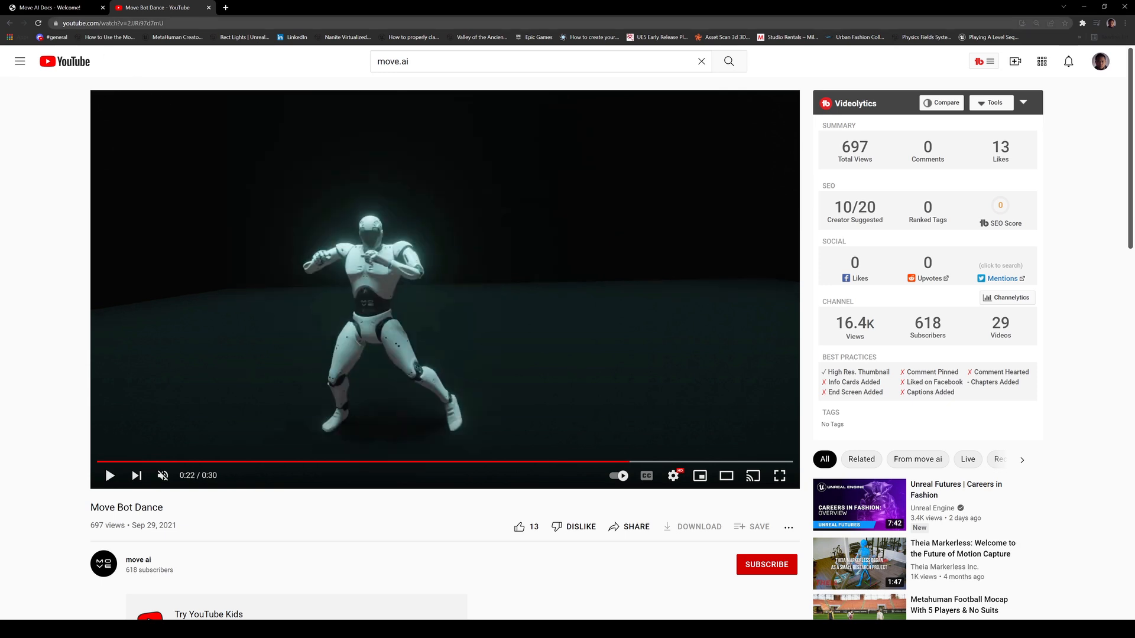
# Switch to the Move AI Docs tab showing the Welcome page.
pyautogui.click(54, 7)
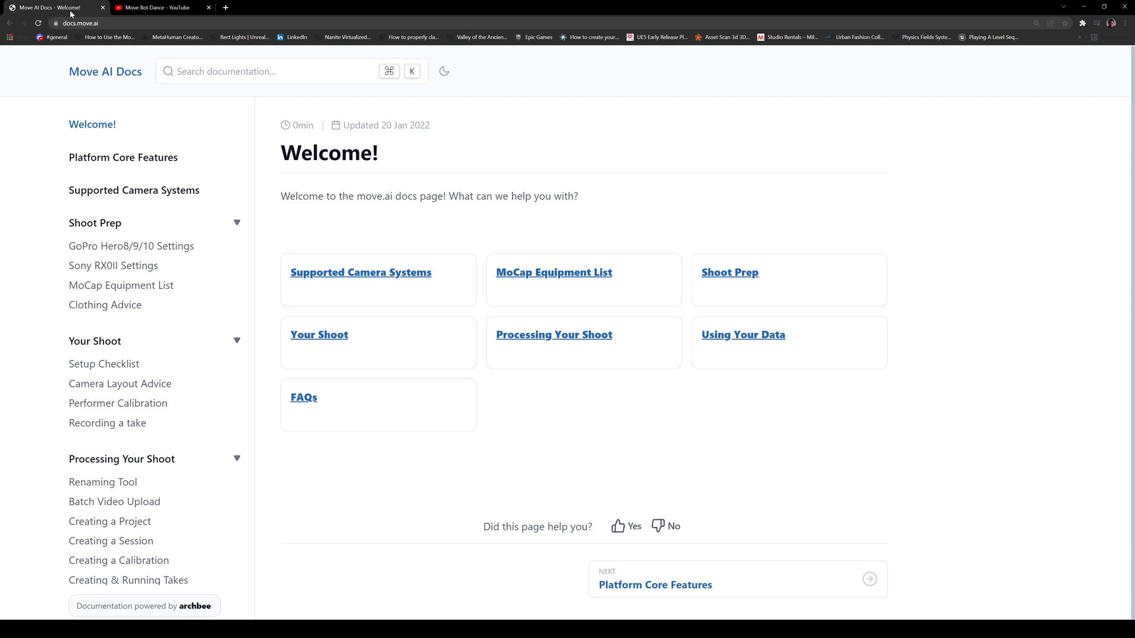
pyautogui.moveTo(232, 259)
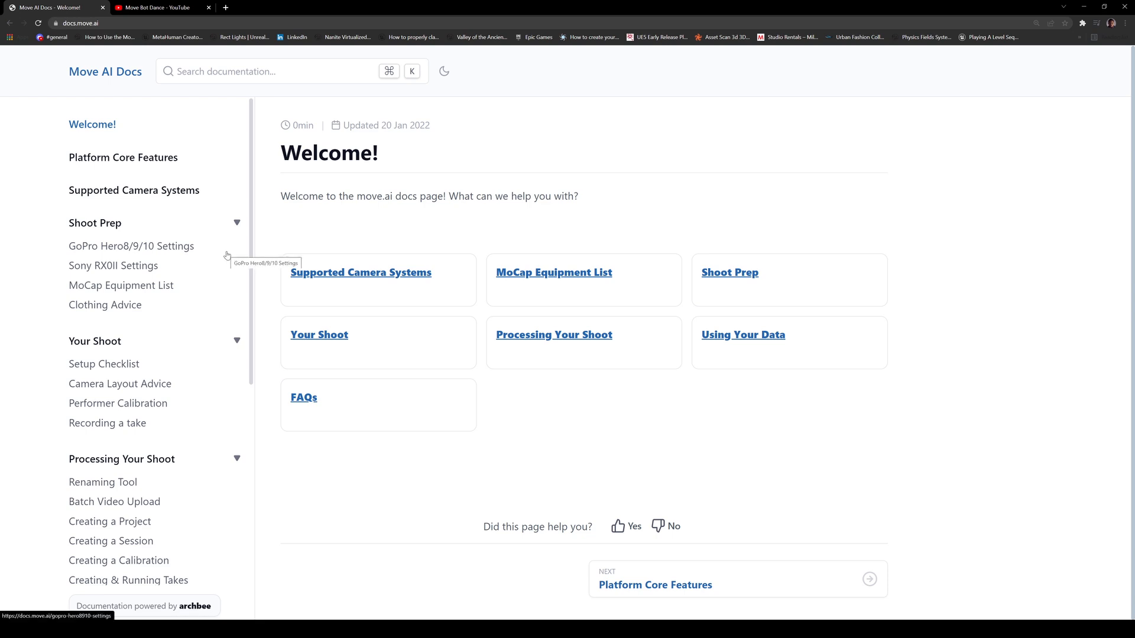
pyautogui.moveTo(123, 189)
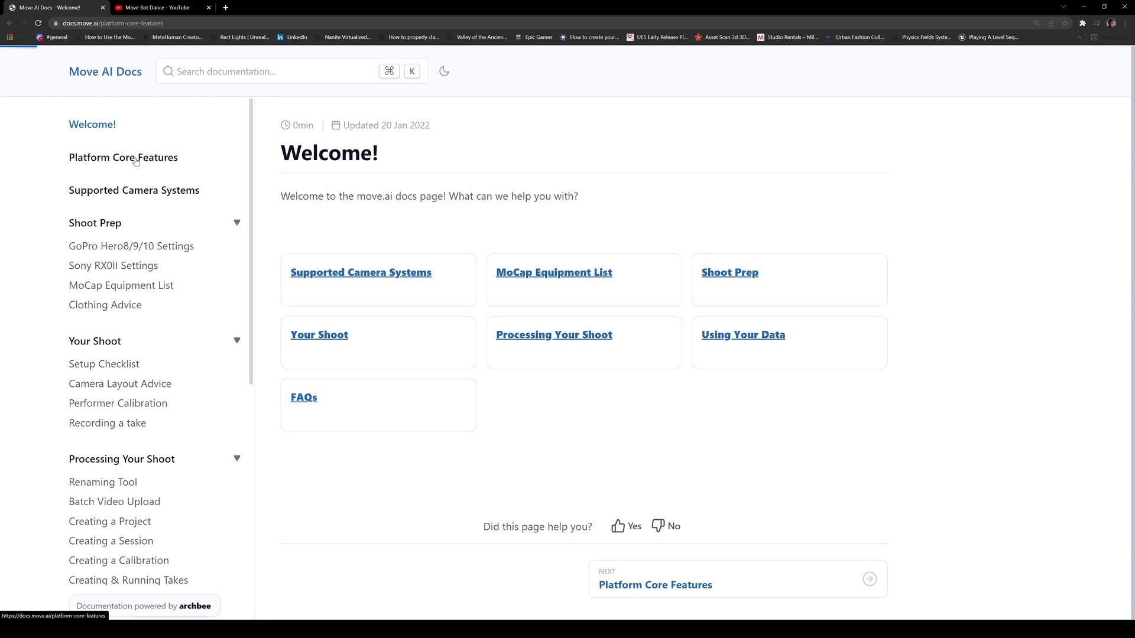
pyautogui.click(123, 157)
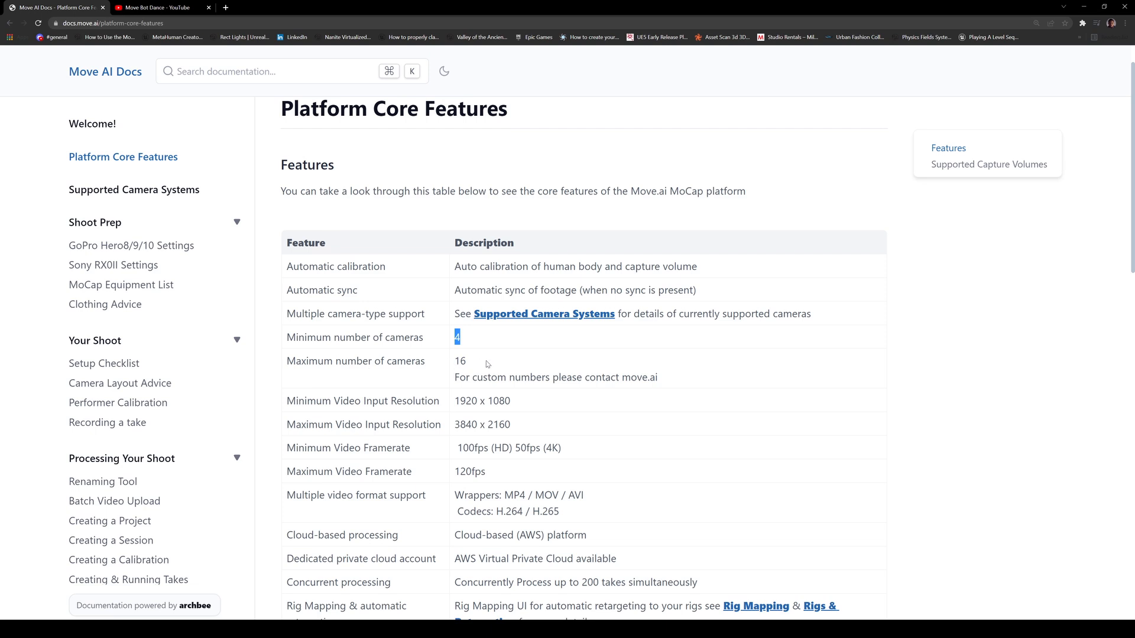
pyautogui.doubleClick(461, 360)
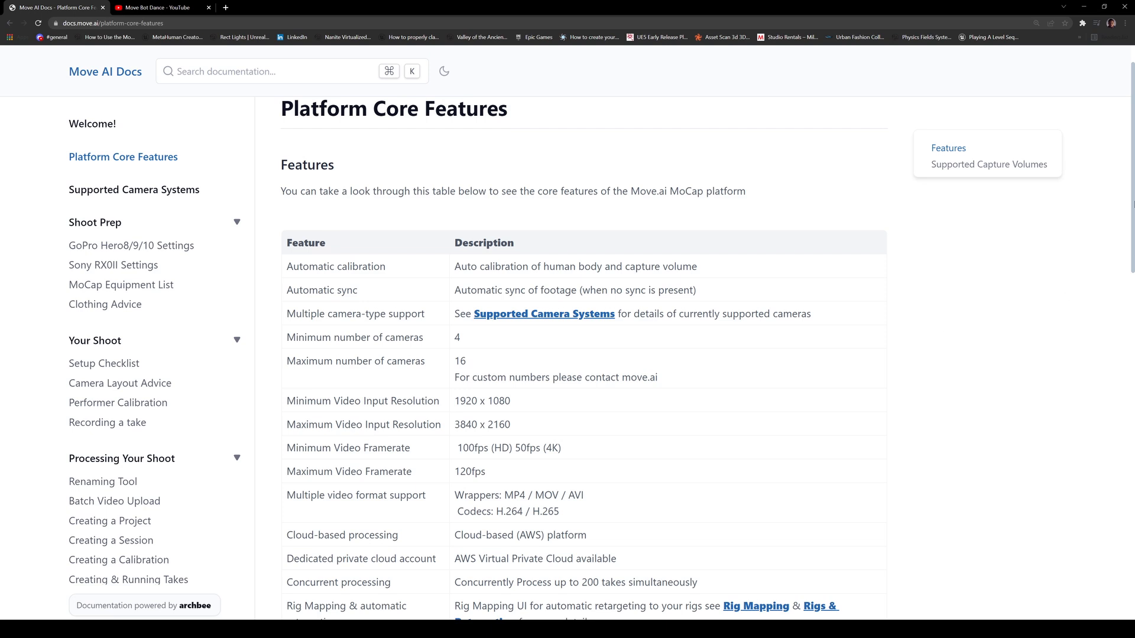
pyautogui.scroll(-3)
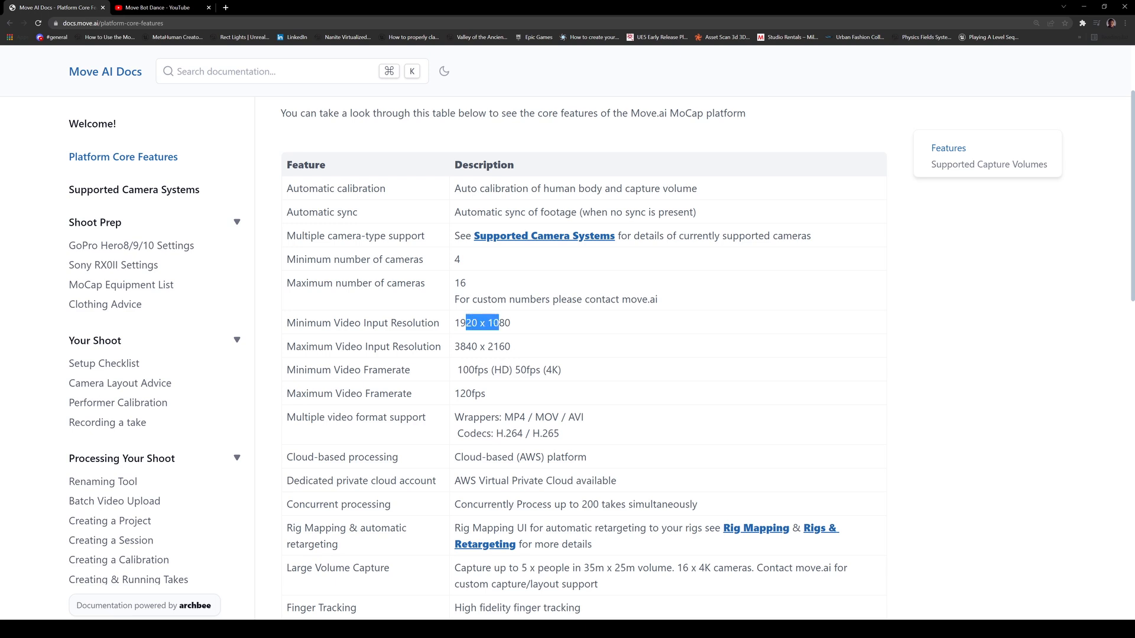
pyautogui.doubleClick(482, 346)
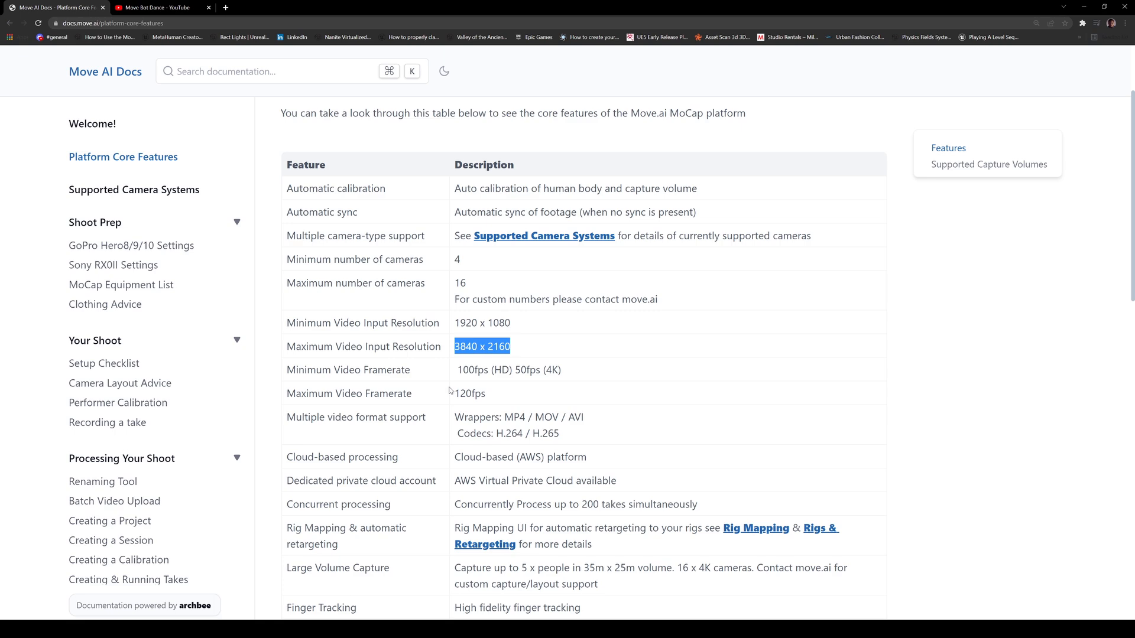
pyautogui.doubleClick(469, 393)
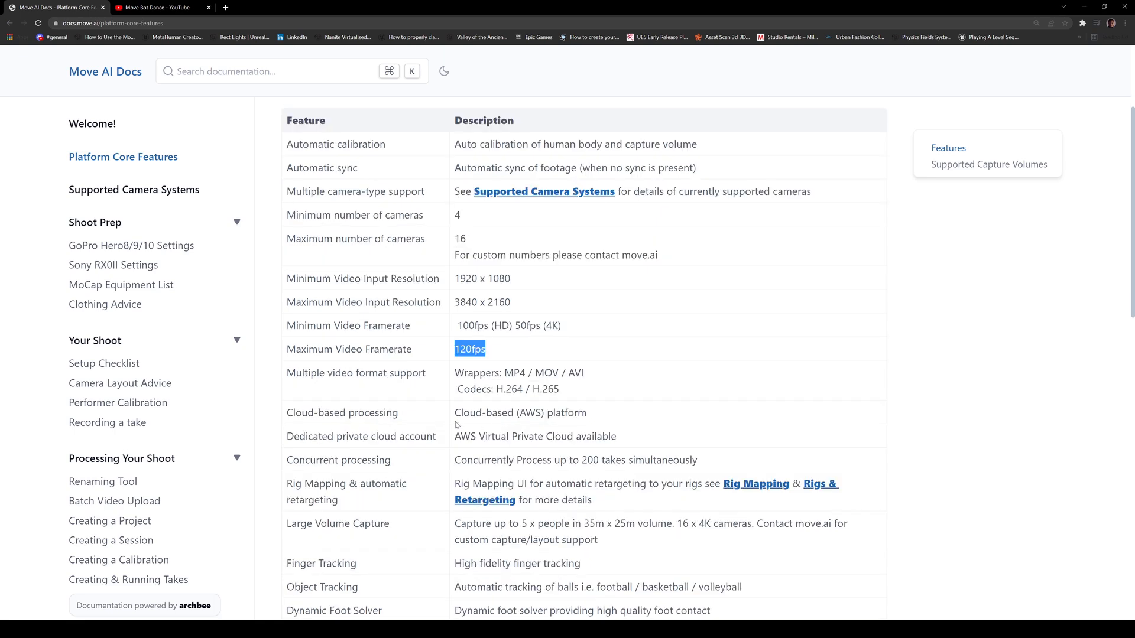
pyautogui.doubleClick(519, 413)
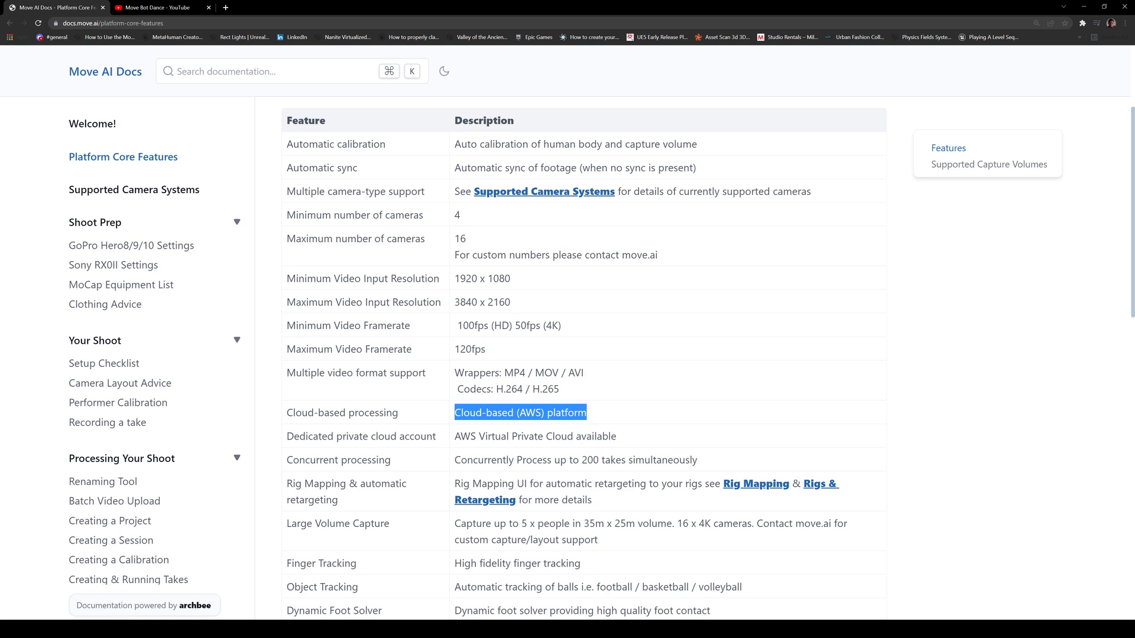
pyautogui.scroll(-3)
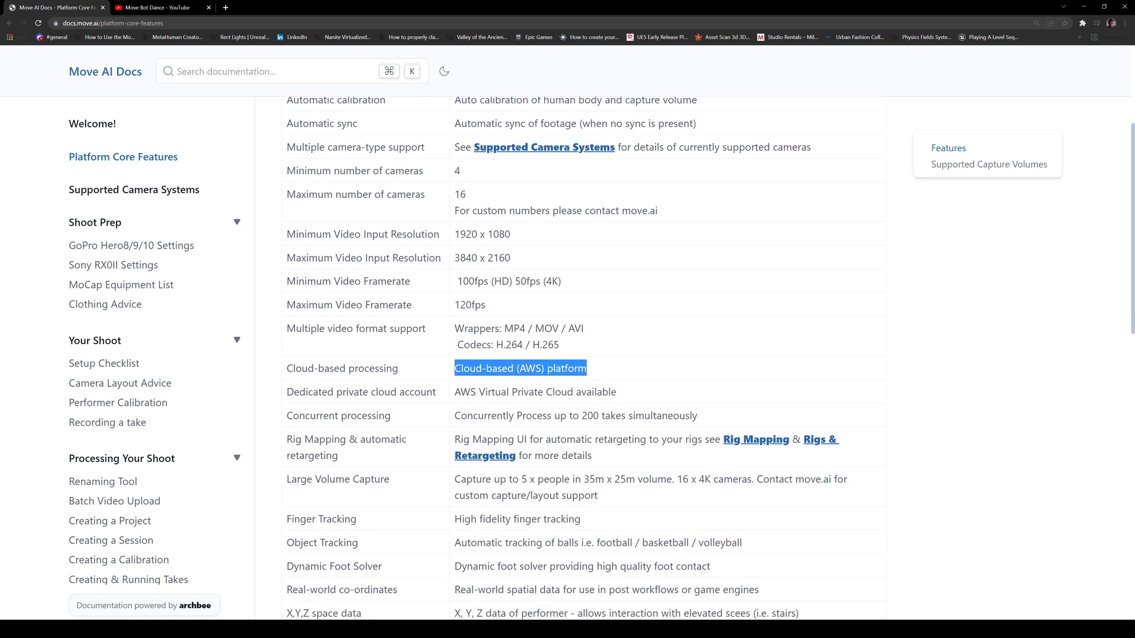
pyautogui.scroll(-3)
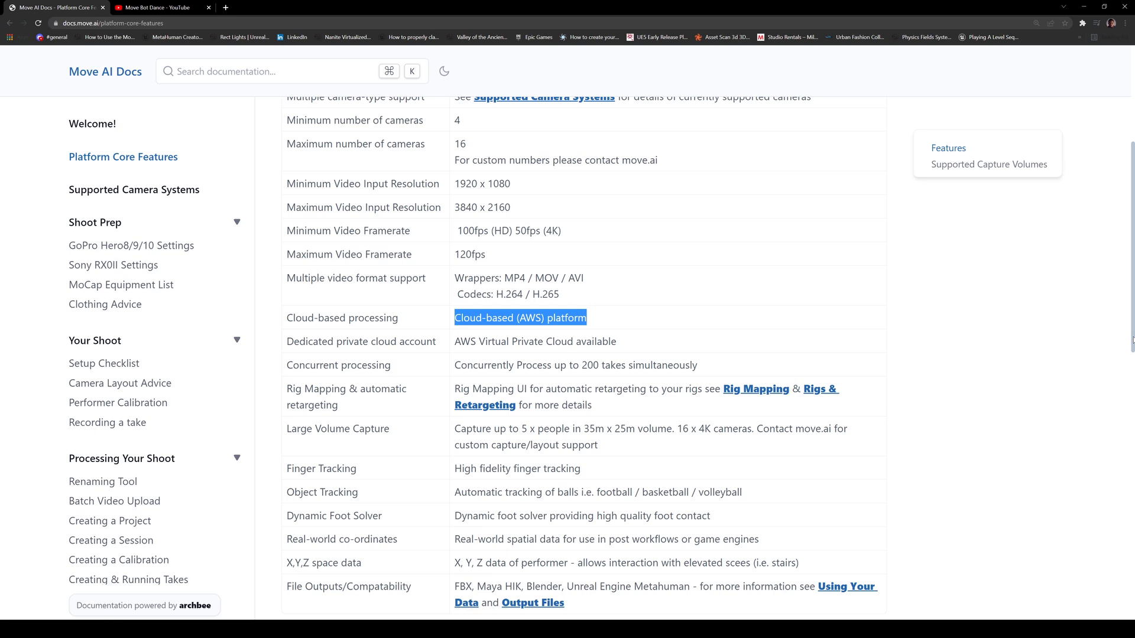
pyautogui.scroll(-3)
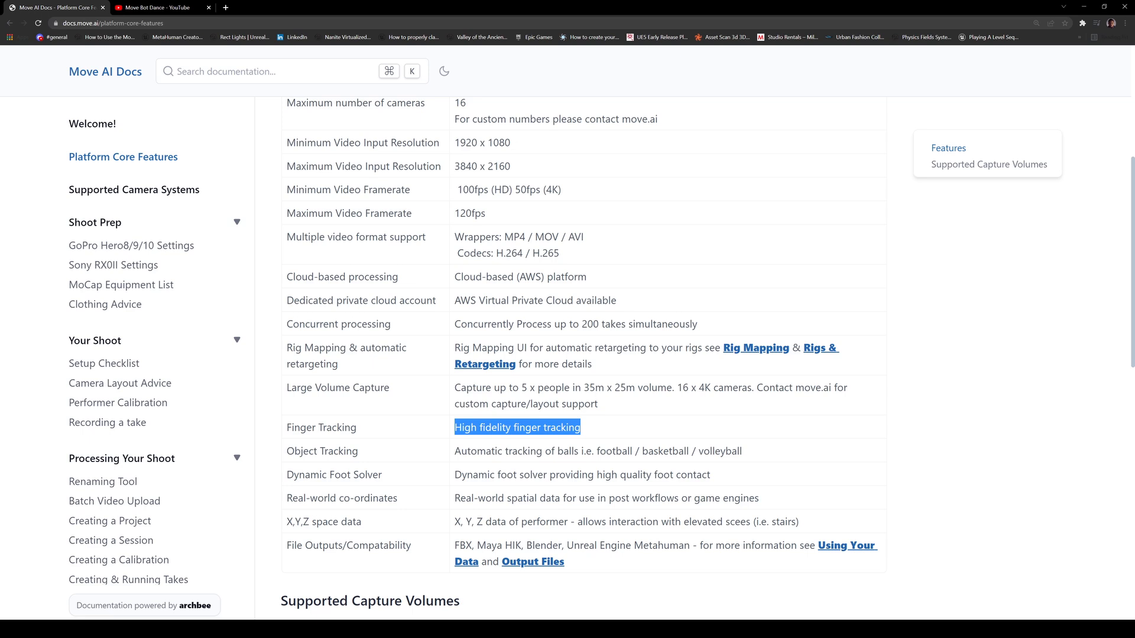
pyautogui.moveTo(425, 459)
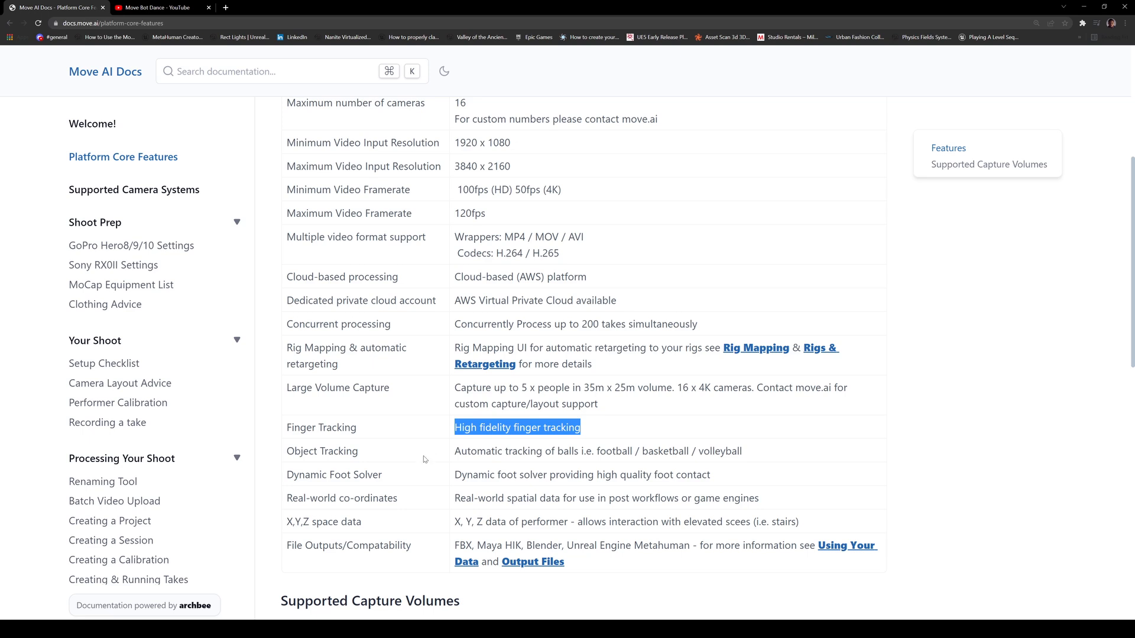
pyautogui.scroll(-3)
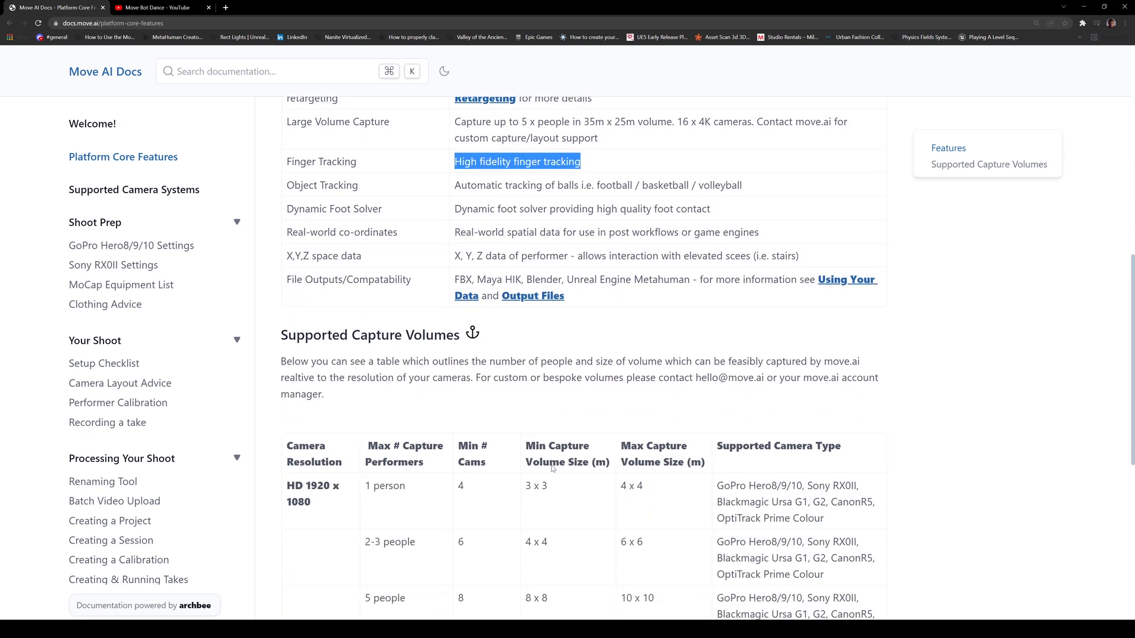
pyautogui.scroll(-3)
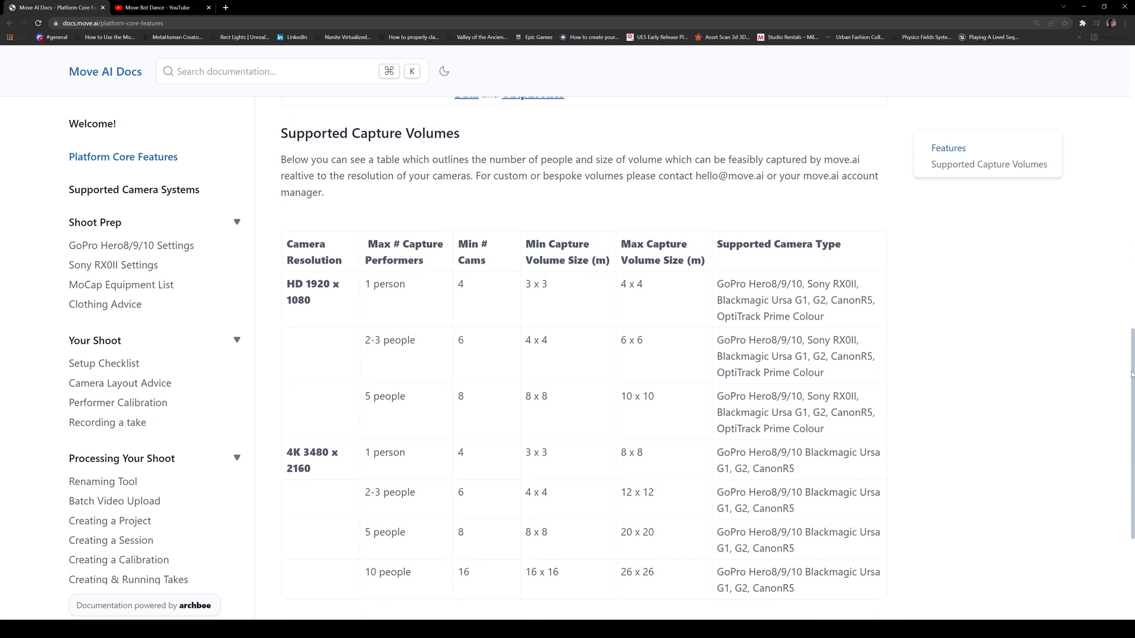
pyautogui.scroll(-3)
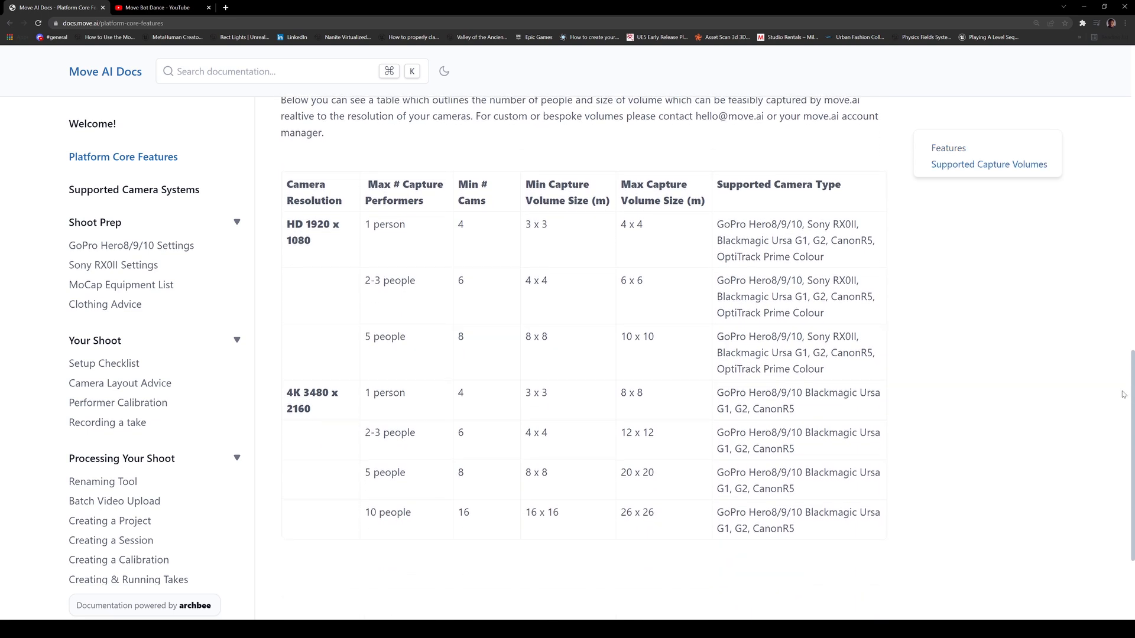
pyautogui.moveTo(426, 281)
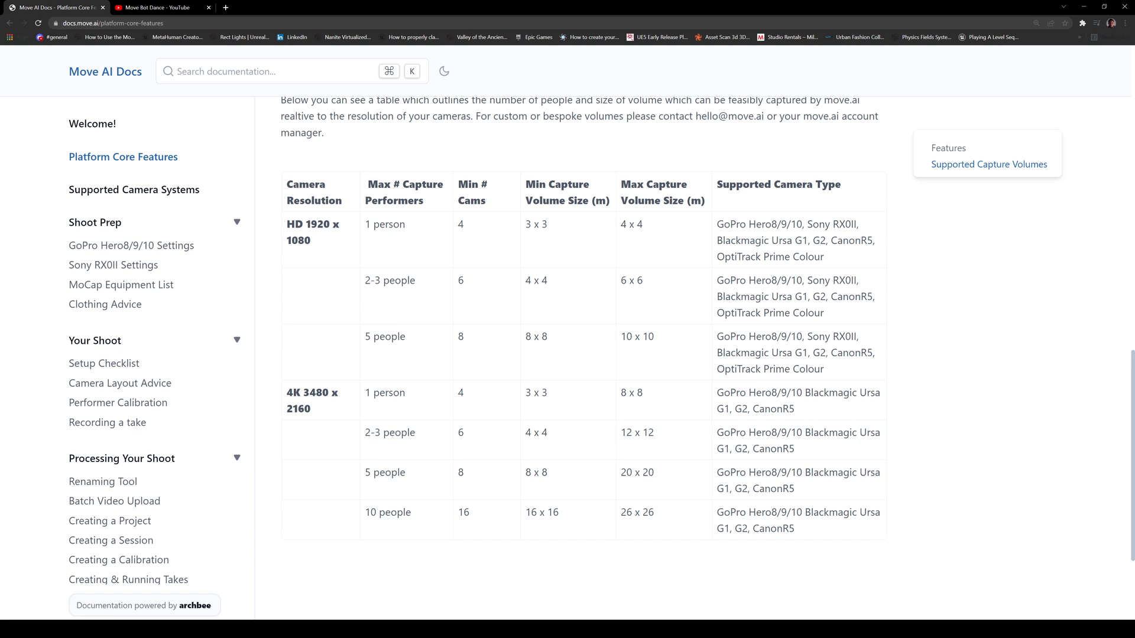
pyautogui.moveTo(477, 229)
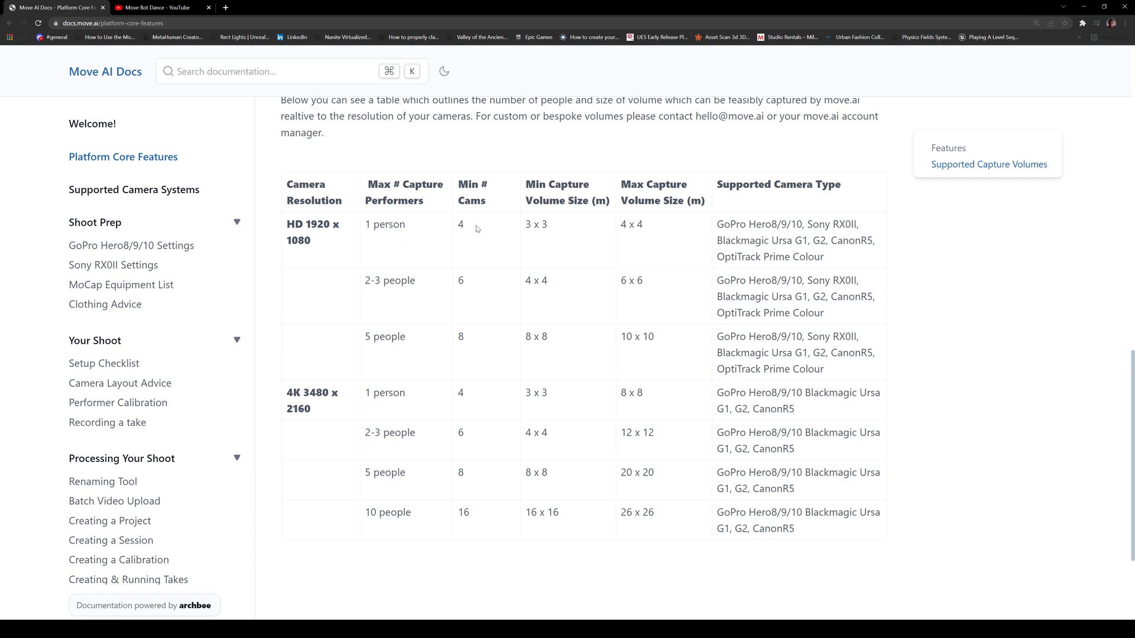
pyautogui.doubleClick(461, 224)
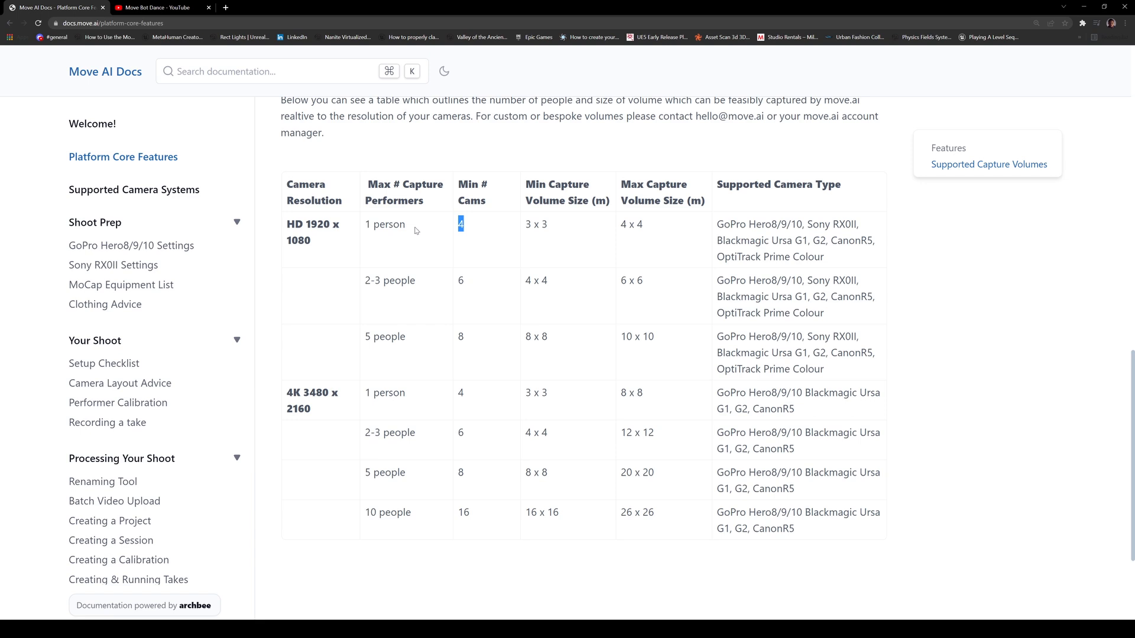
pyautogui.doubleClick(384, 225)
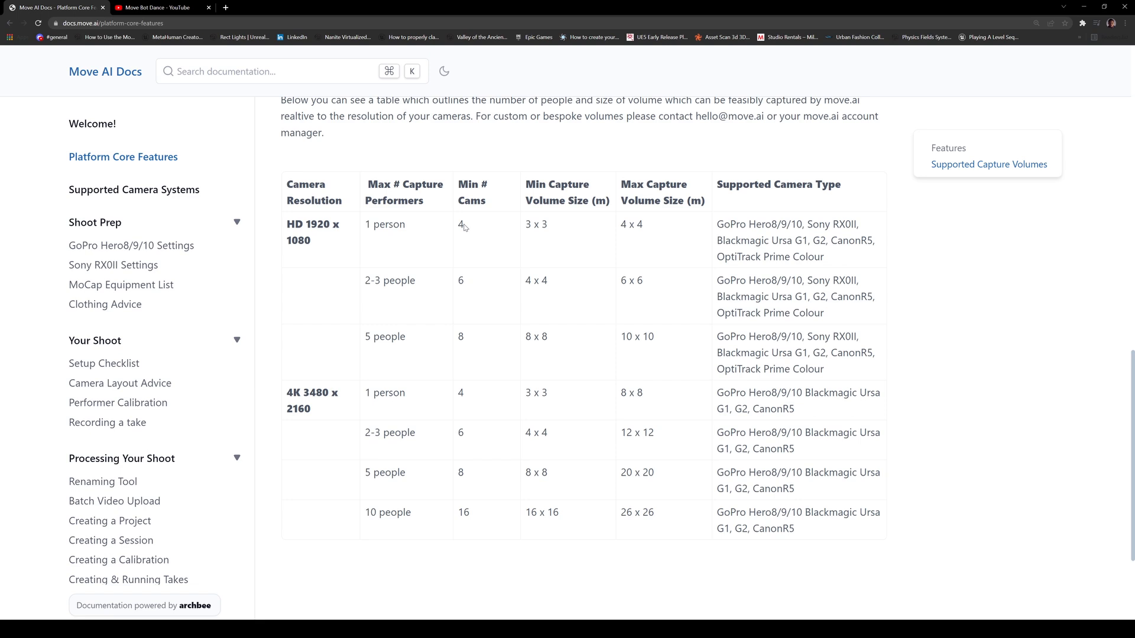
pyautogui.moveTo(375, 294)
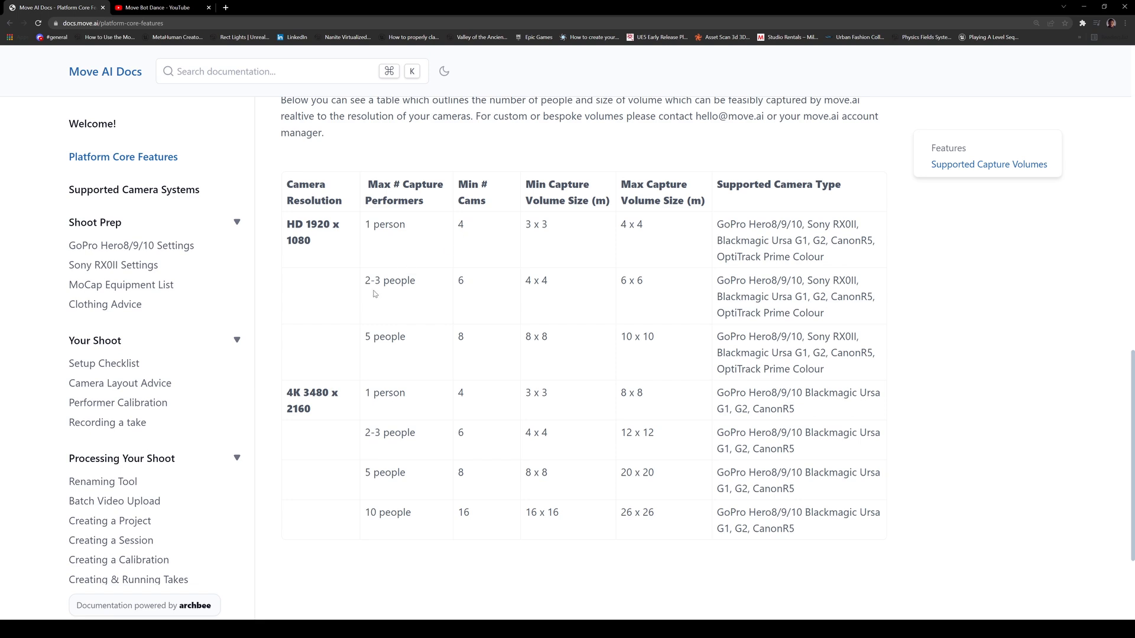
pyautogui.doubleClick(461, 281)
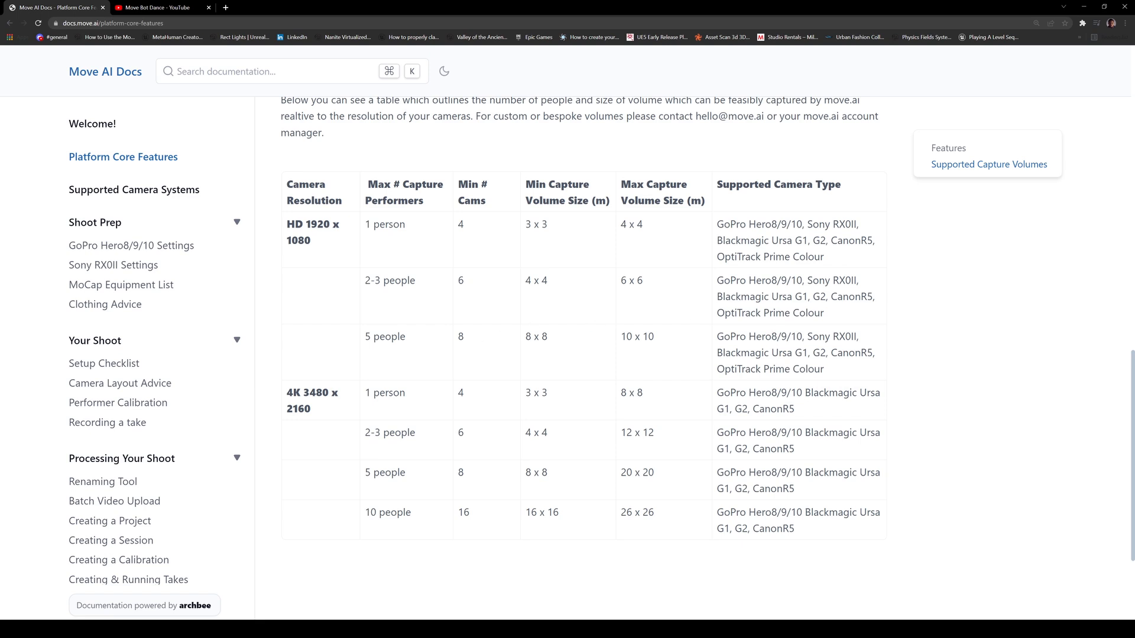
pyautogui.doubleClick(836, 336)
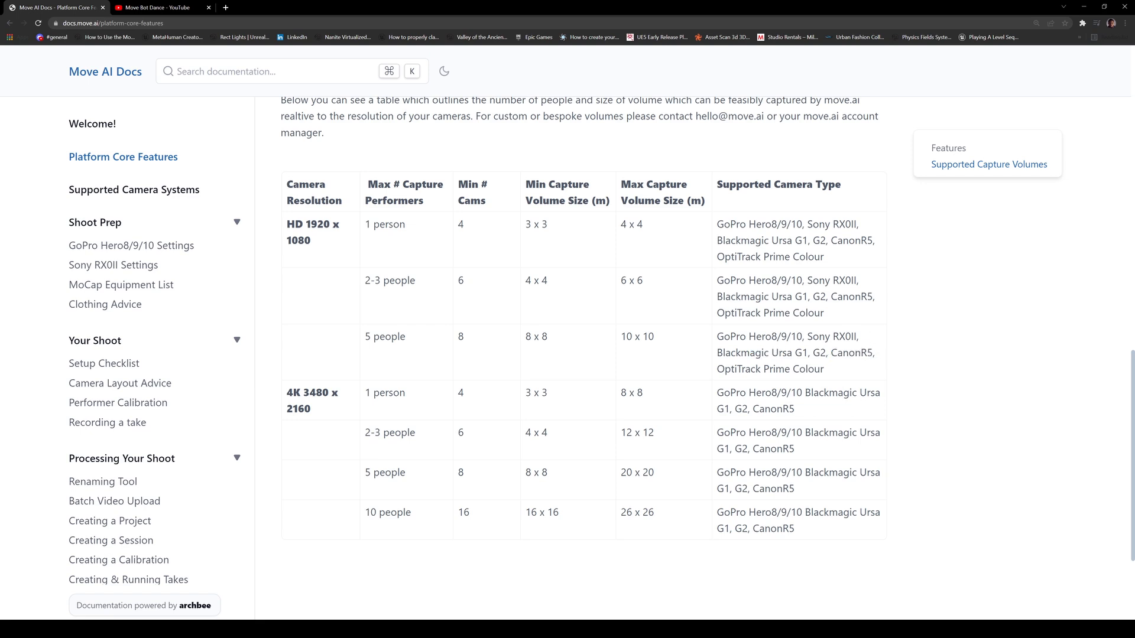
# Skim the GoPro Hero8/9/10 Settings guide, then select MoCap Equipment List.
pyautogui.click(132, 246)
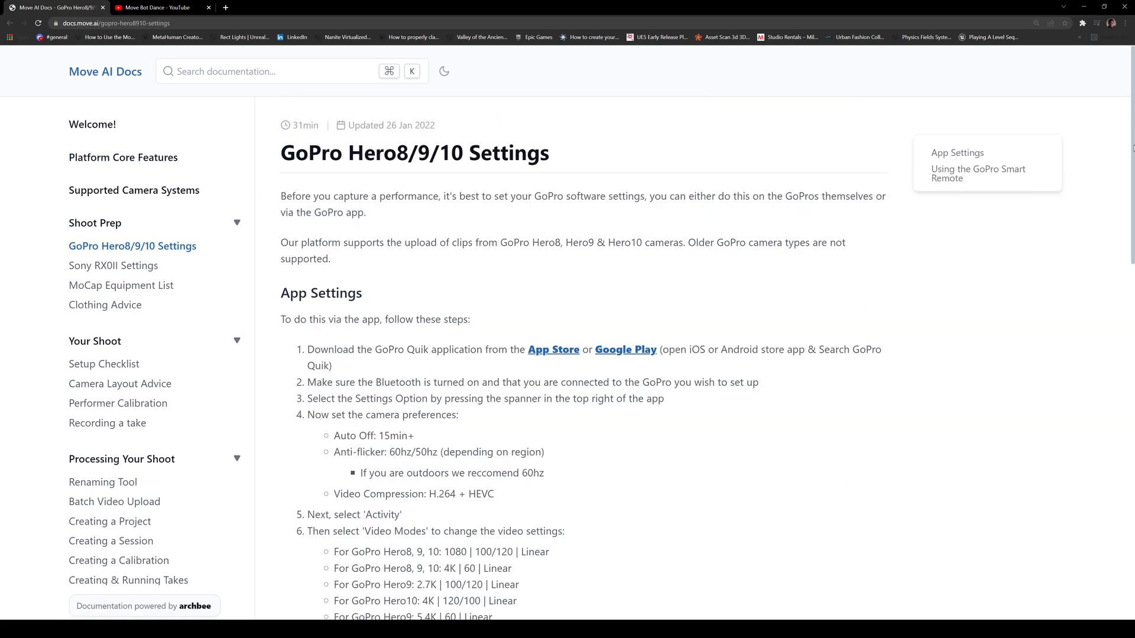
pyautogui.scroll(-3)
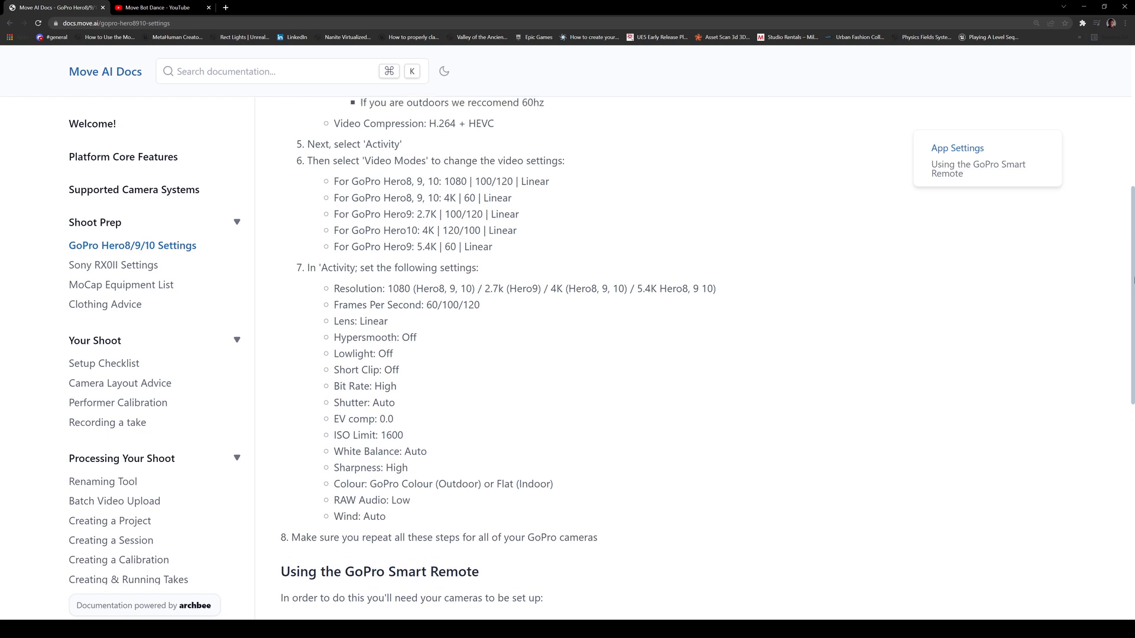
pyautogui.scroll(3)
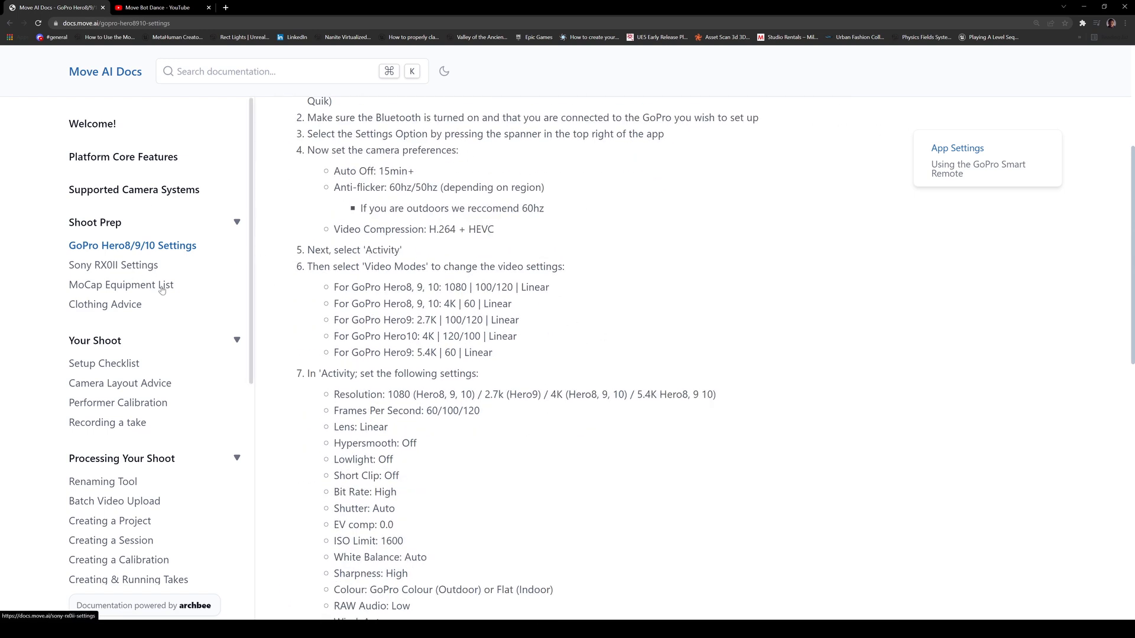
pyautogui.click(121, 285)
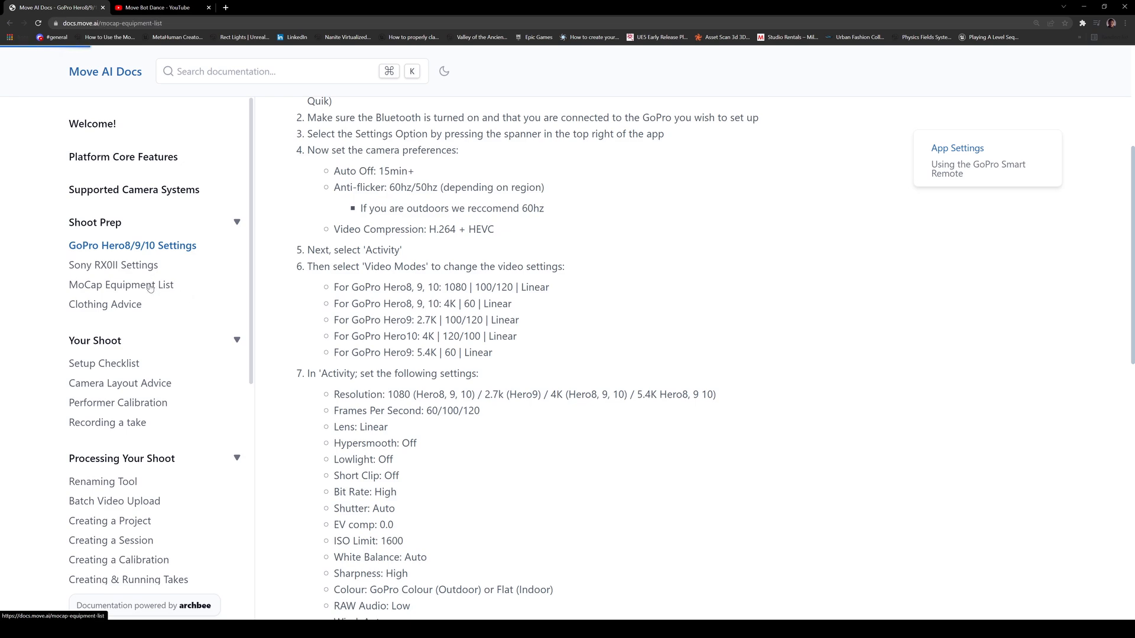
# Read the MoCap Equipment List kit table down to SD cards and tape measure.
pyautogui.click(121, 284)
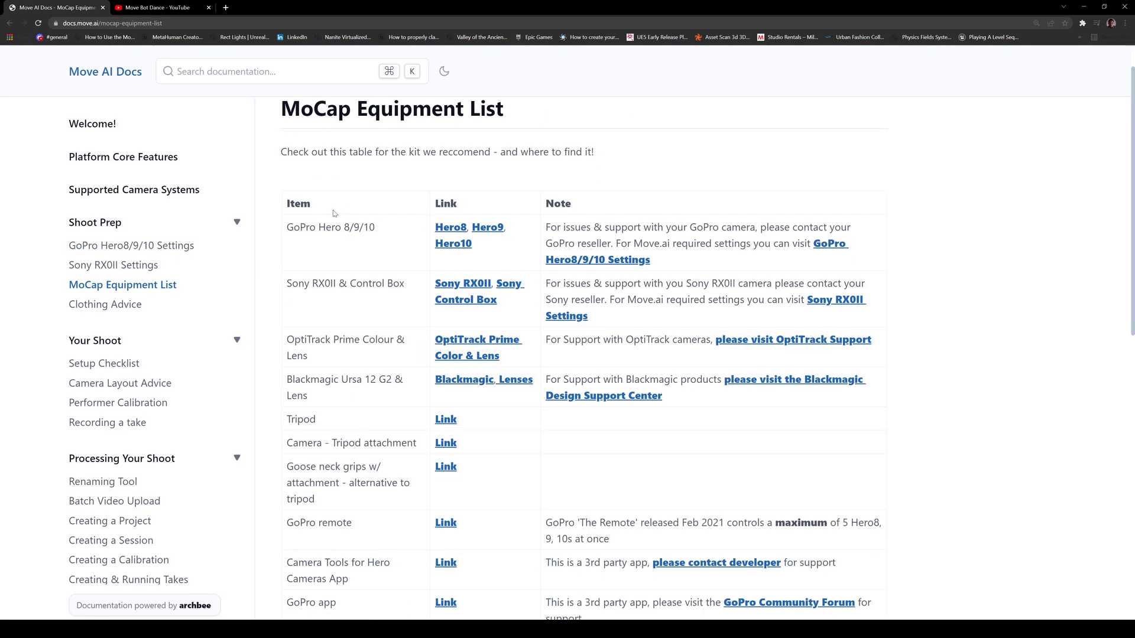
pyautogui.scroll(-3)
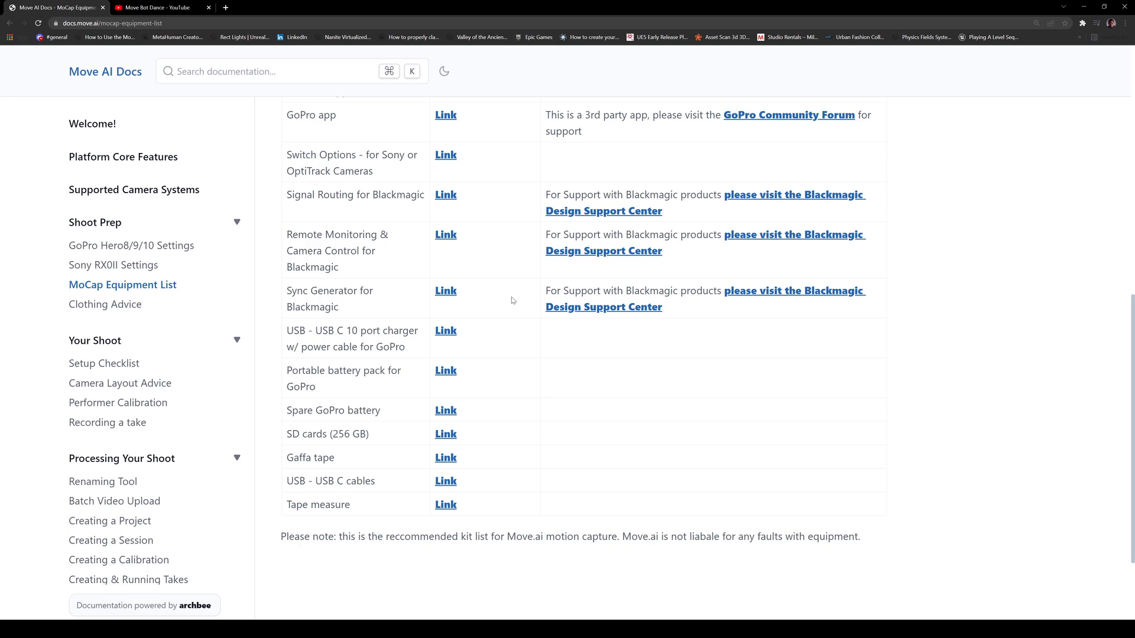
pyautogui.scroll(3)
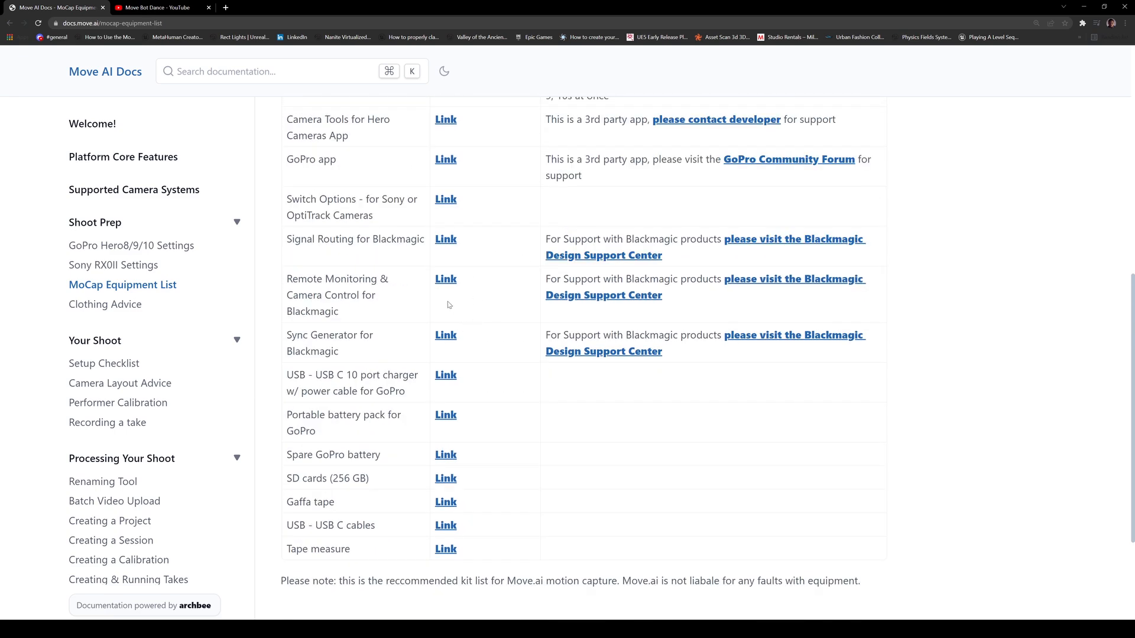
pyautogui.moveTo(422, 350)
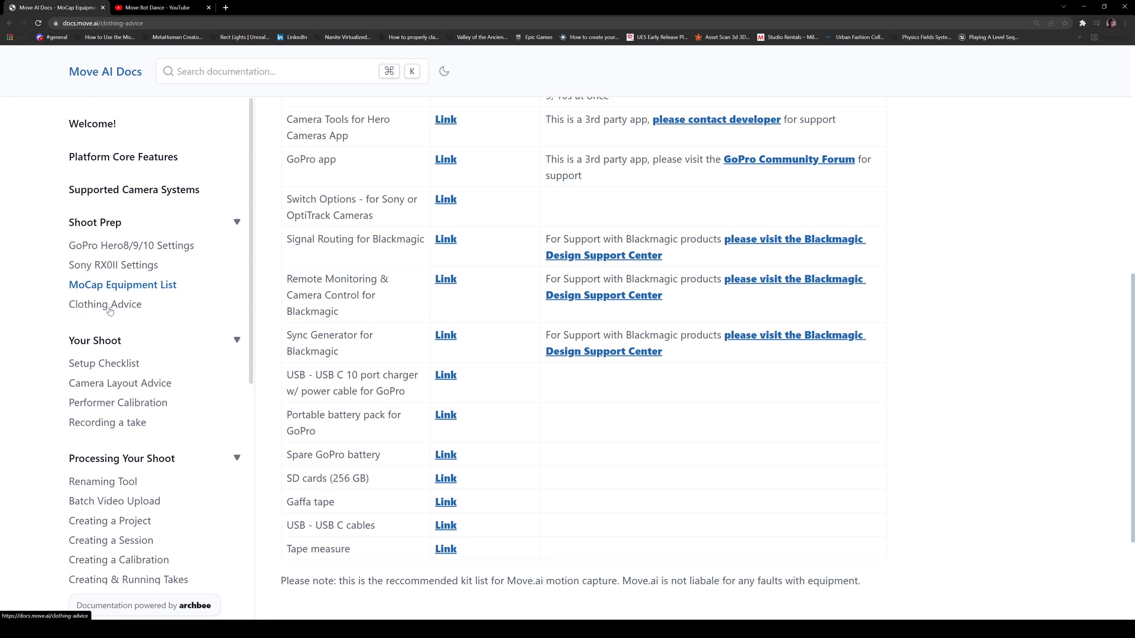
# Read through the Clothing Advice page, then go to the Setup Checklist page.
pyautogui.click(106, 304)
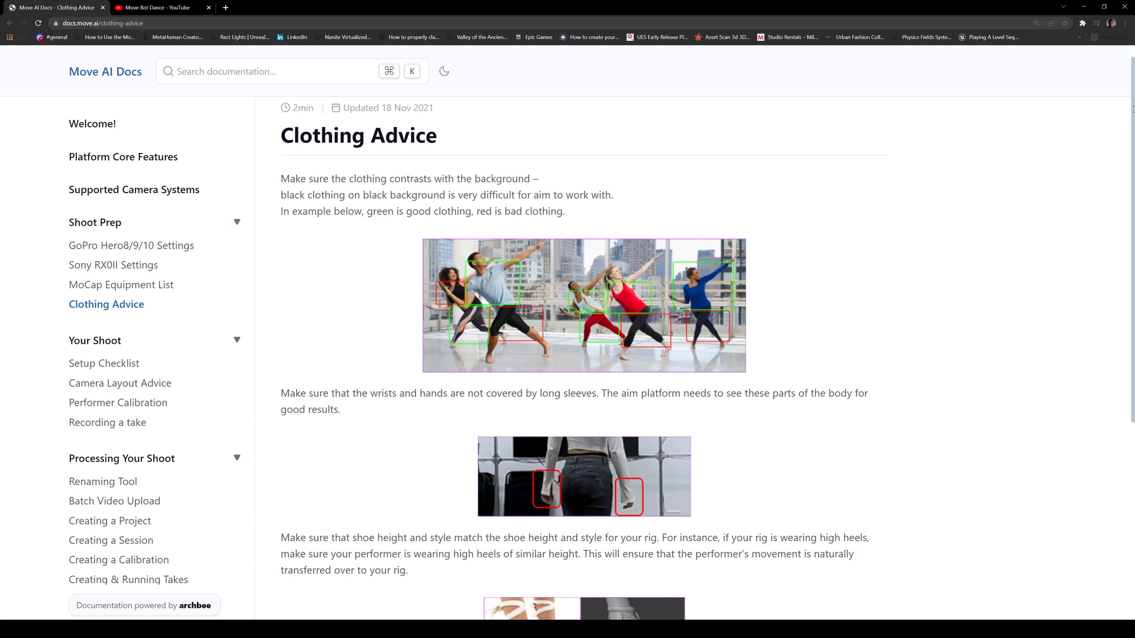
pyautogui.scroll(-3)
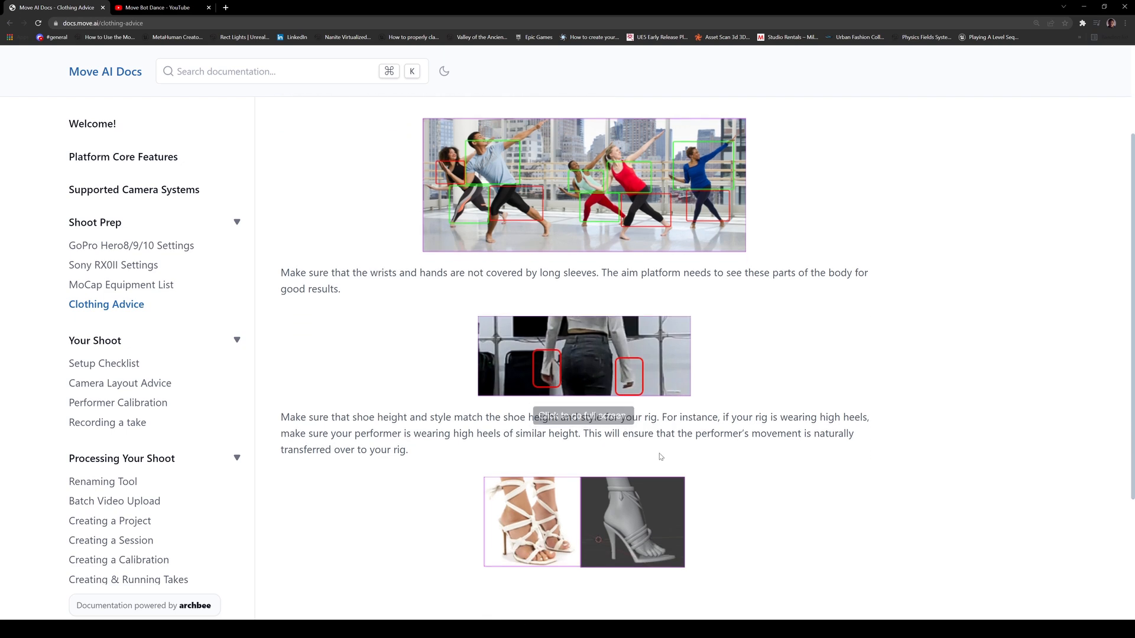
pyautogui.scroll(-3)
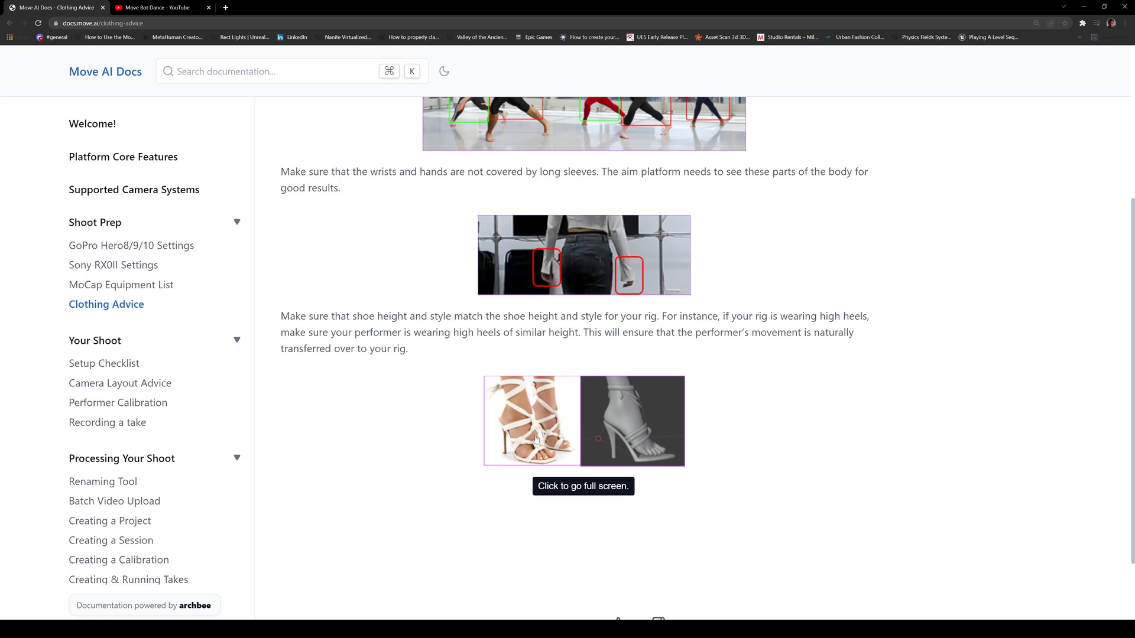
pyautogui.scroll(3)
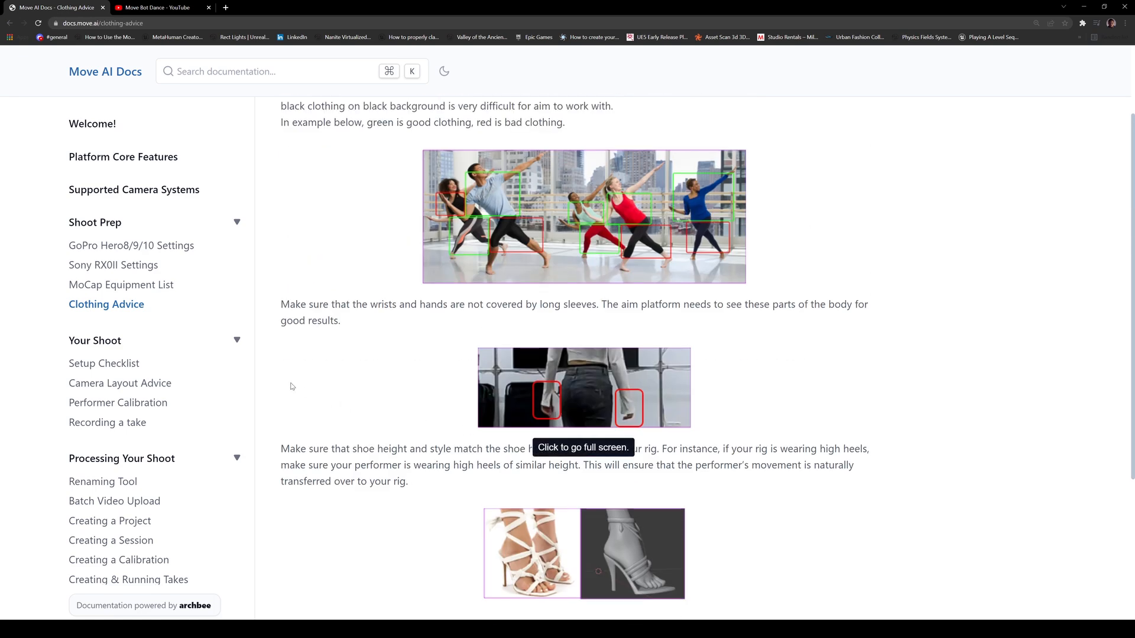
pyautogui.click(104, 362)
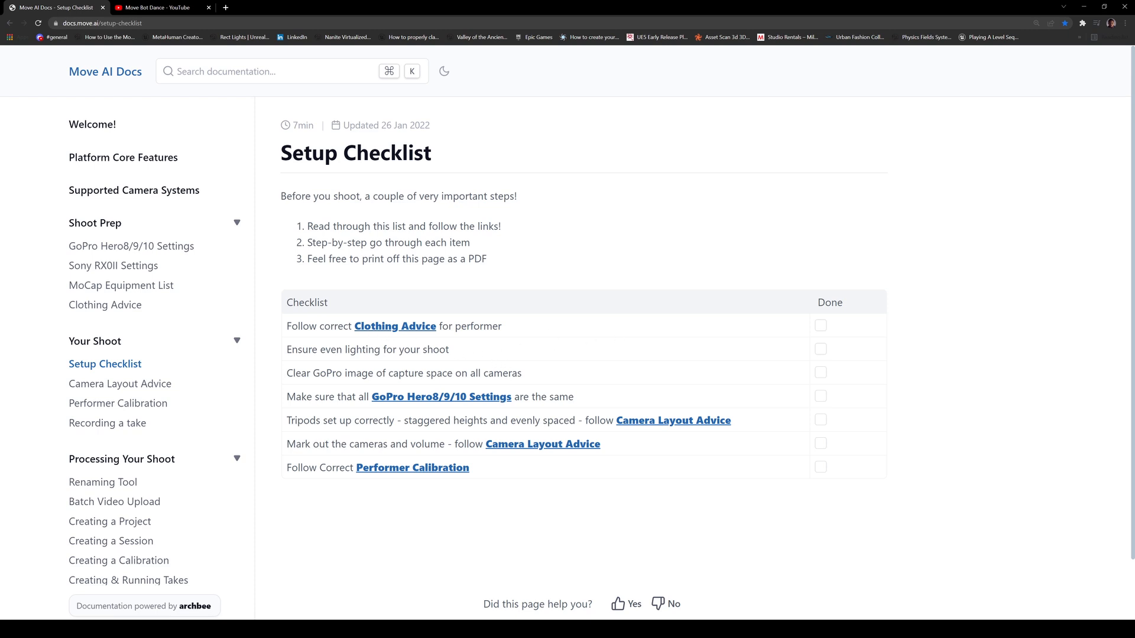
pyautogui.moveTo(457, 361)
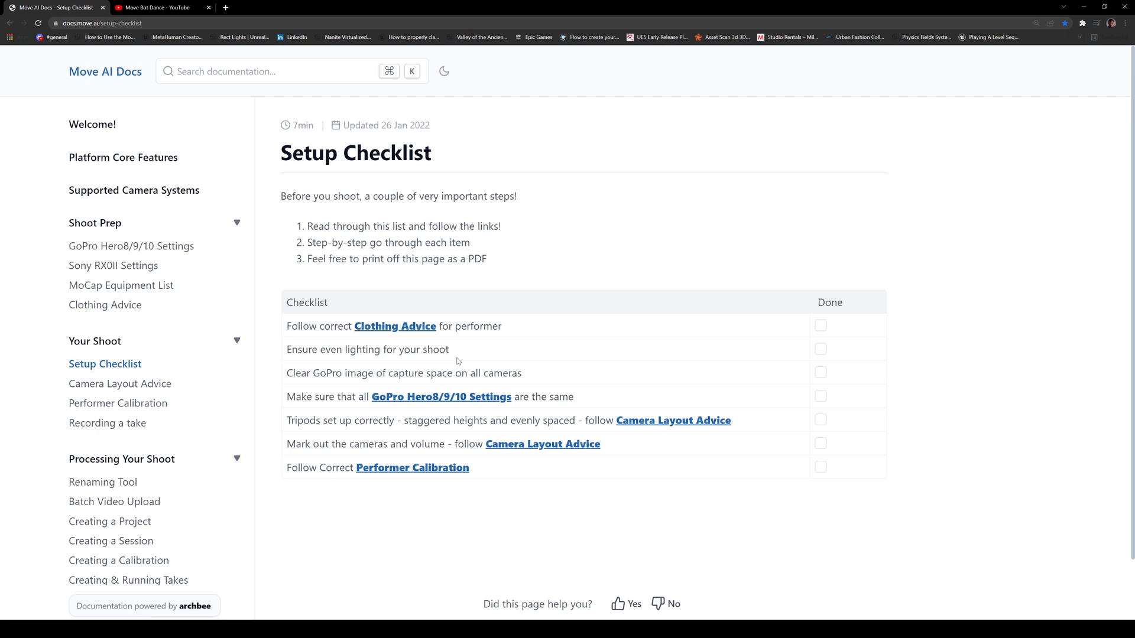
pyautogui.moveTo(602, 438)
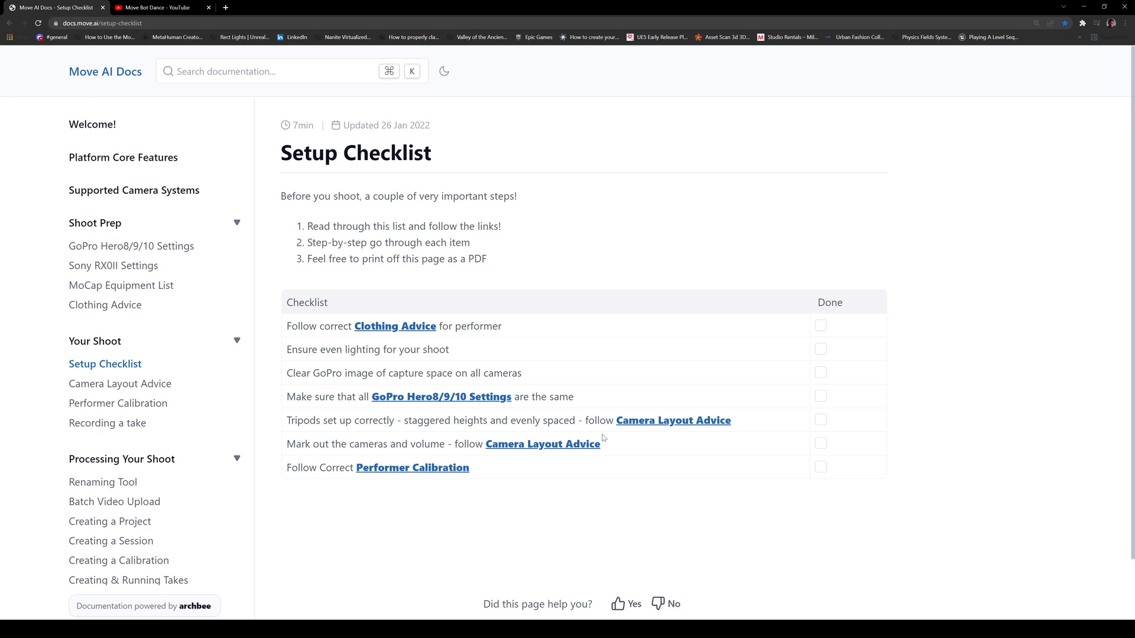
pyautogui.moveTo(645, 425)
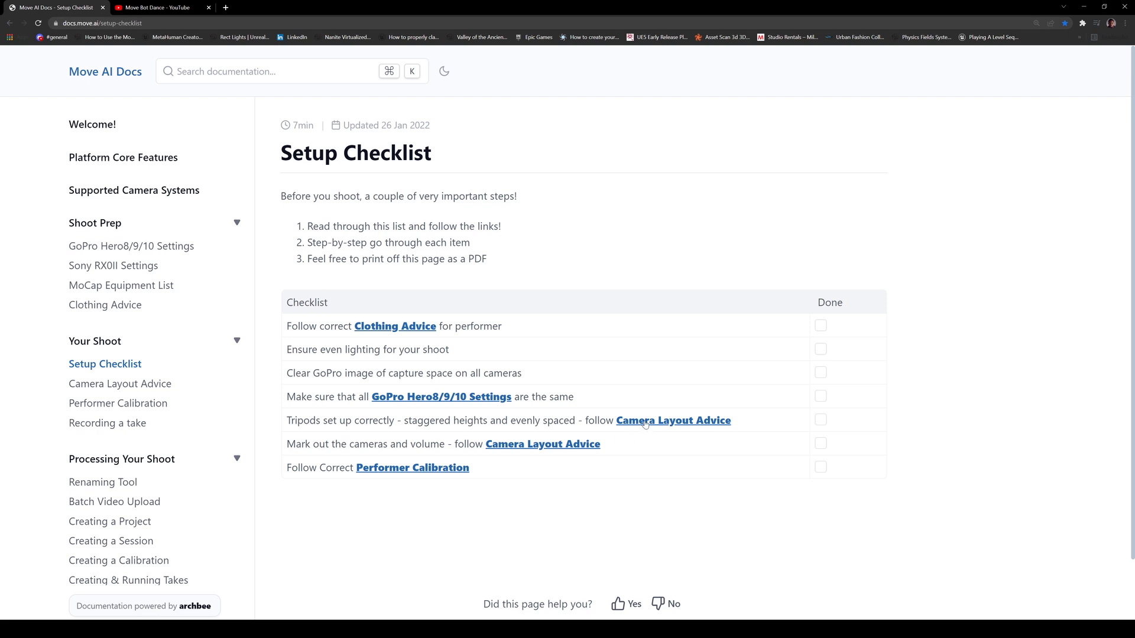
# Read Camera Layout Advice past the 4, 6 and 8 camera diagrams to non-standard layouts.
pyautogui.click(673, 419)
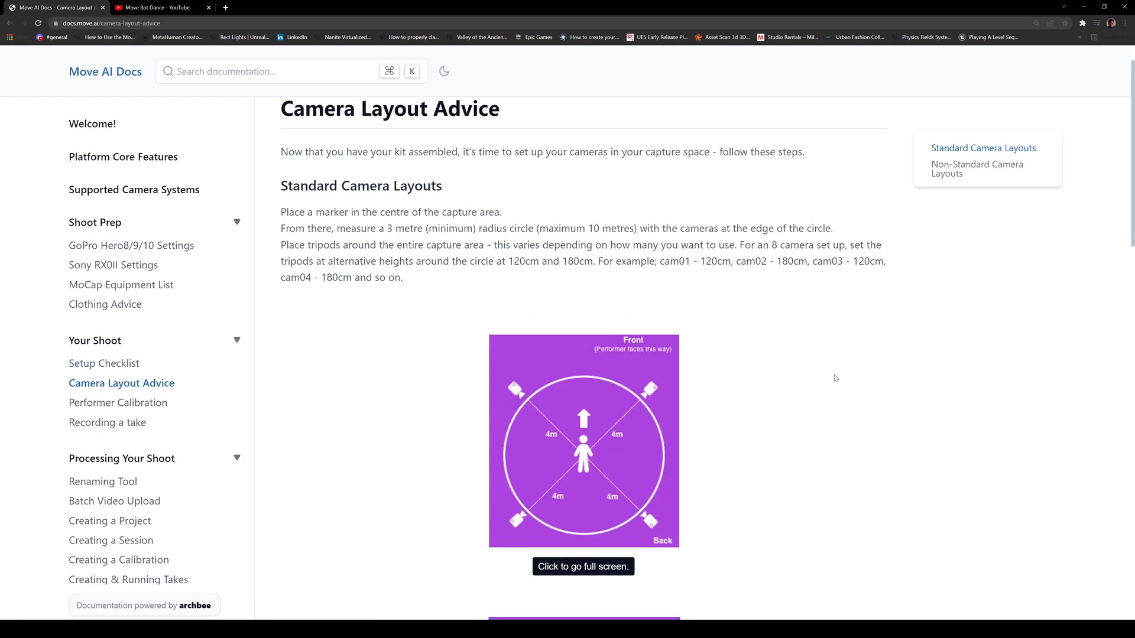
pyautogui.scroll(-3)
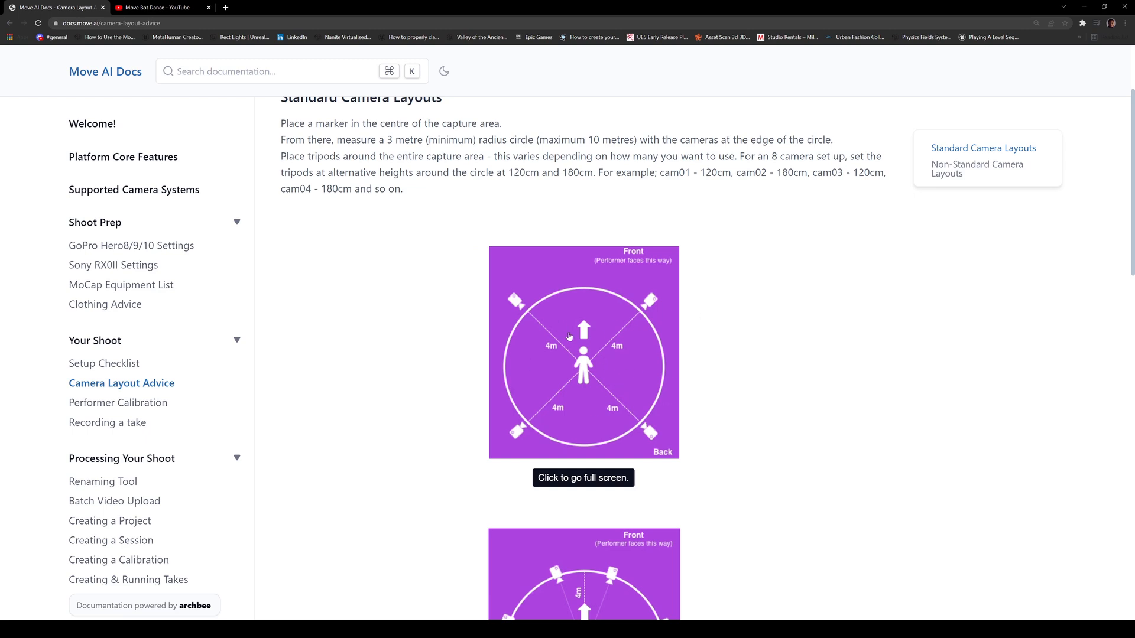
pyautogui.moveTo(497, 316)
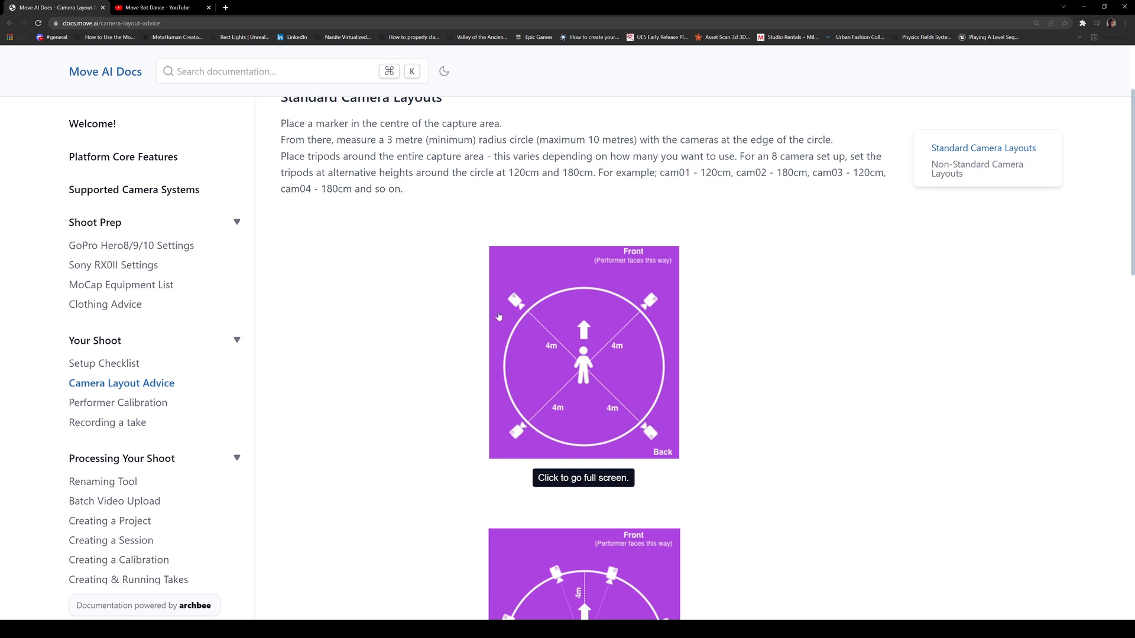
pyautogui.moveTo(631, 331)
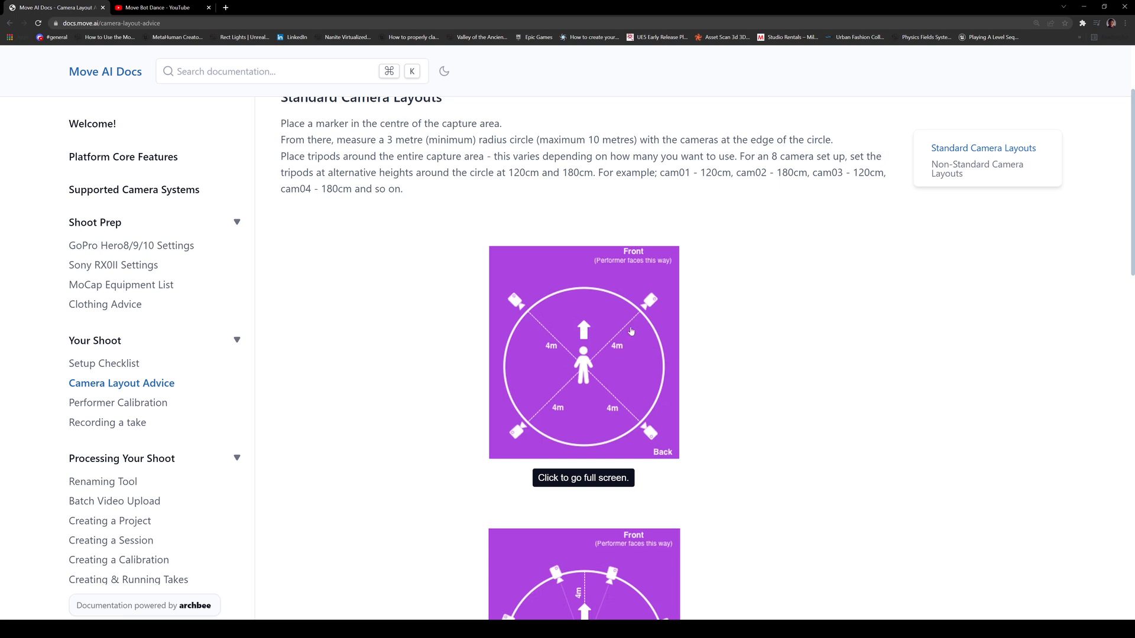
pyautogui.moveTo(638, 317)
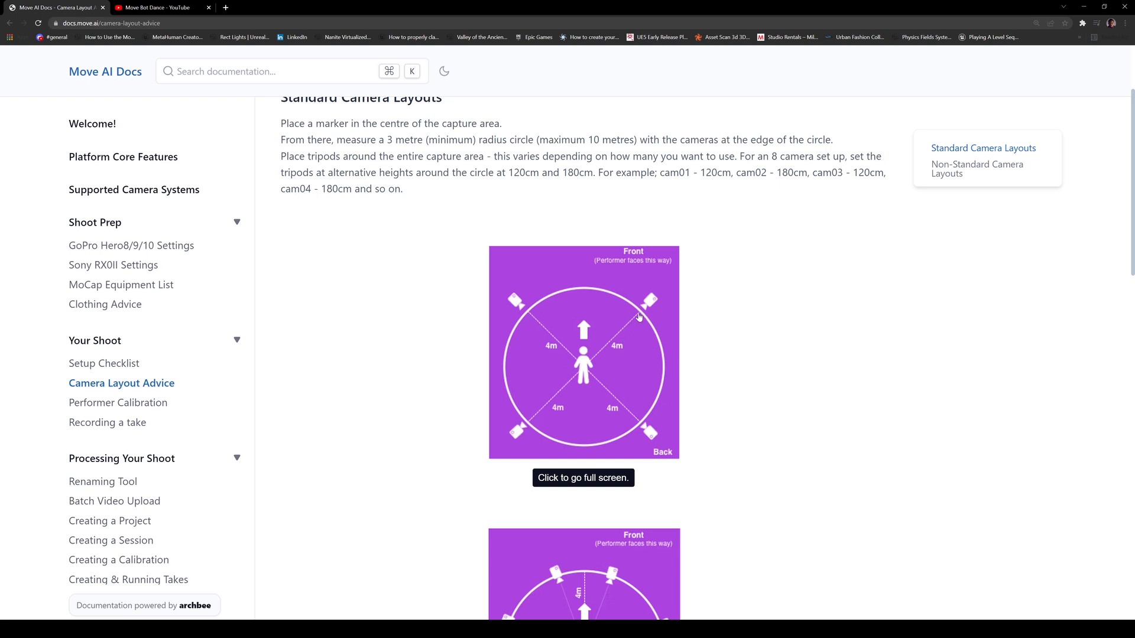
pyautogui.moveTo(592, 366)
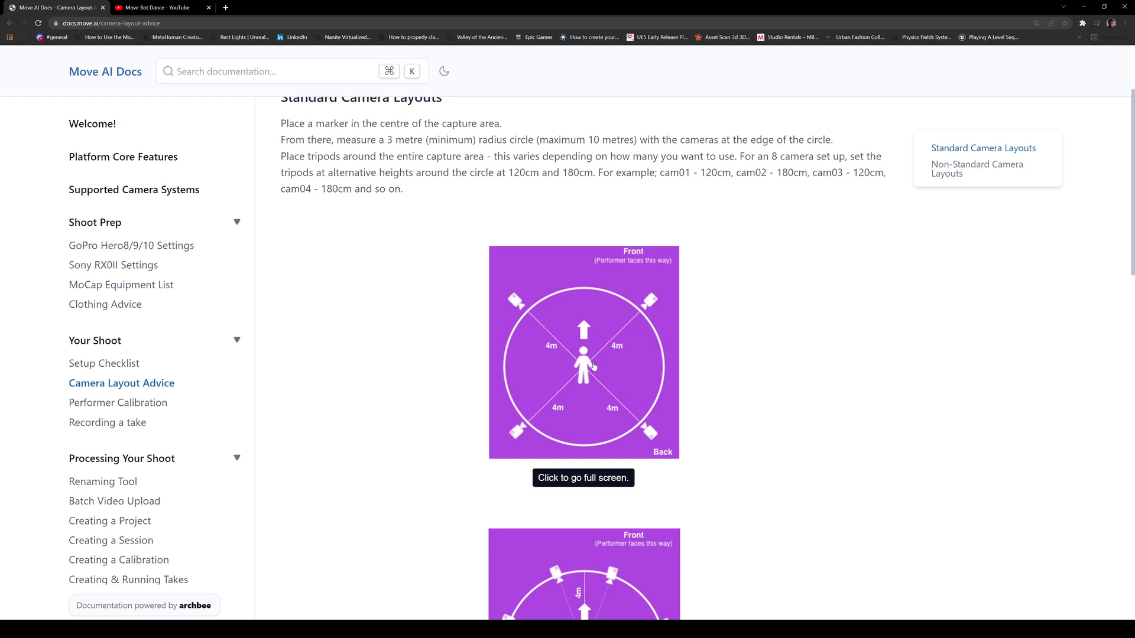
pyautogui.scroll(-3)
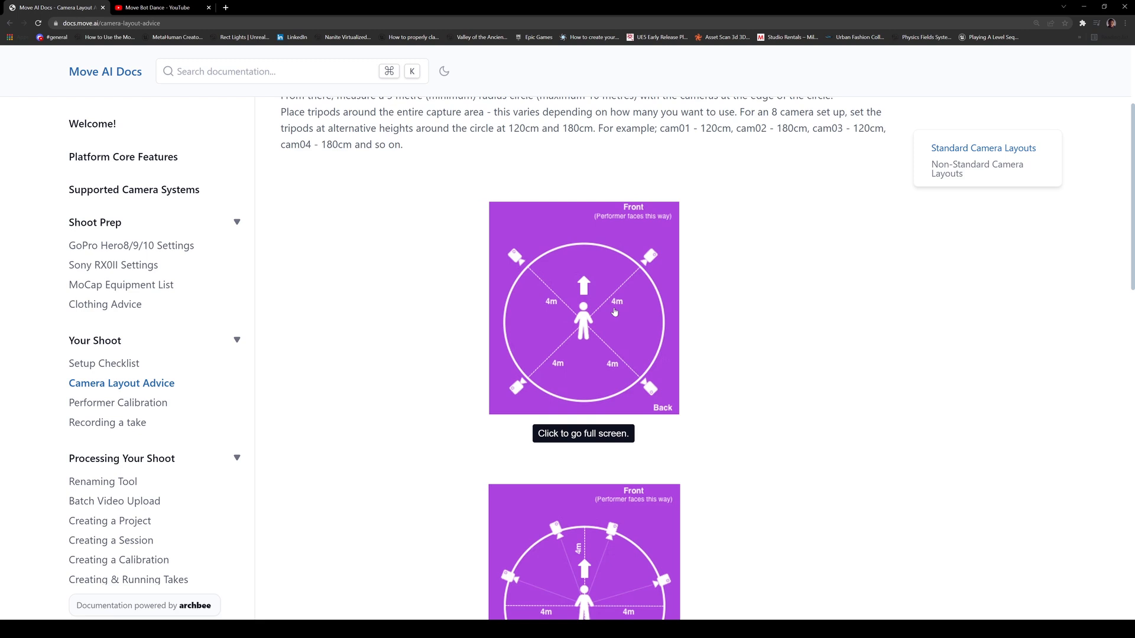
pyautogui.moveTo(621, 288)
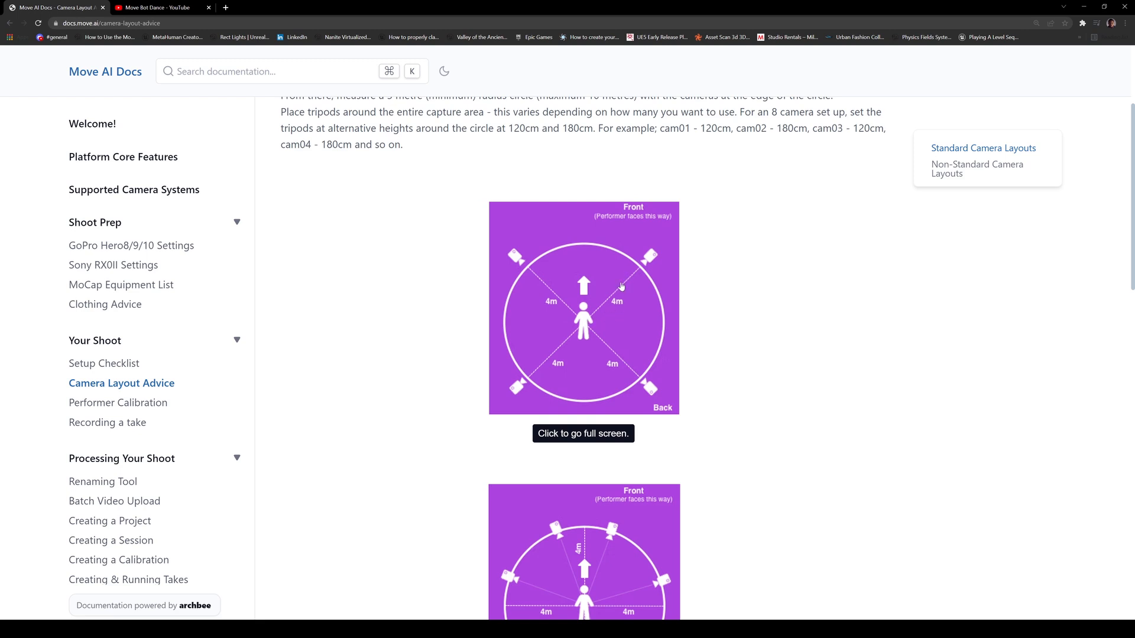
pyautogui.moveTo(615, 301)
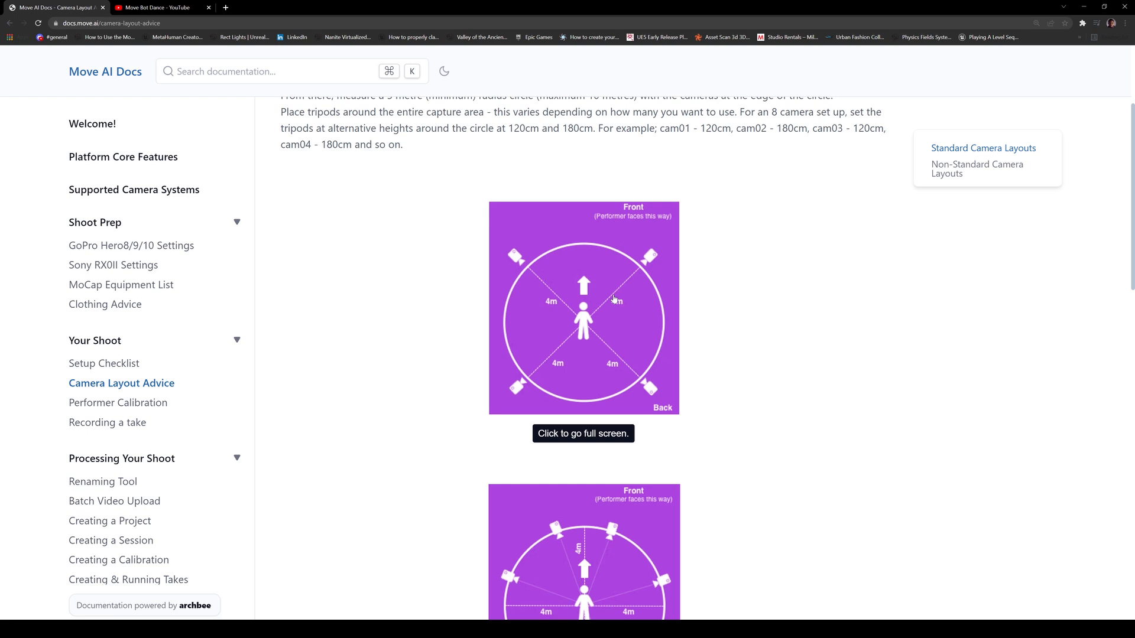
pyautogui.scroll(-3)
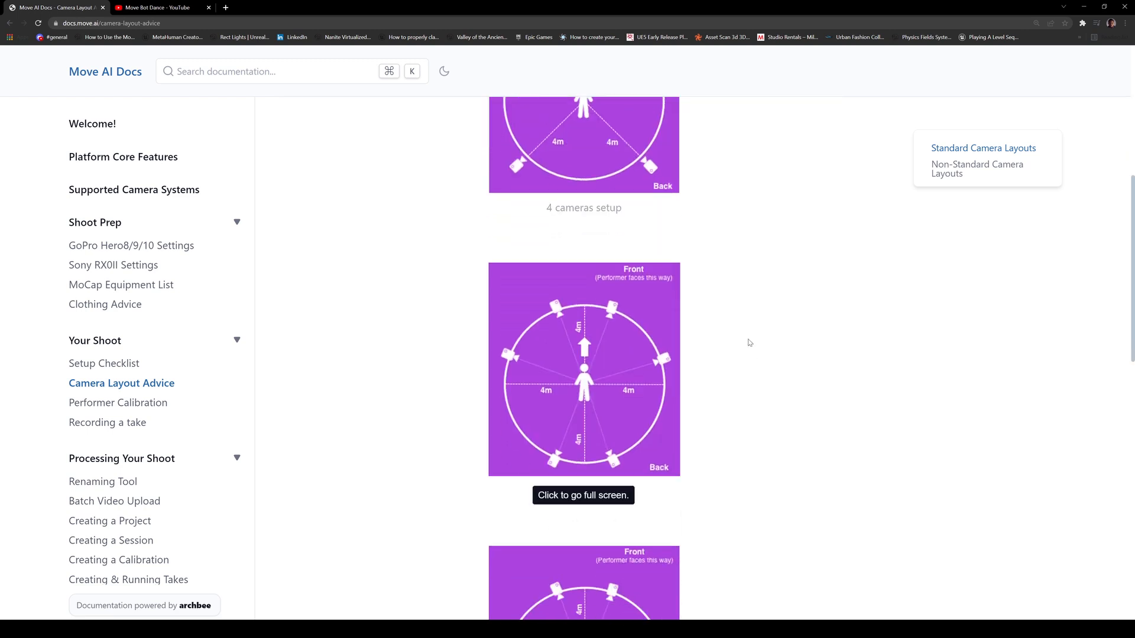
pyautogui.moveTo(616, 373)
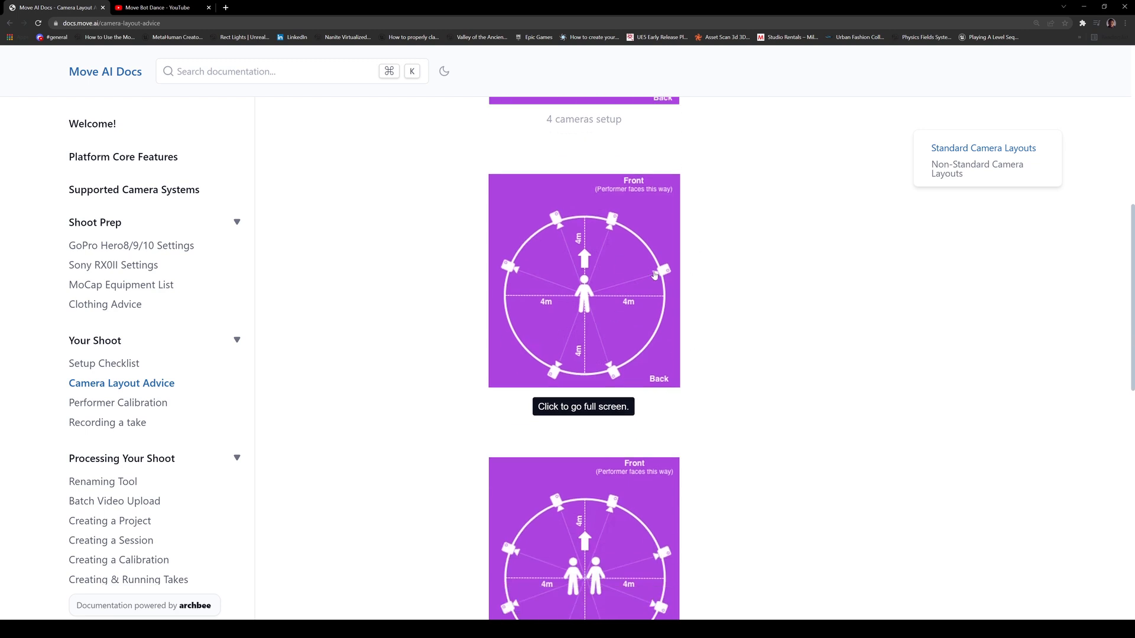
pyautogui.scroll(-3)
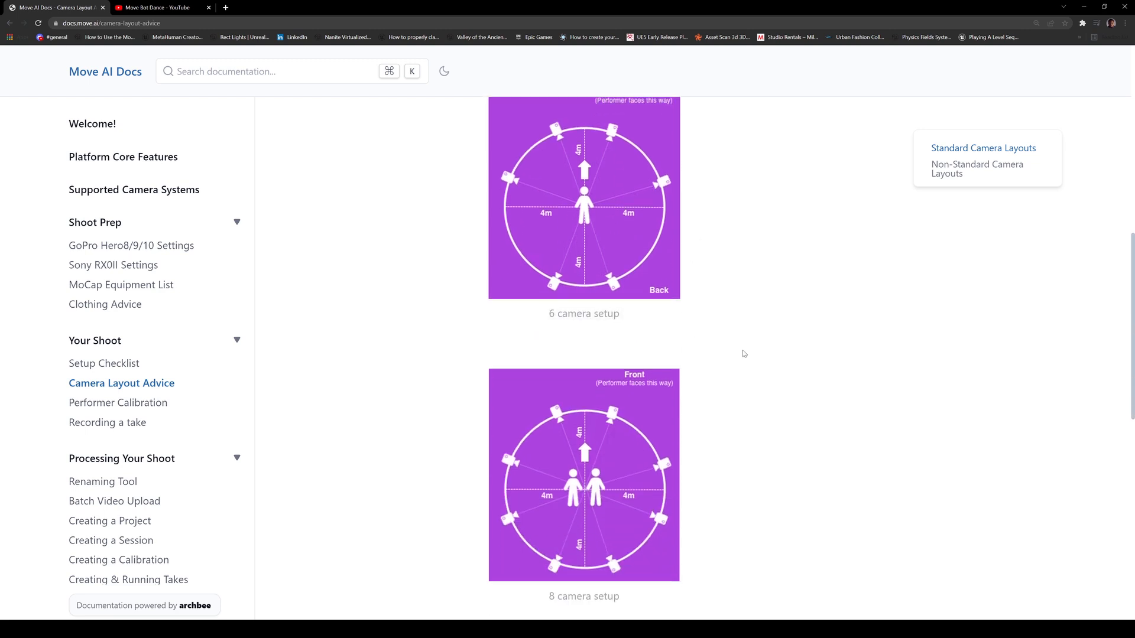
pyautogui.scroll(-3)
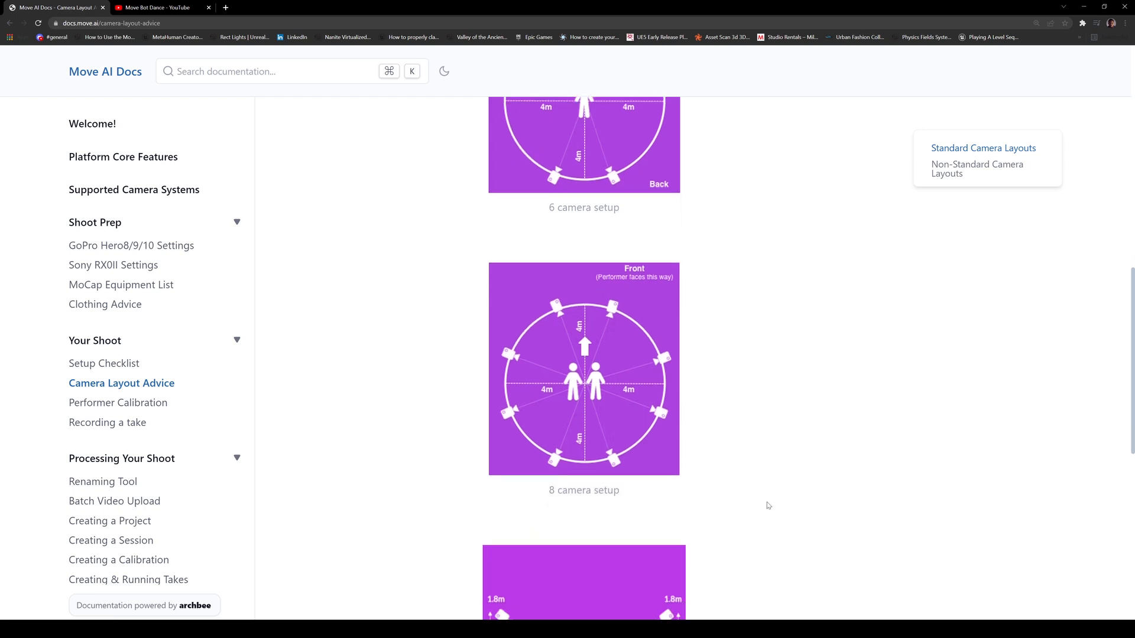
pyautogui.scroll(-3)
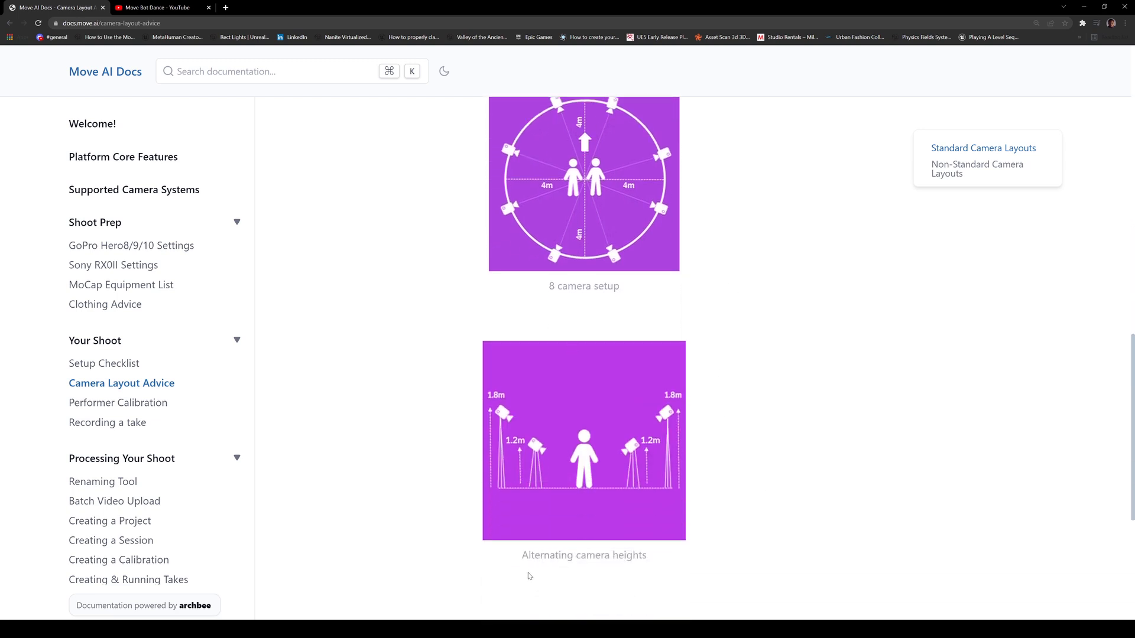
pyautogui.moveTo(532, 445)
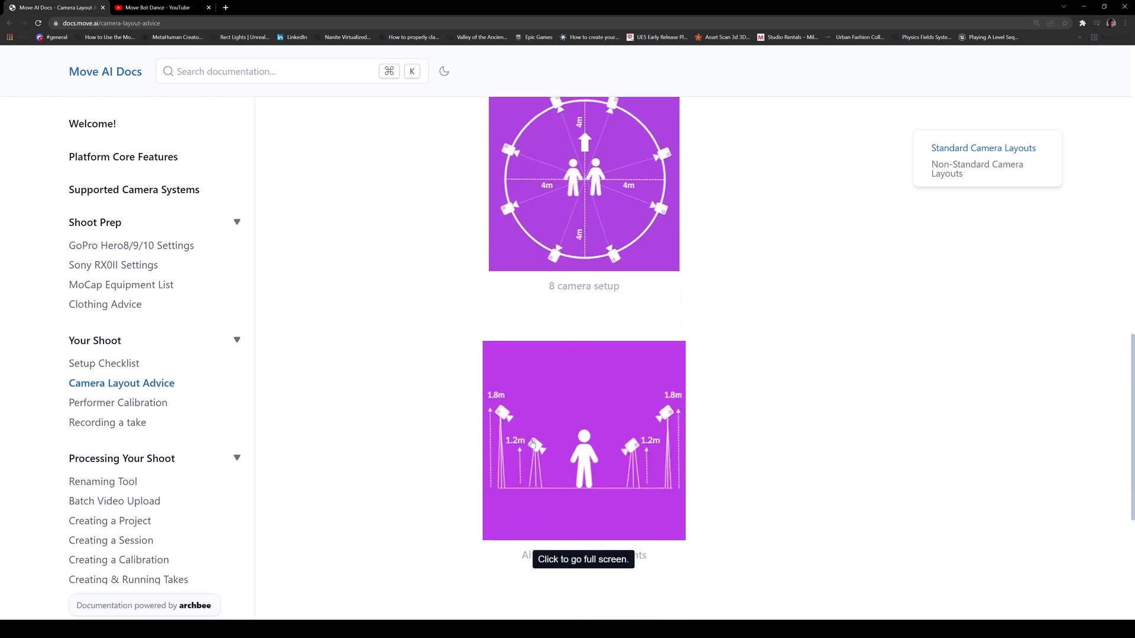
pyautogui.scroll(-3)
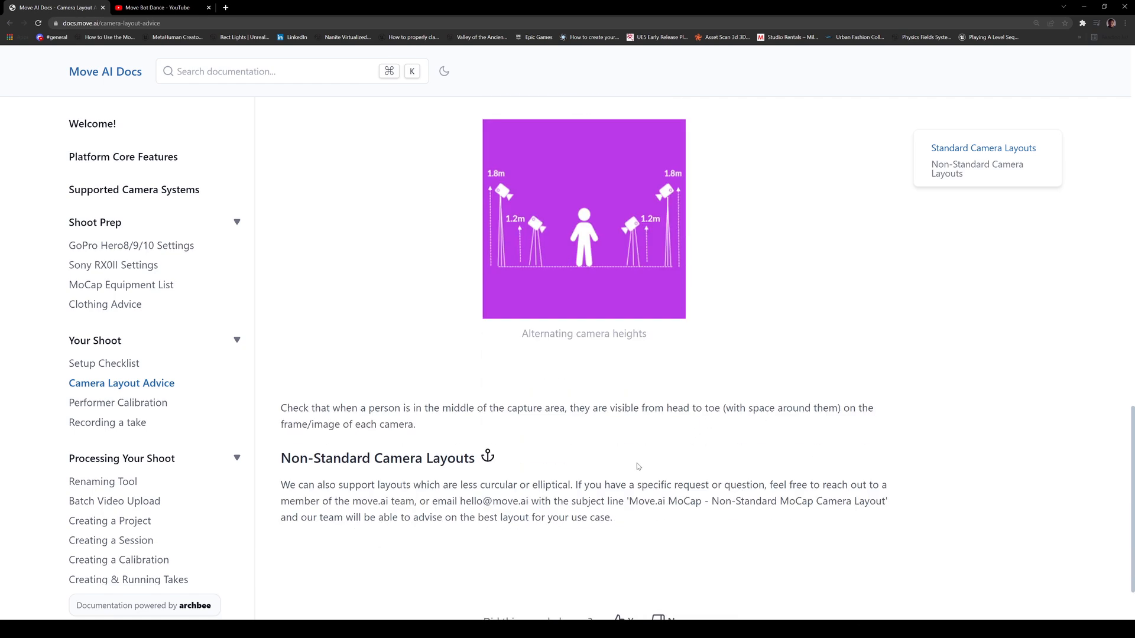
pyautogui.moveTo(149, 412)
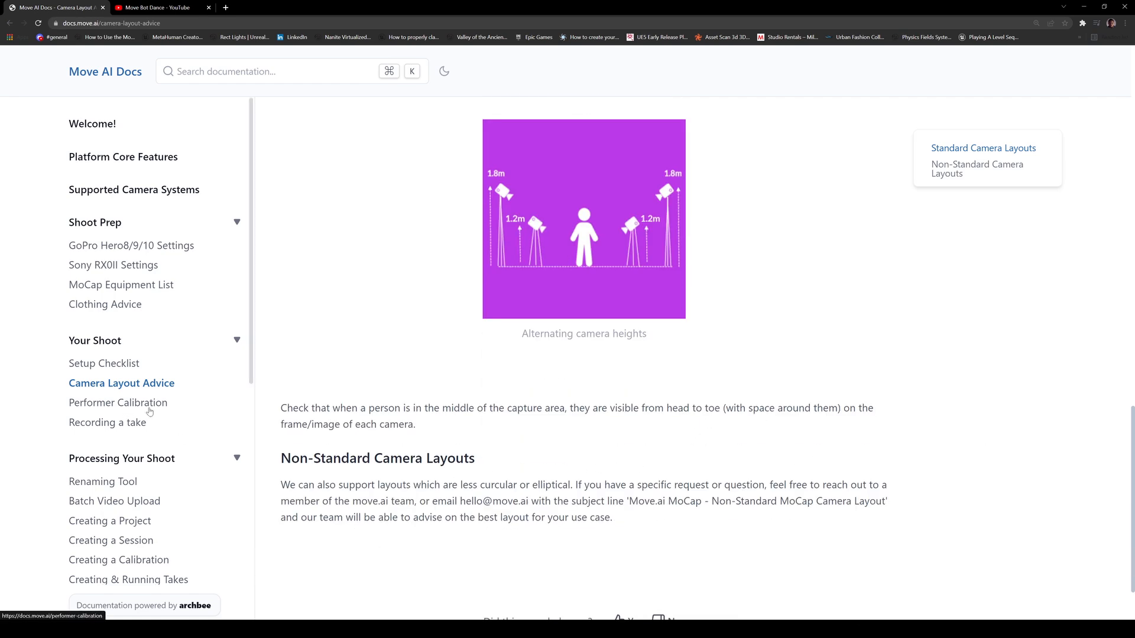
# Open Performer Calibration and play the Actor Calibration video to about 17 seconds.
pyautogui.click(119, 403)
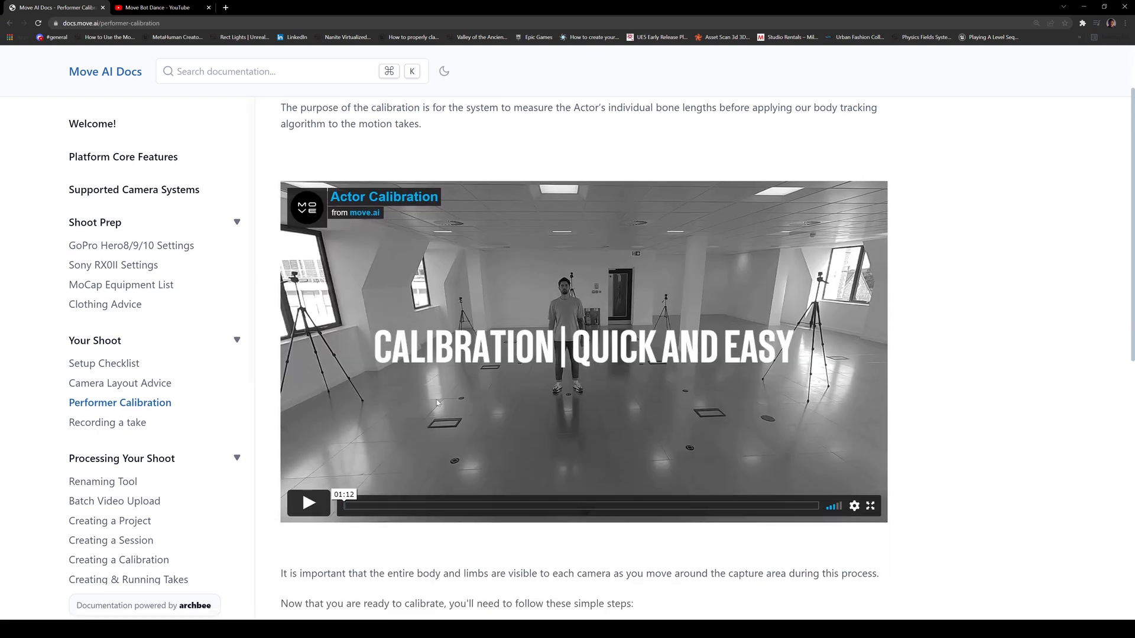
pyautogui.moveTo(290, 519)
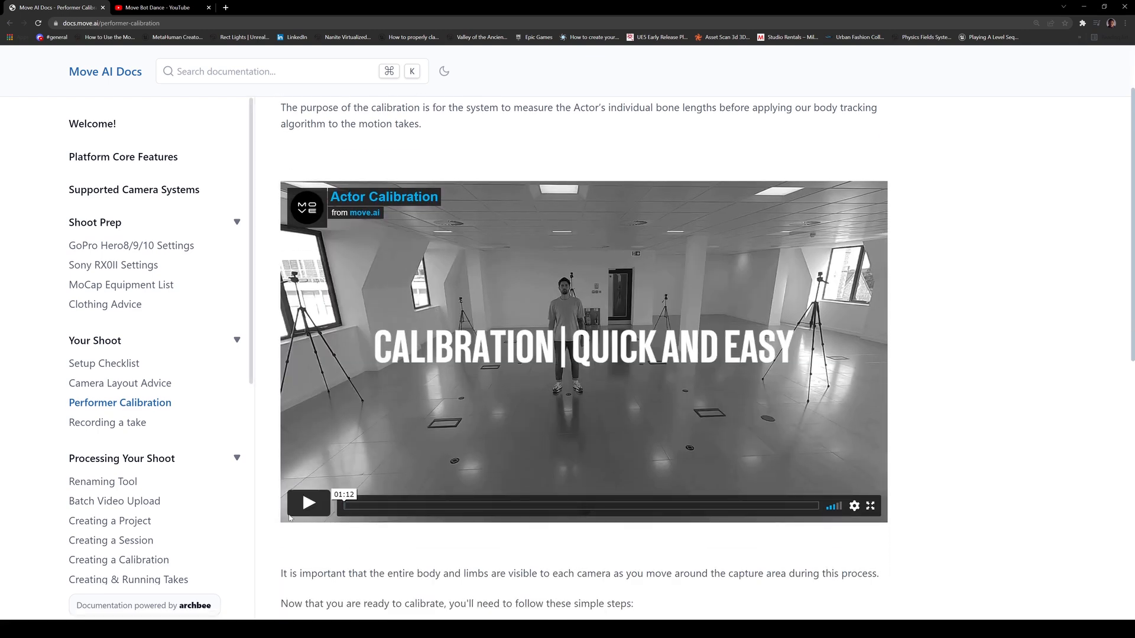
pyautogui.click(307, 503)
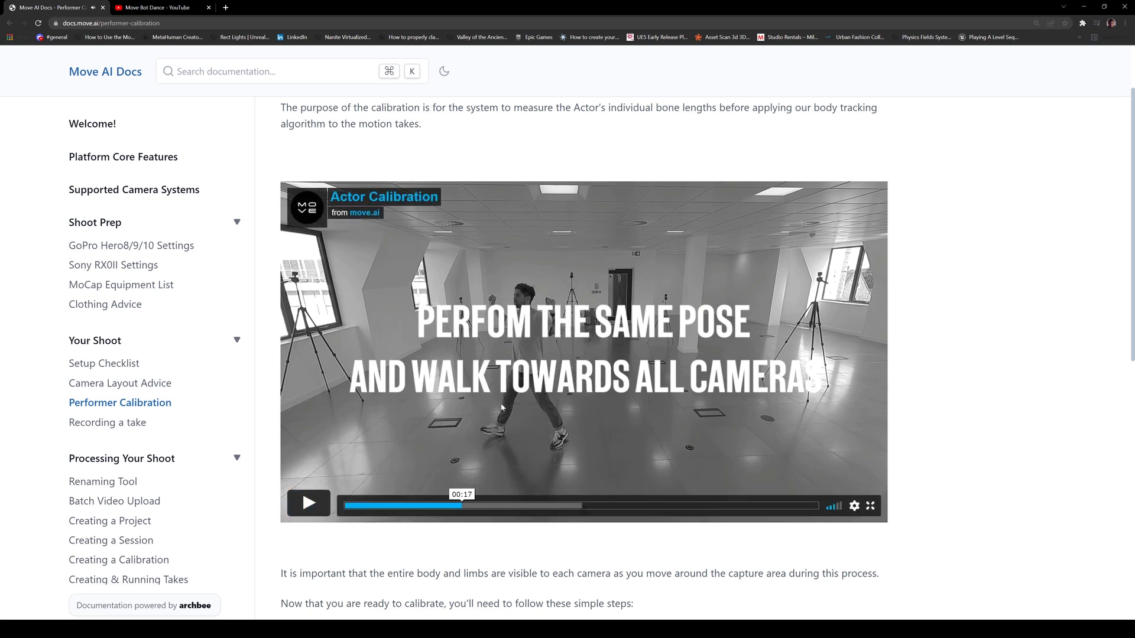
pyautogui.moveTo(557, 400)
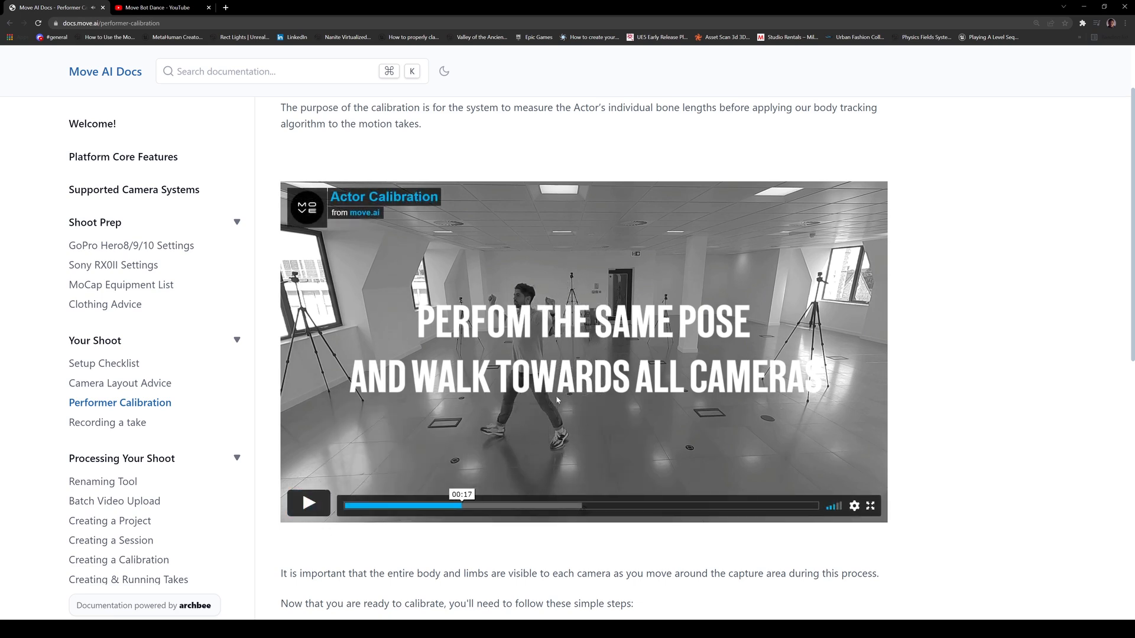
pyautogui.moveTo(452, 470)
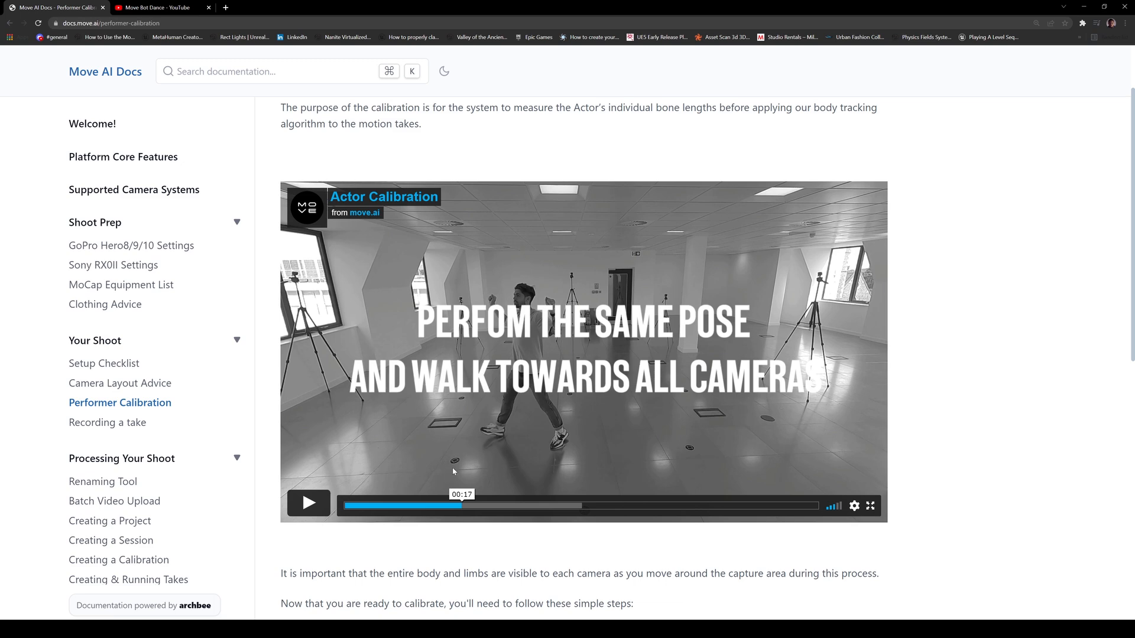
pyautogui.moveTo(516, 429)
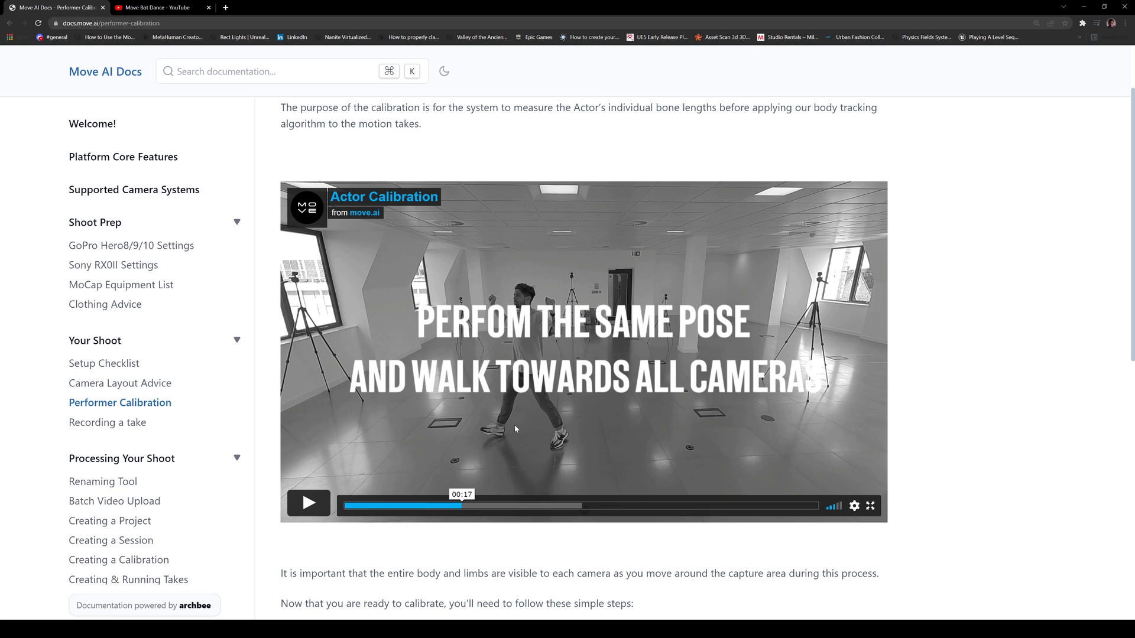
pyautogui.moveTo(560, 321)
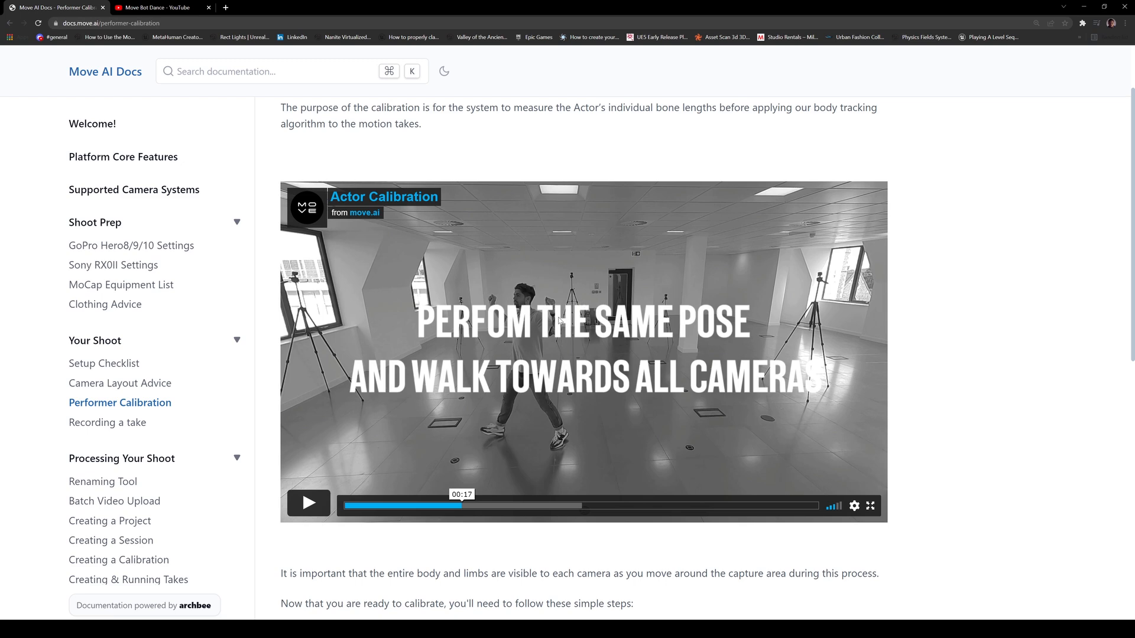
pyautogui.moveTo(464, 451)
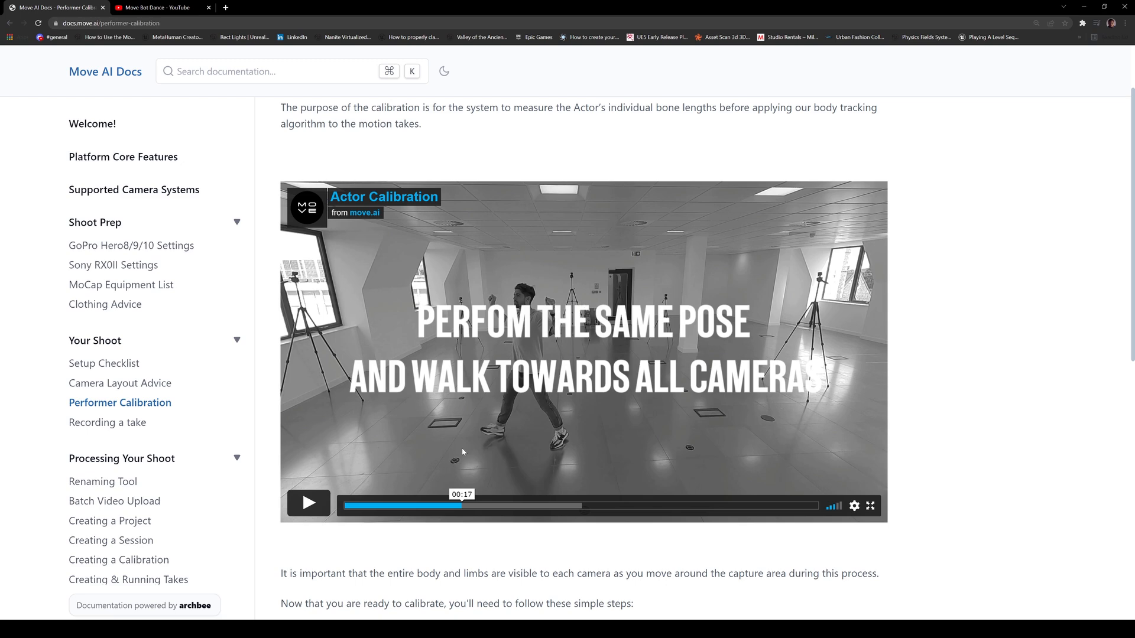
pyautogui.moveTo(447, 466)
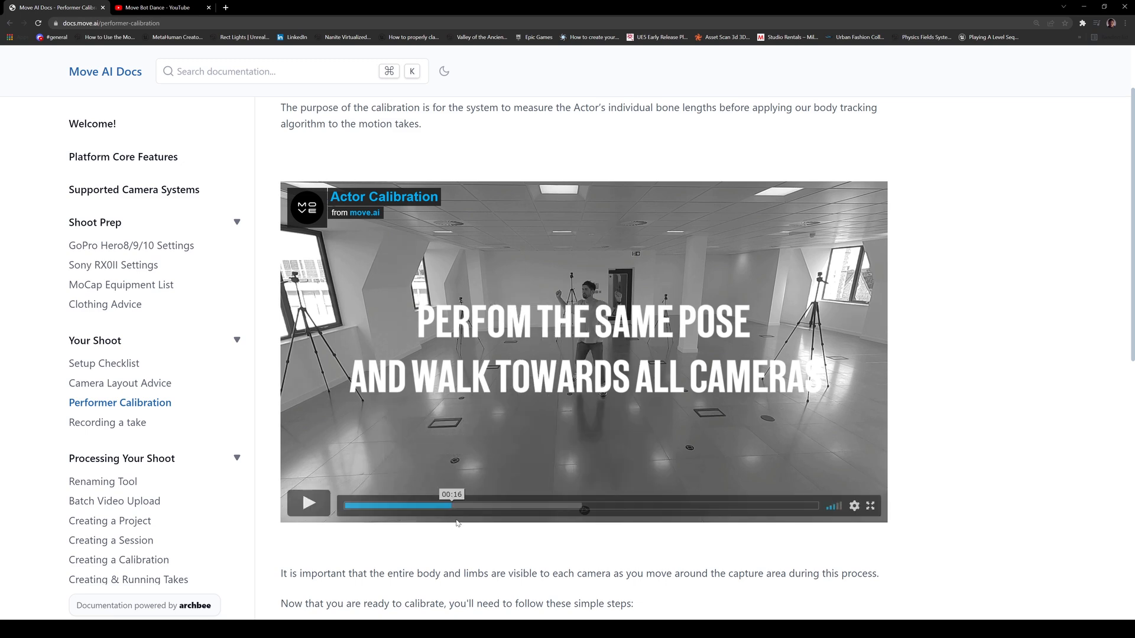
# Jump the calibration video to the clap and Y-pose steps, then open Recording a take.
pyautogui.click(374, 507)
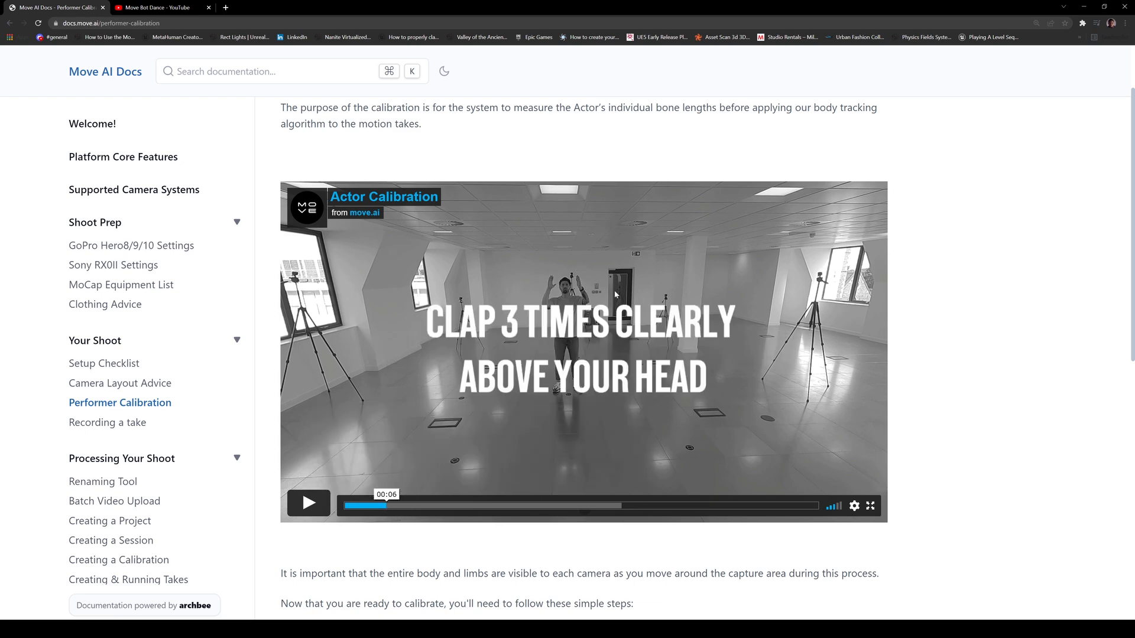
pyautogui.moveTo(543, 338)
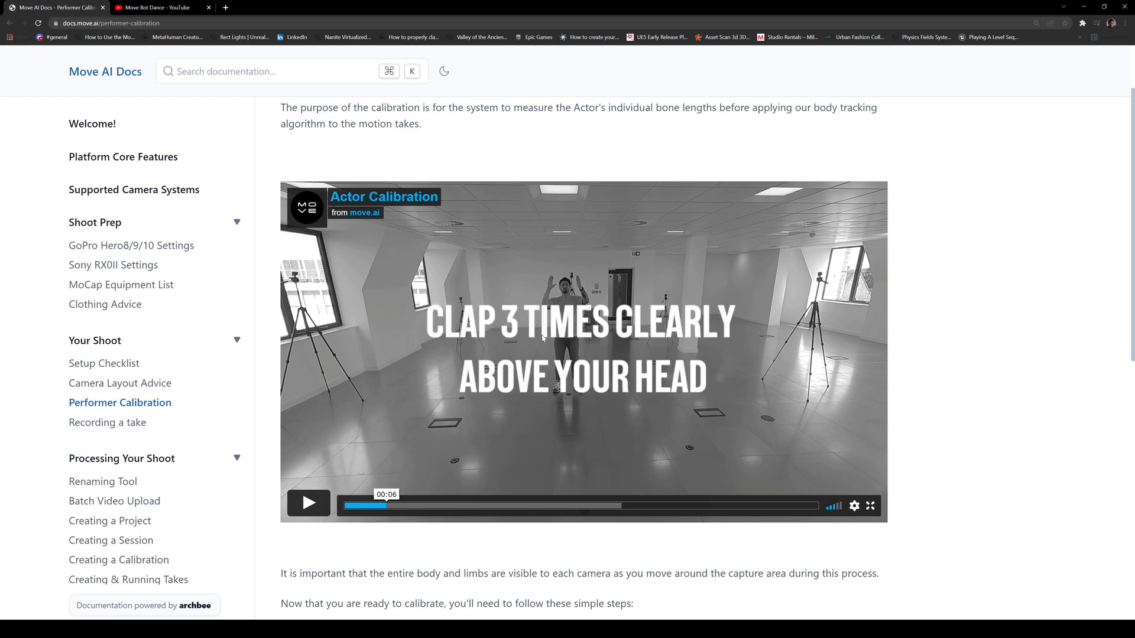
pyautogui.moveTo(513, 328)
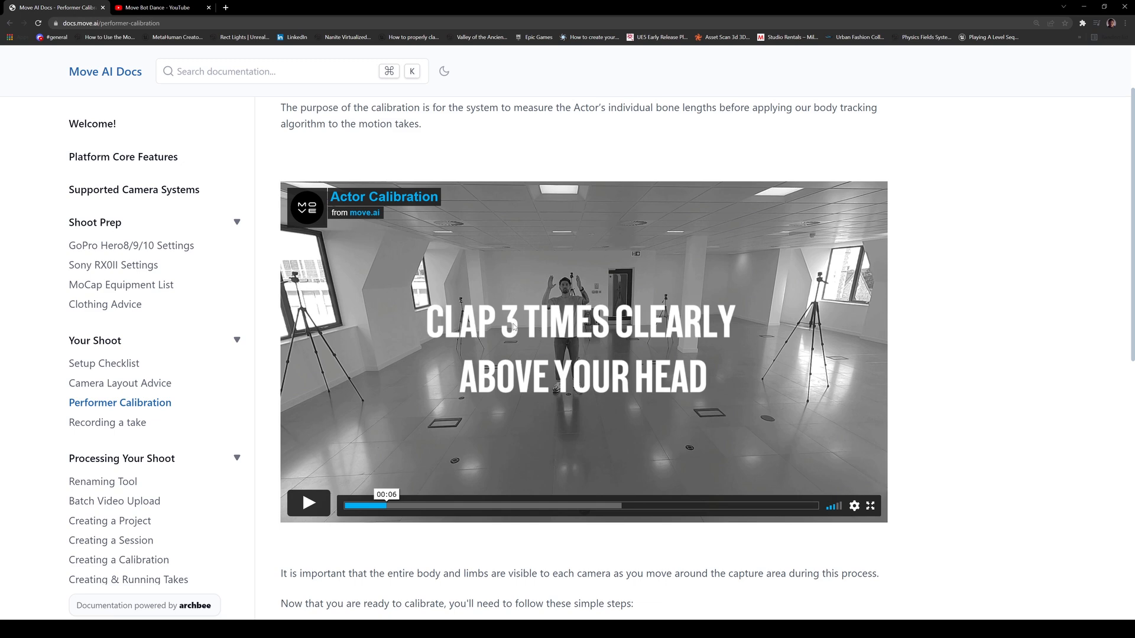
pyautogui.moveTo(852, 311)
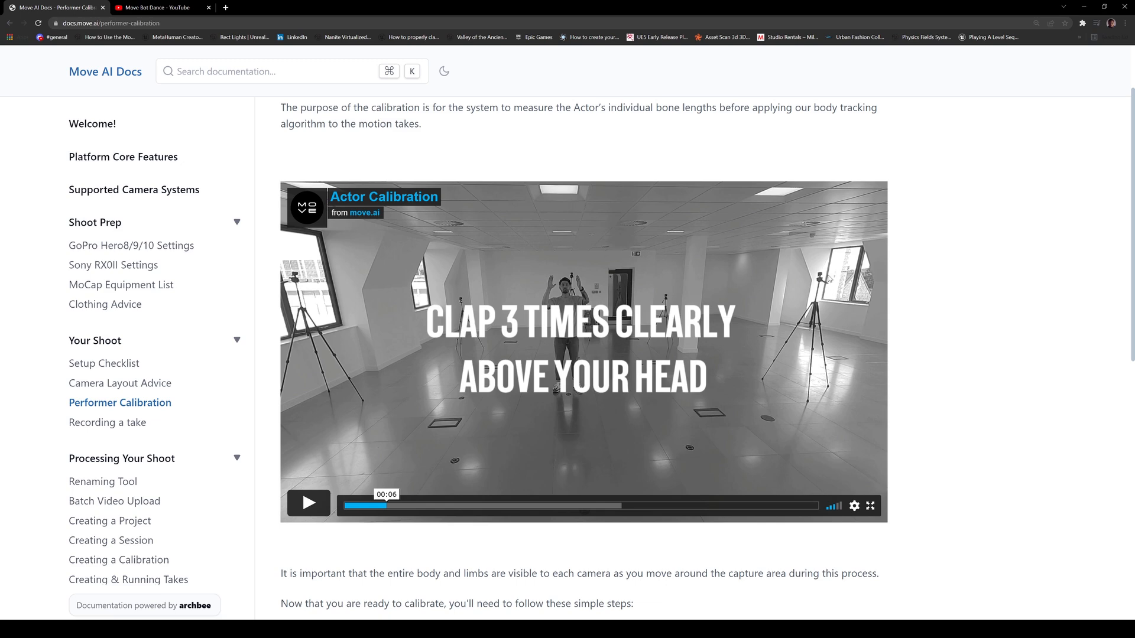
pyautogui.moveTo(787, 312)
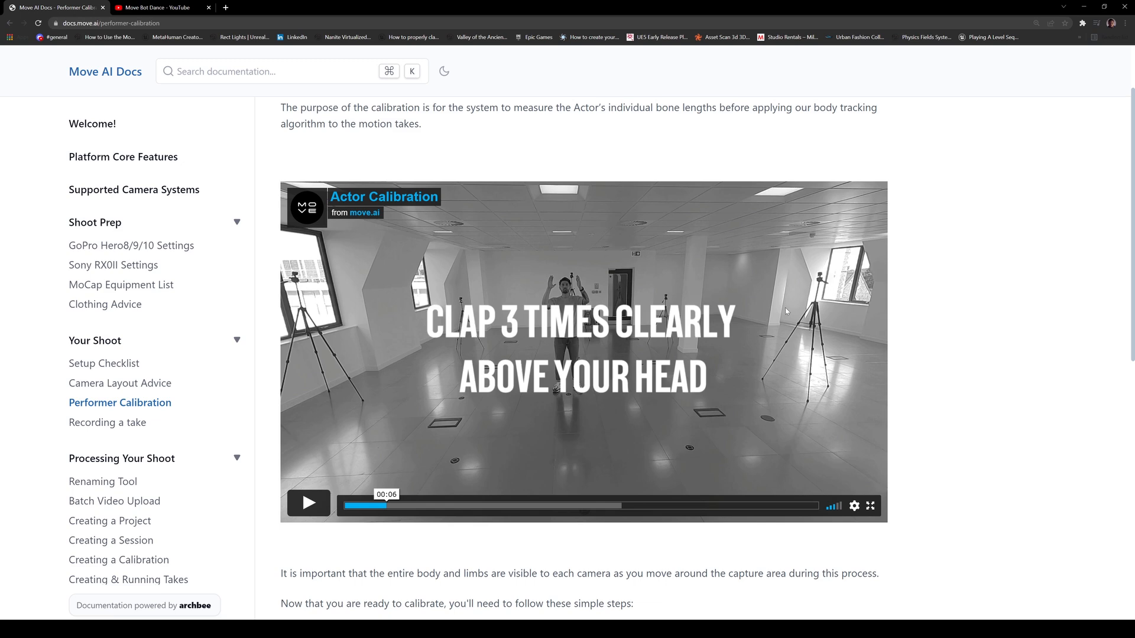
pyautogui.moveTo(780, 310)
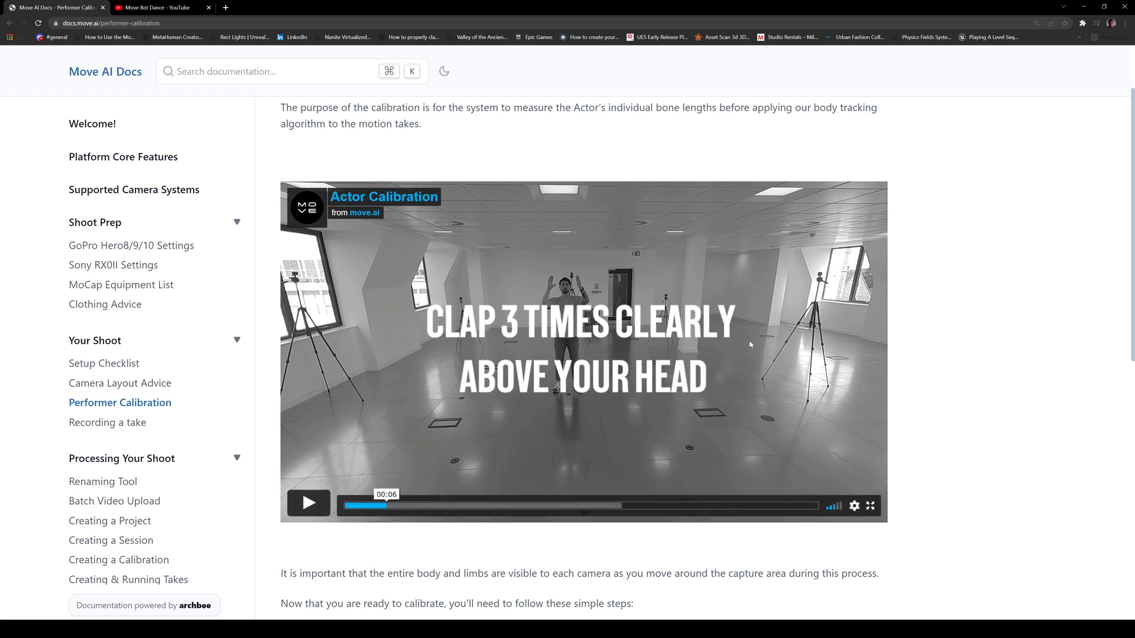
pyautogui.click(415, 505)
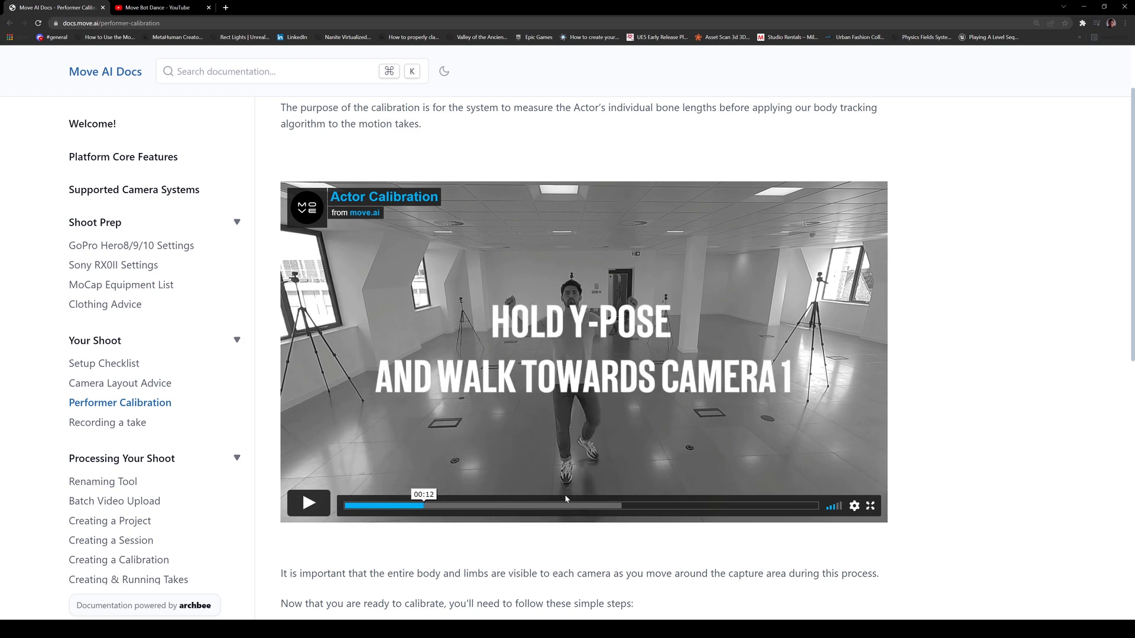
pyautogui.scroll(-3)
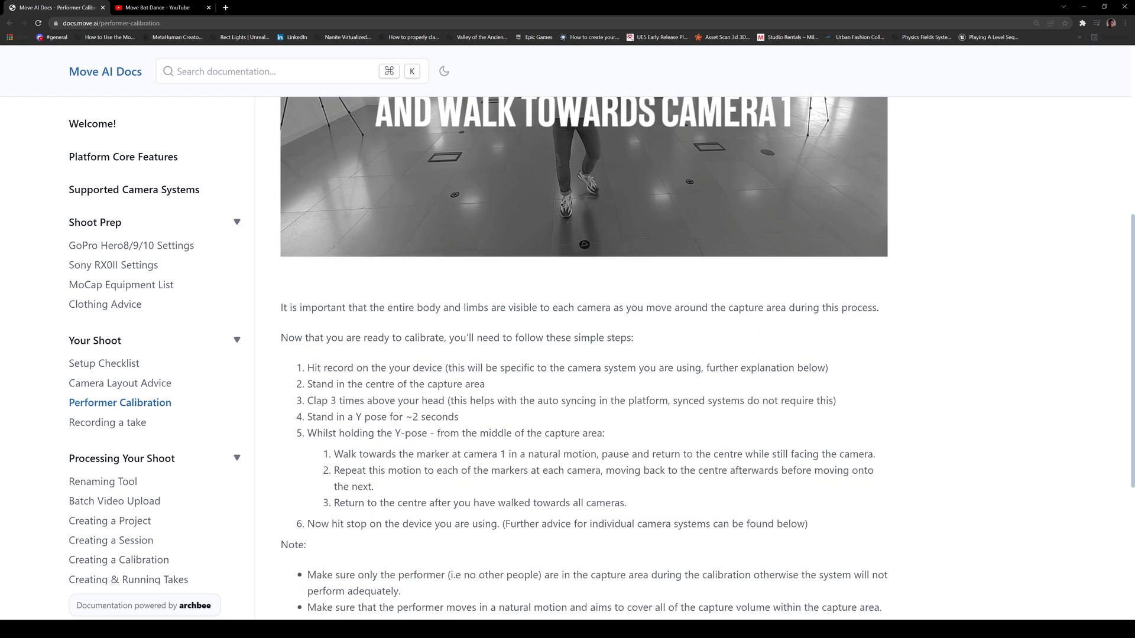
pyautogui.scroll(3)
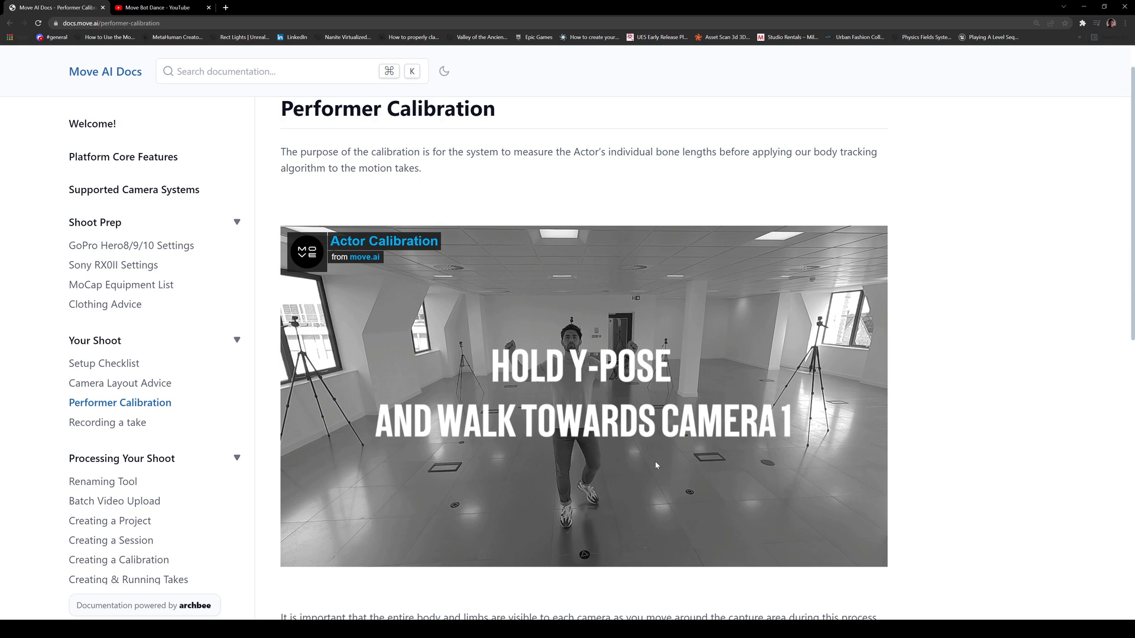
pyautogui.click(107, 423)
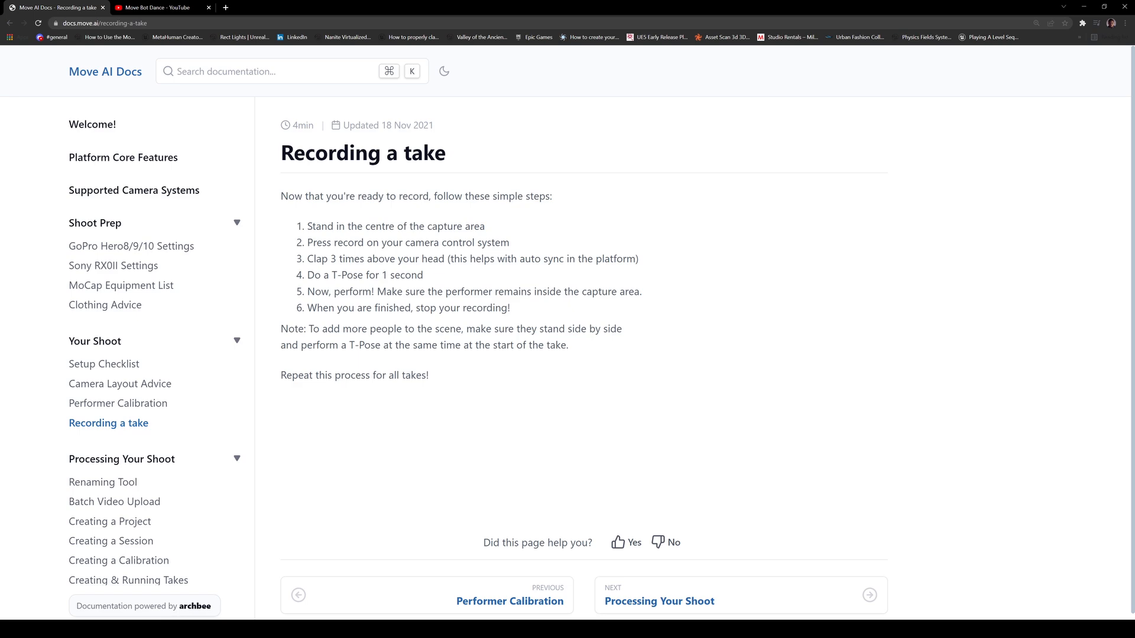
# Open the Renaming Tool guide, then the Batch Video Upload guide.
pyautogui.click(103, 483)
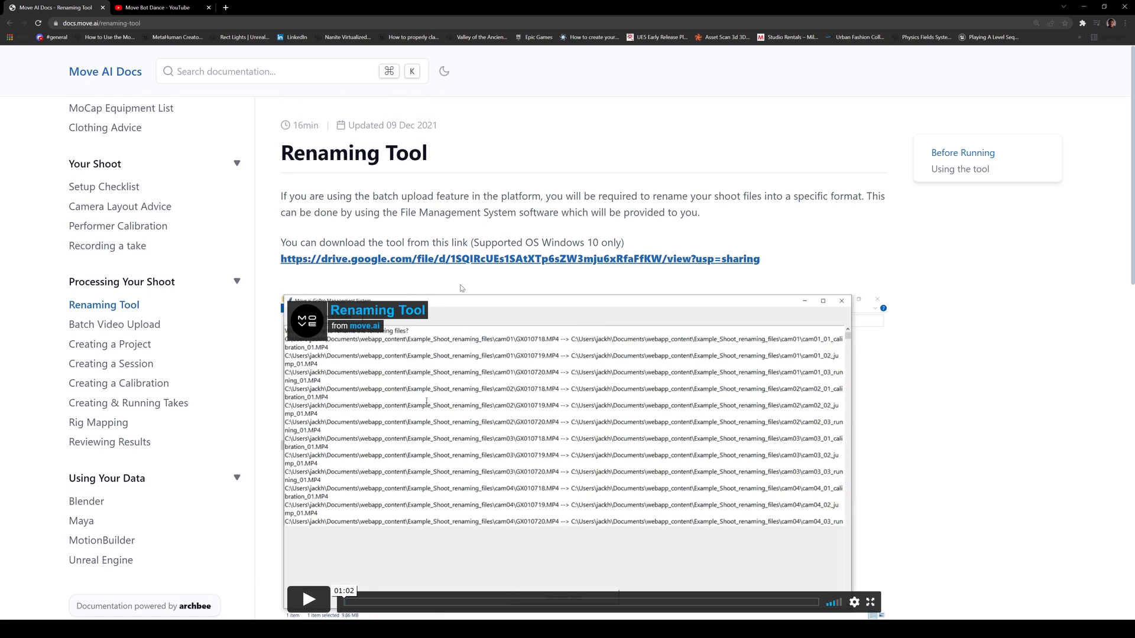
pyautogui.moveTo(736, 210)
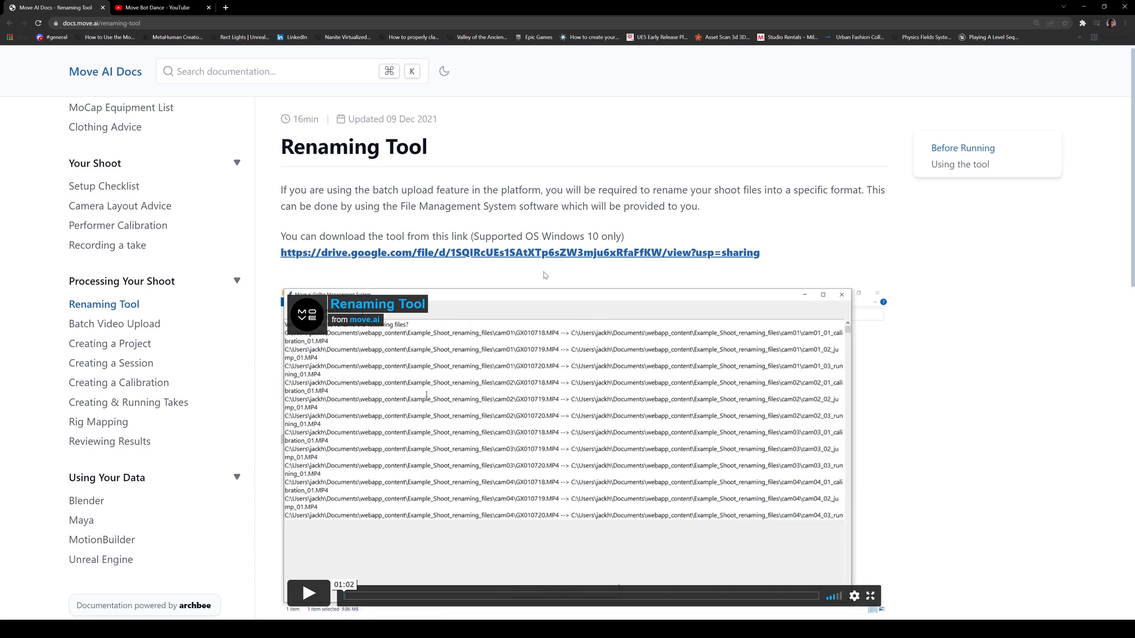
pyautogui.click(115, 324)
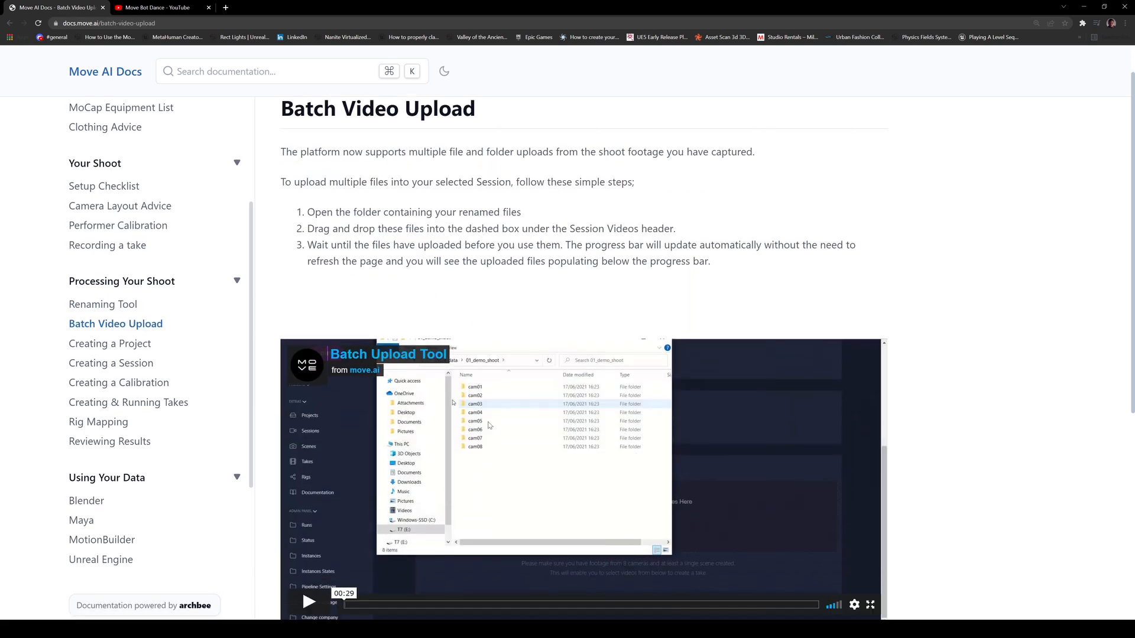
# Skip the Batch Upload Tool video to its upload progress, then go to Creating a Calibration.
pyautogui.scroll(-3)
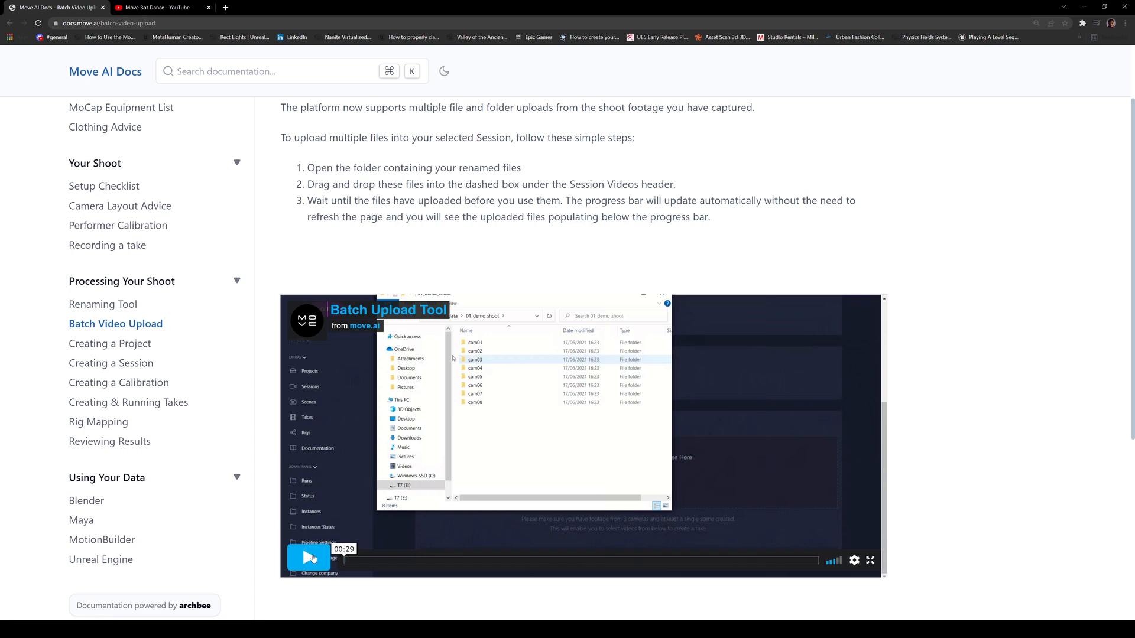
pyautogui.click(308, 561)
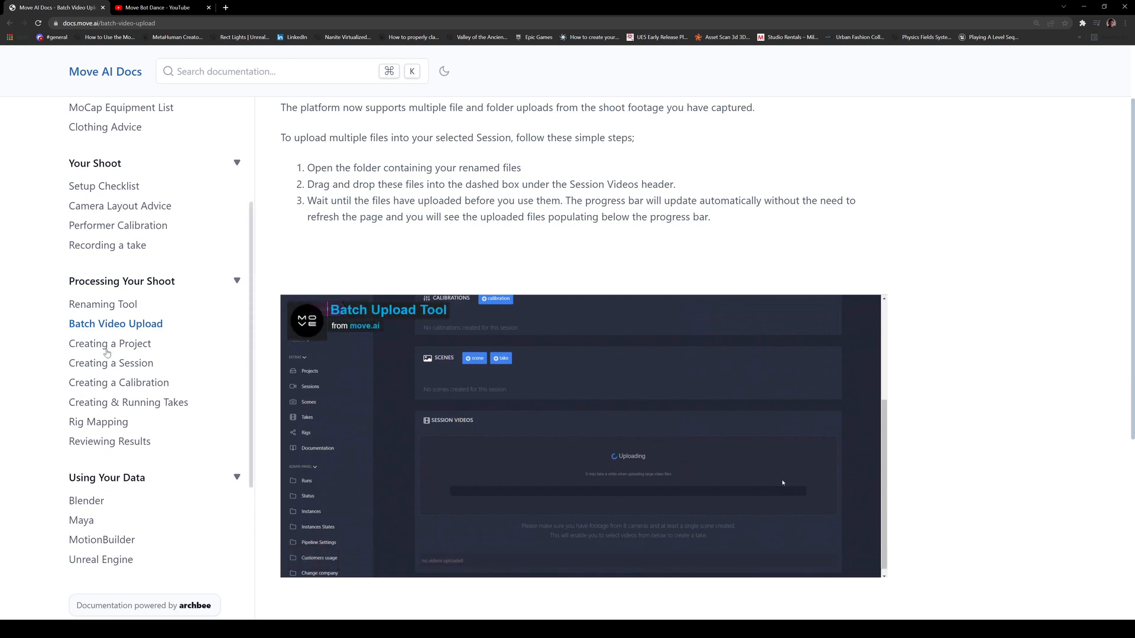
pyautogui.moveTo(119, 382)
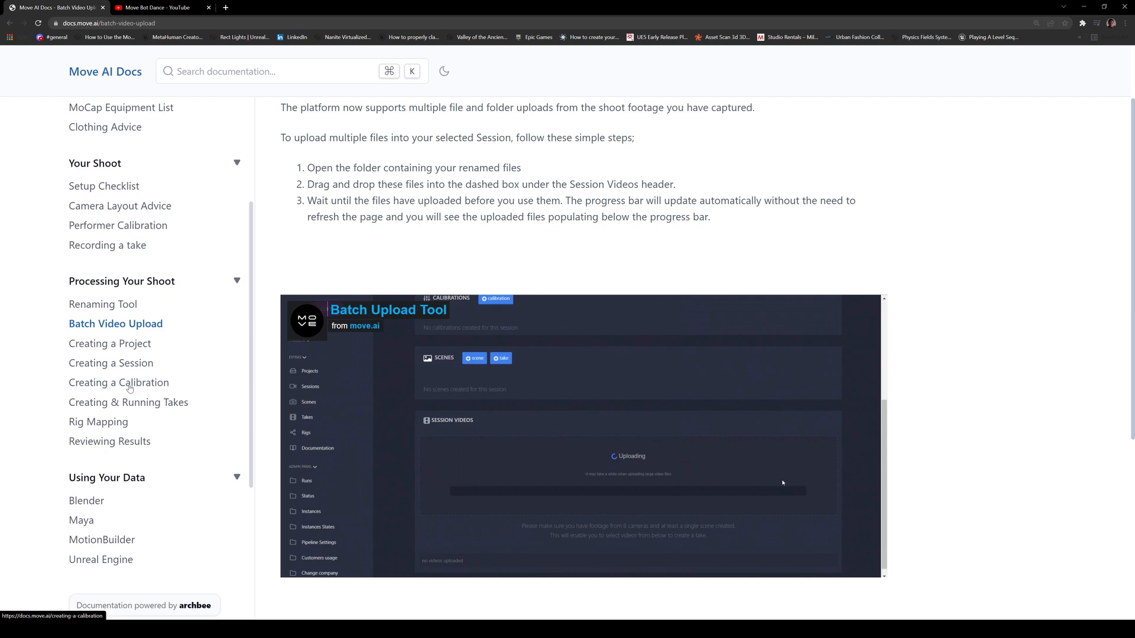
pyautogui.click(120, 383)
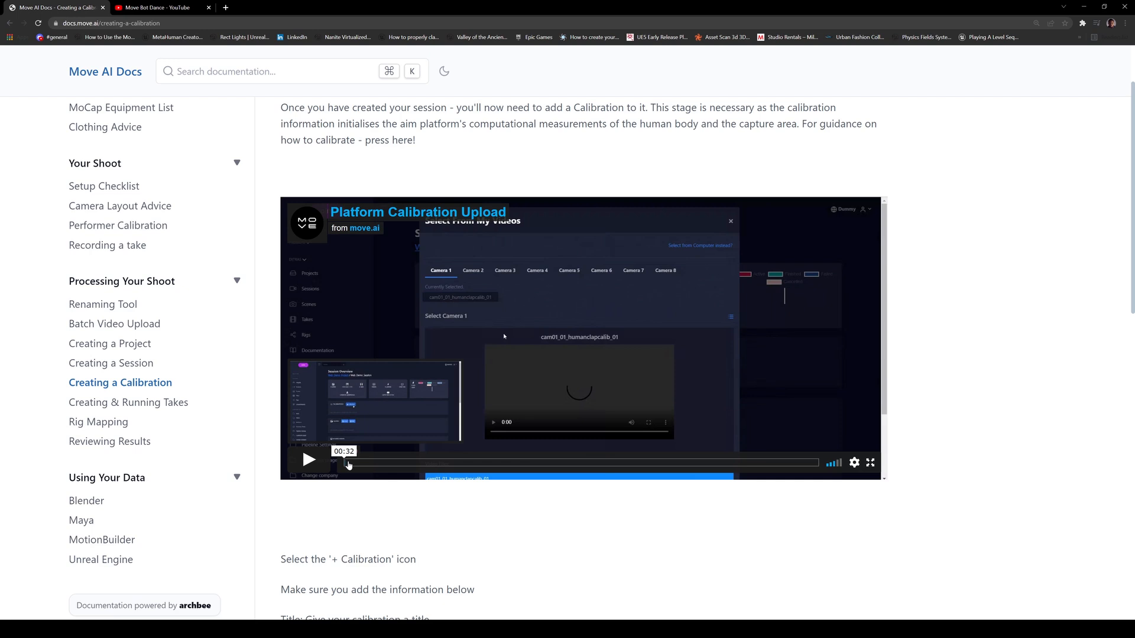
# Skim the calibration details, per-camera footage and session overview, then open Creating & Running Takes.
pyautogui.click(309, 460)
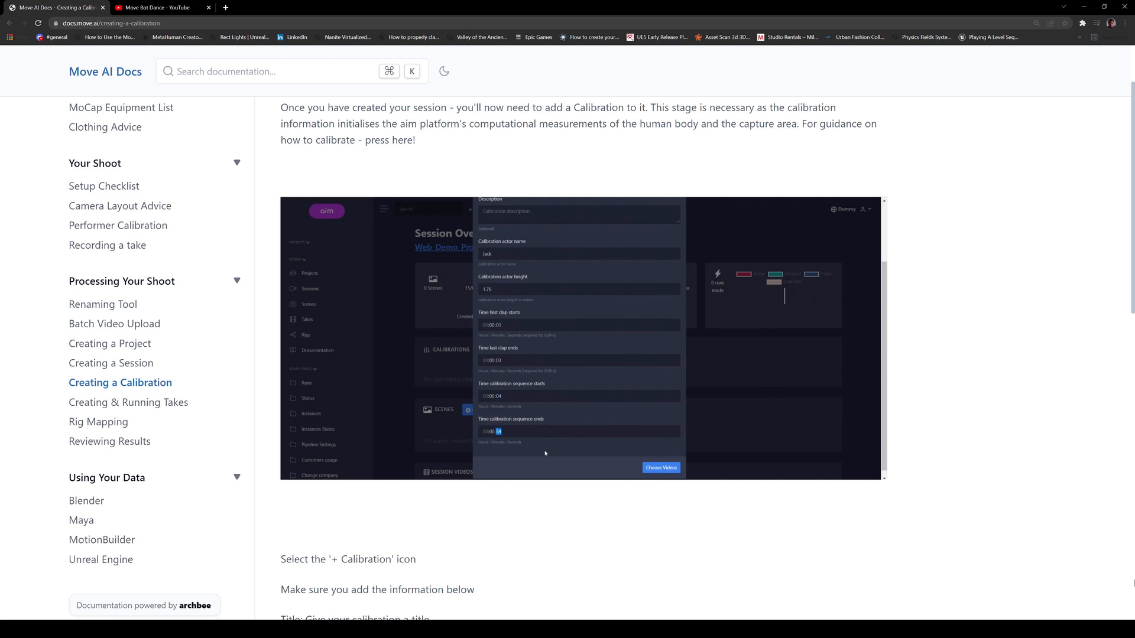
pyautogui.click(661, 468)
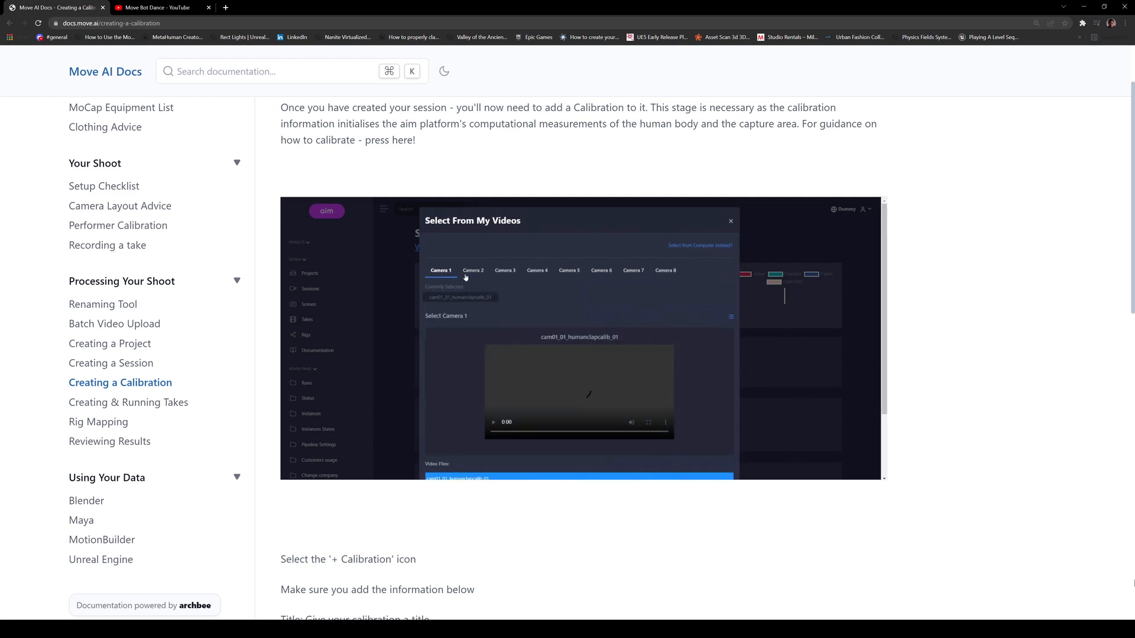
pyautogui.click(472, 270)
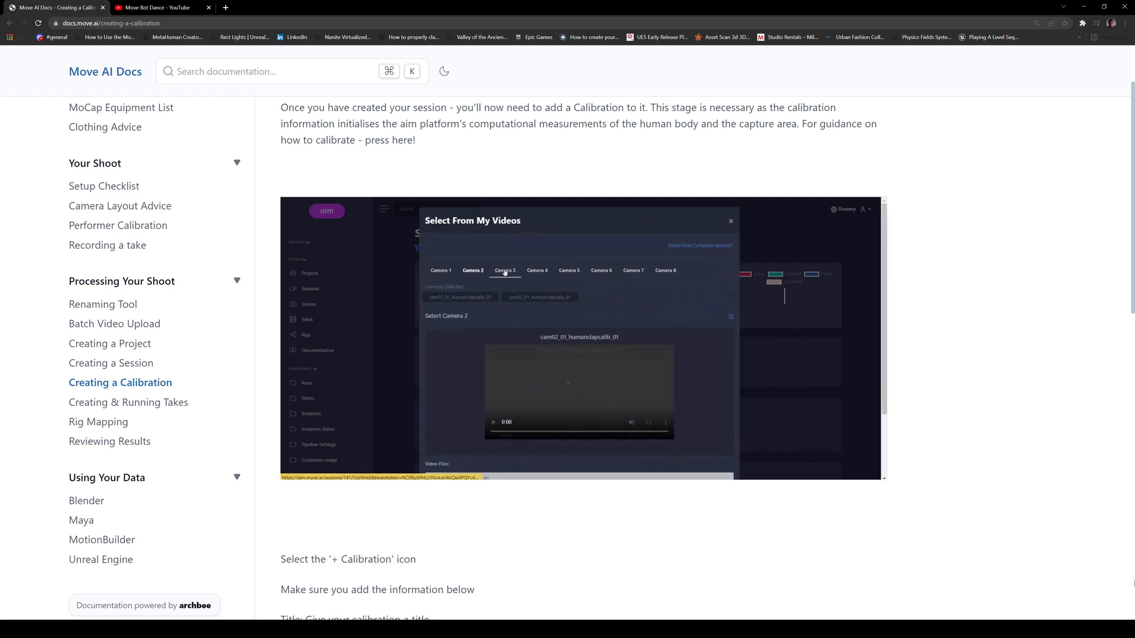
pyautogui.click(664, 271)
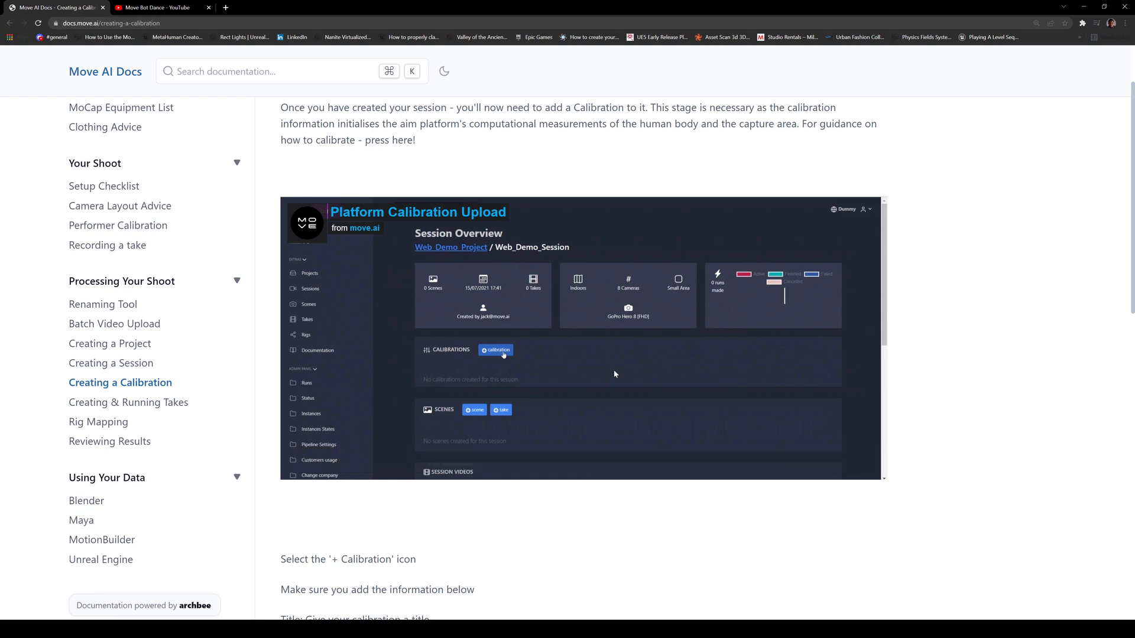
pyautogui.click(128, 403)
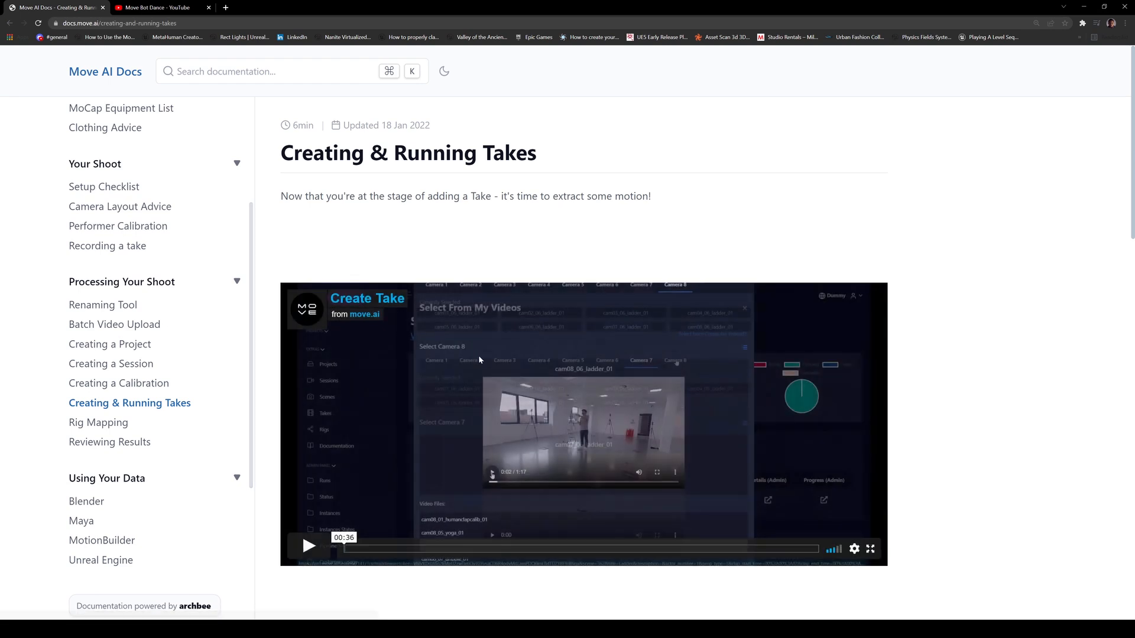
# Scroll past the Create Take video and go to Rig Mapping under Processing Your Shoot.
pyautogui.scroll(-3)
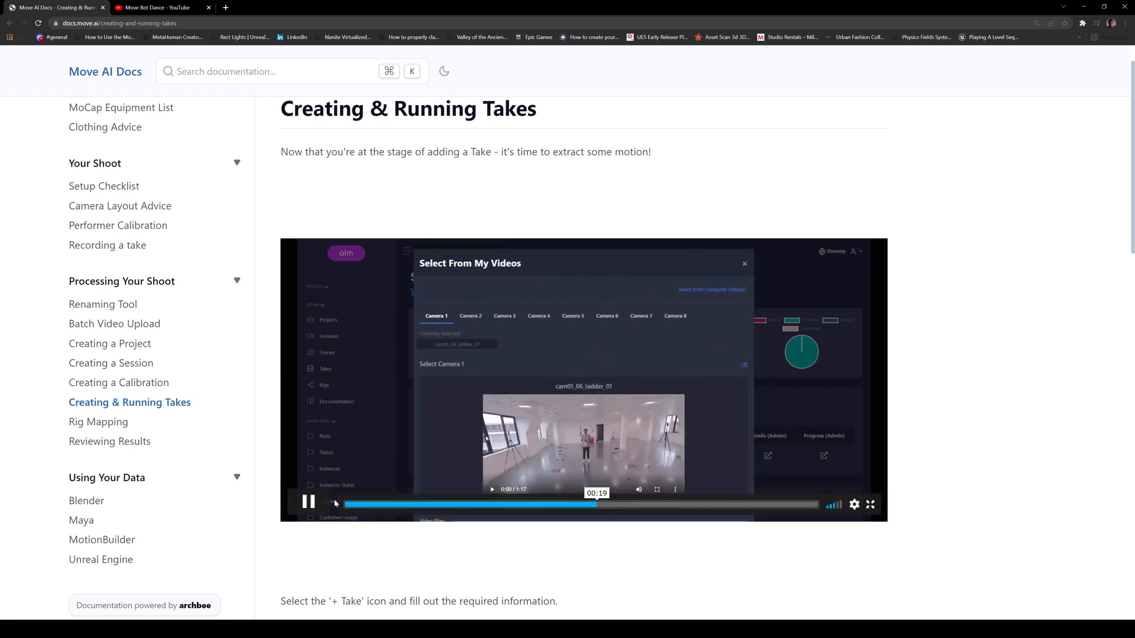
pyautogui.scroll(-3)
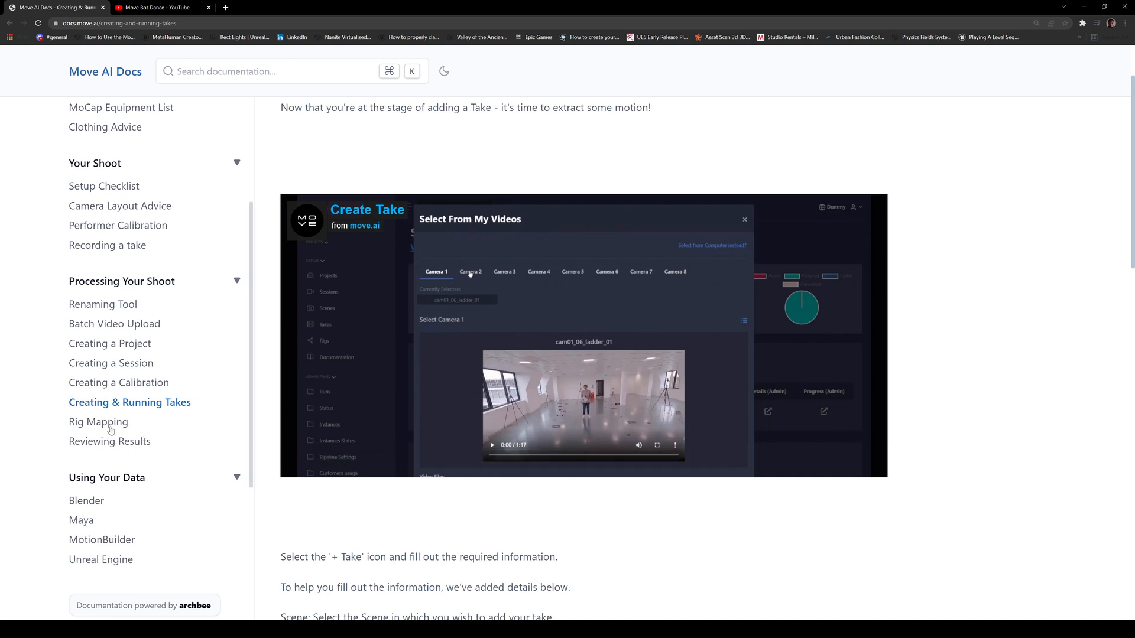
pyautogui.click(99, 422)
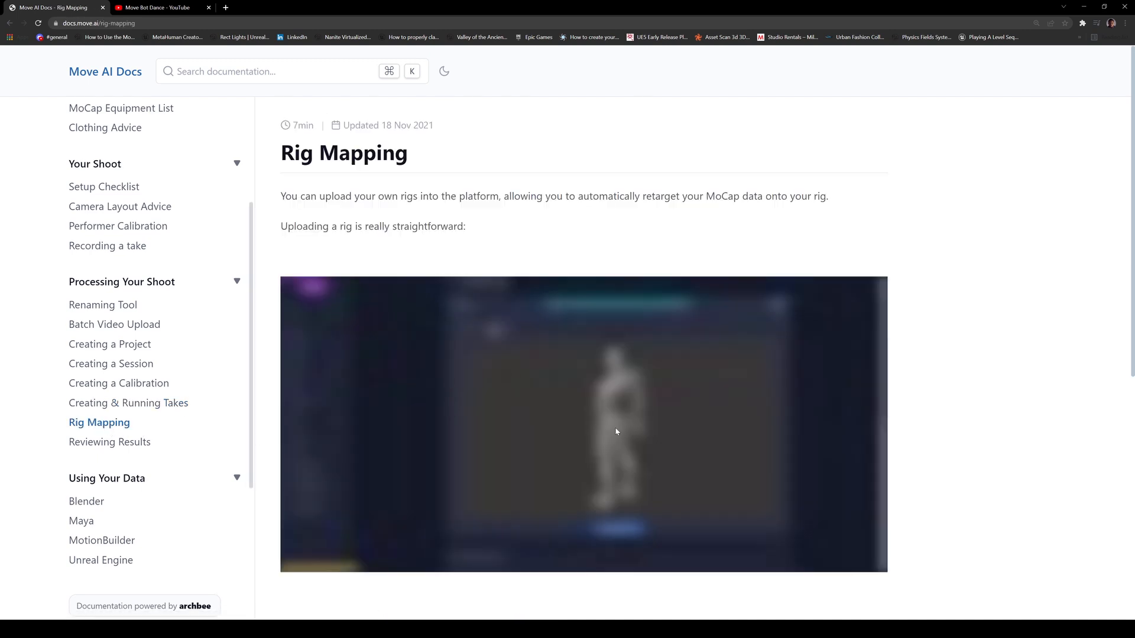
# Play, pause and skip through the rig mapping Vimeo tutorial, then go to Reviewing Results.
pyautogui.click(584, 423)
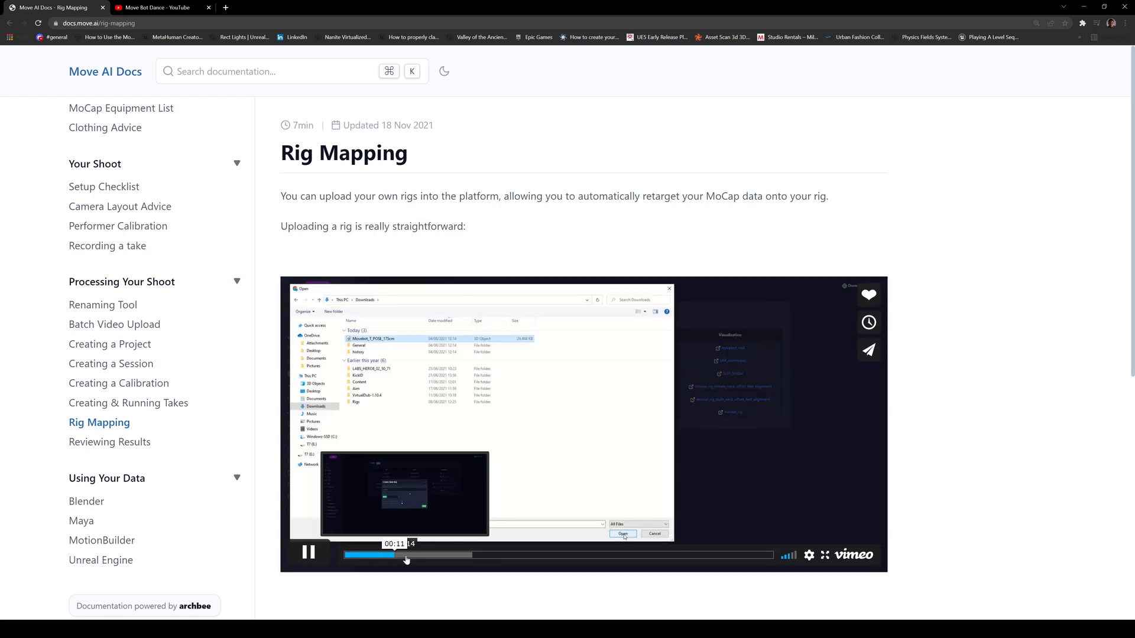
pyautogui.click(478, 555)
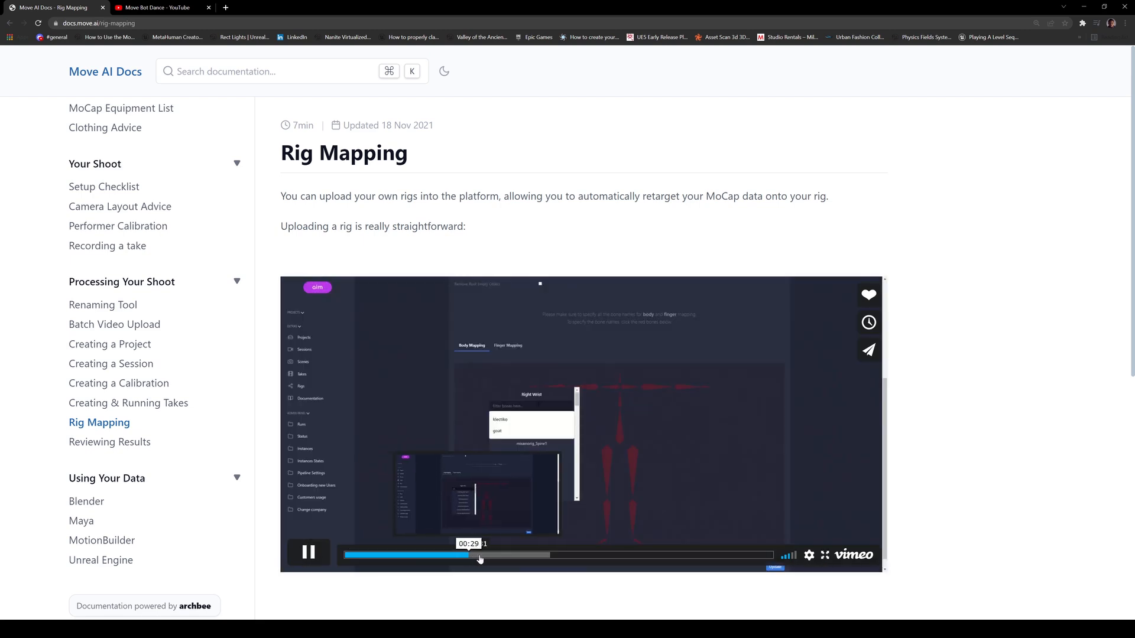
pyautogui.click(307, 552)
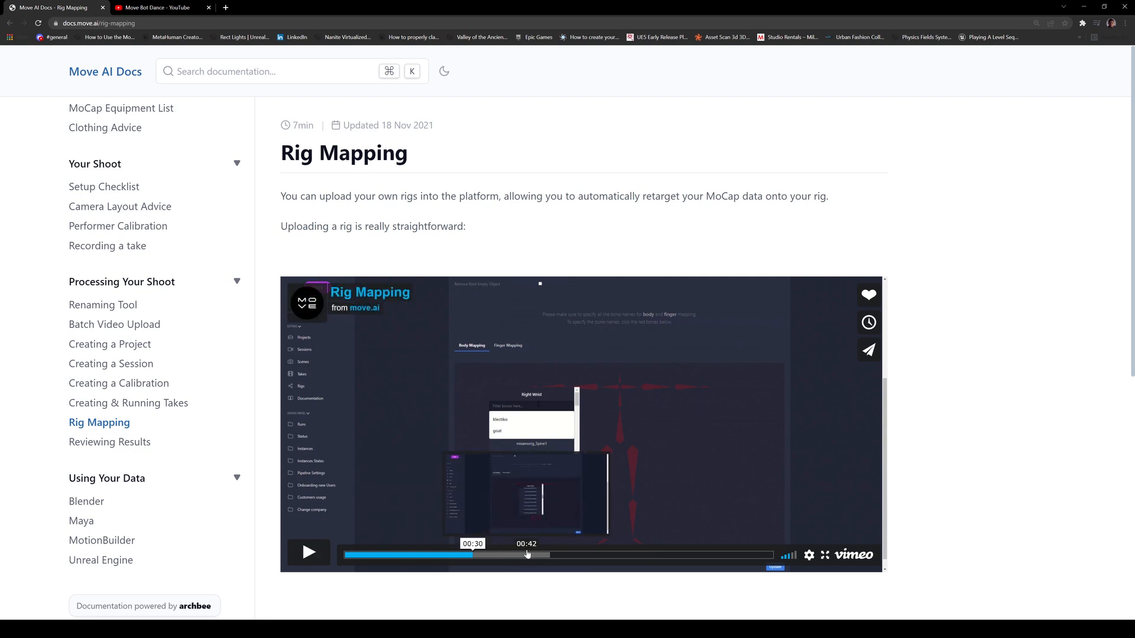
pyautogui.click(577, 555)
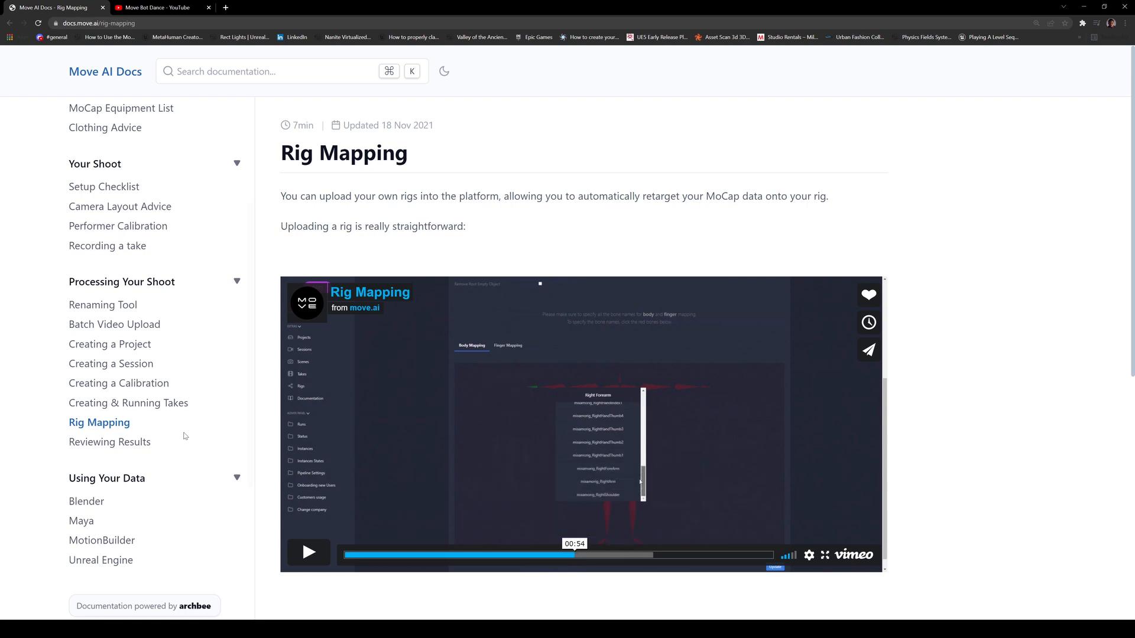
pyautogui.moveTo(123, 449)
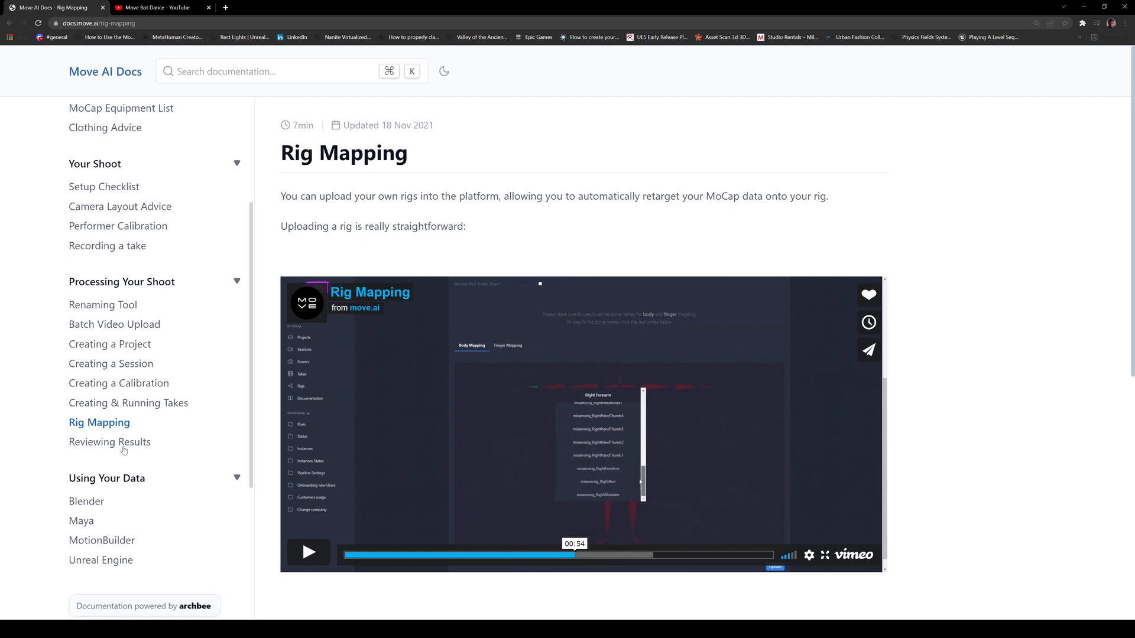
pyautogui.click(109, 441)
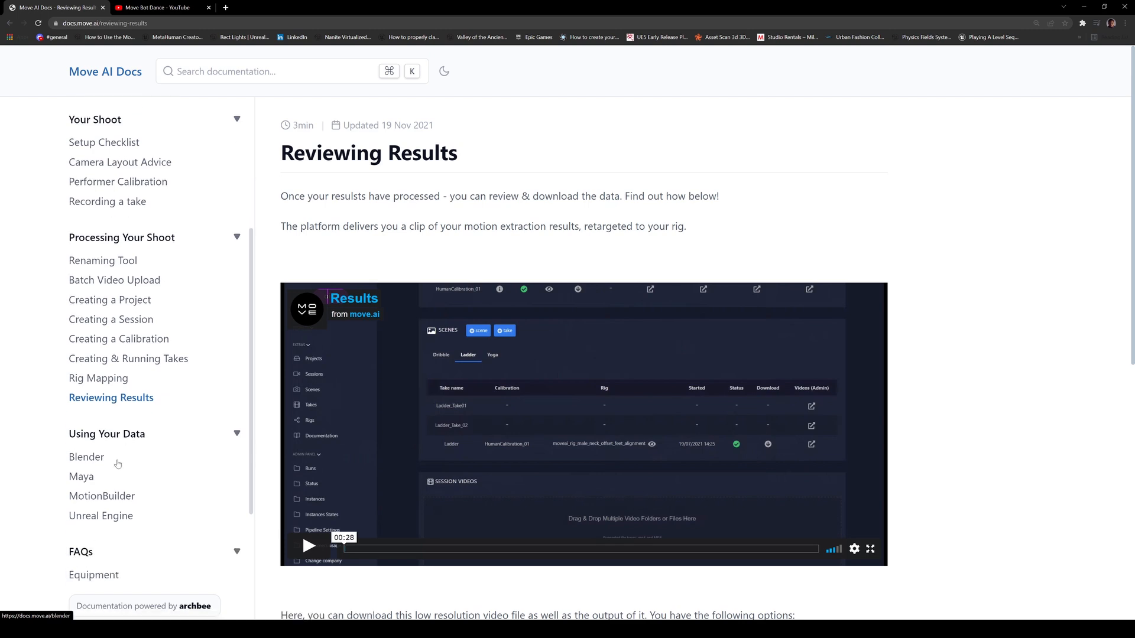
pyautogui.moveTo(327, 573)
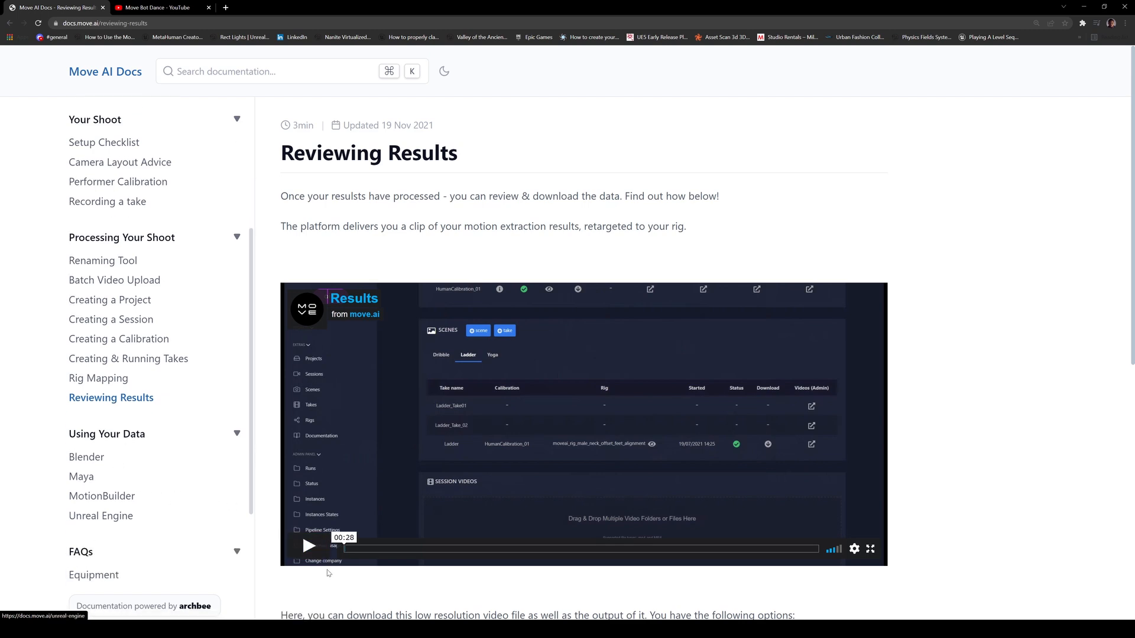
# Play and pause the results video, jump to Result Preview, and scroll toward download options.
pyautogui.click(309, 548)
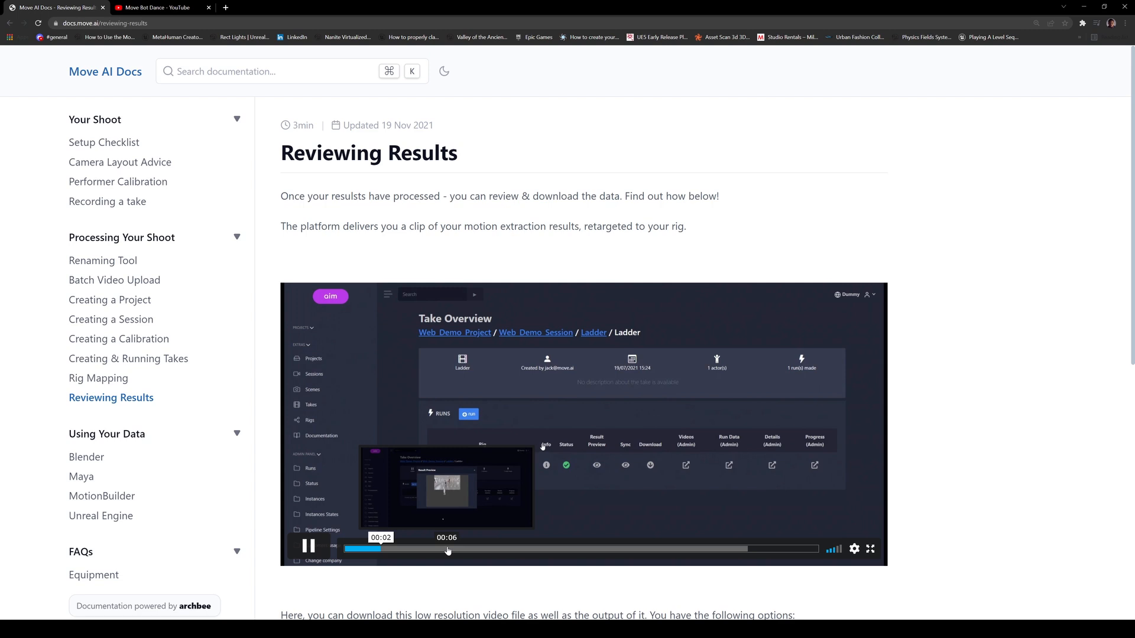
pyautogui.click(309, 548)
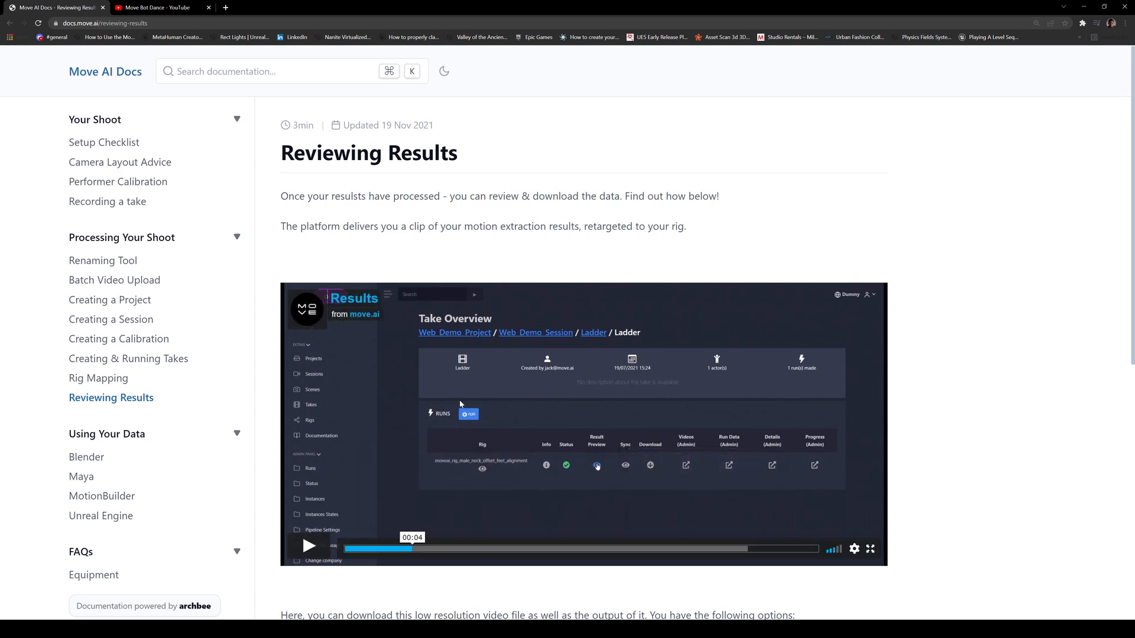
pyautogui.moveTo(408, 468)
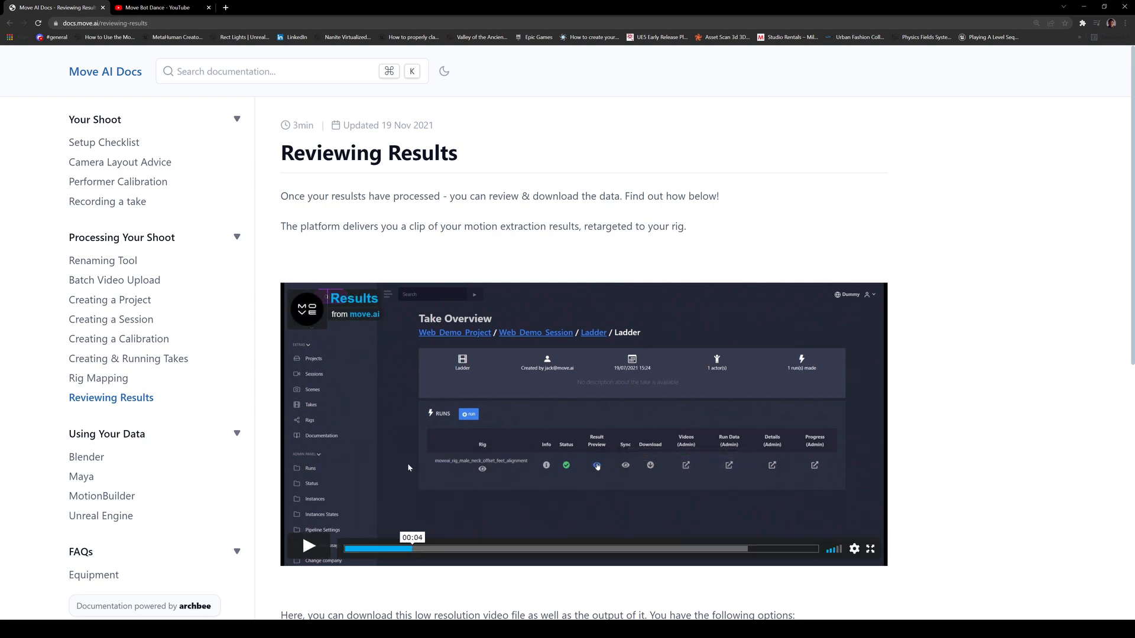
pyautogui.moveTo(720, 417)
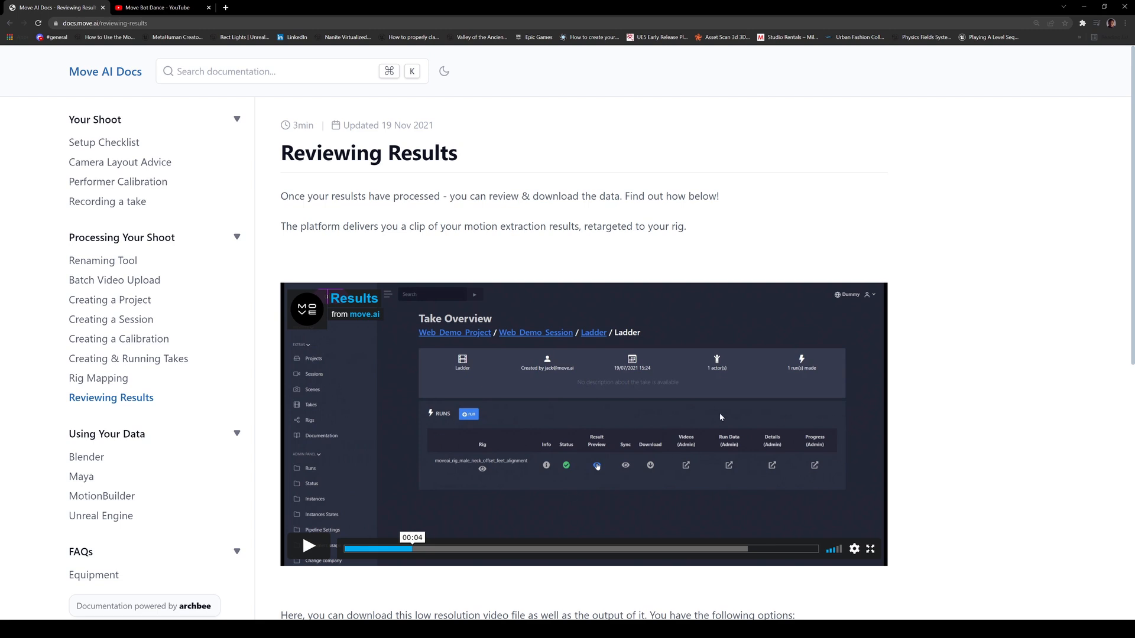
pyautogui.moveTo(622, 498)
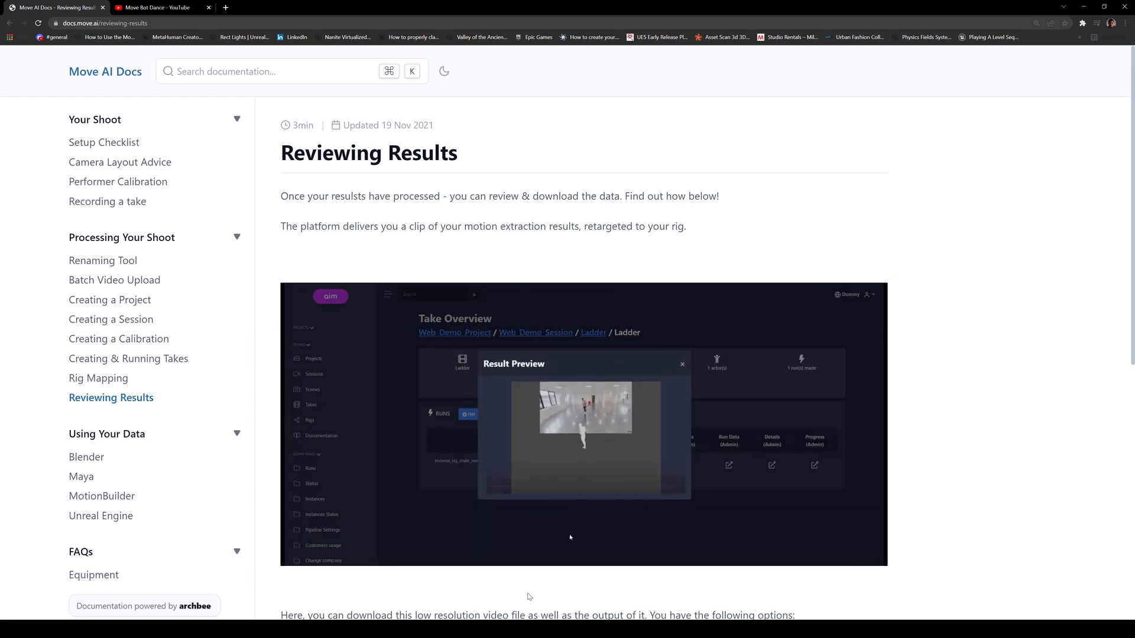
pyautogui.click(682, 363)
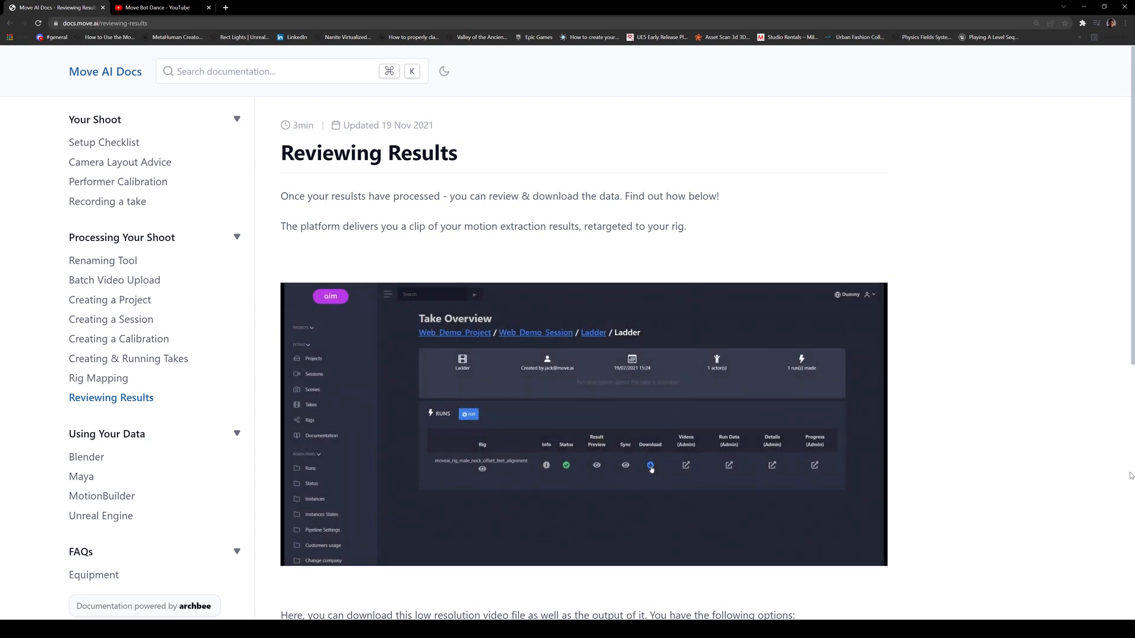
pyautogui.click(651, 465)
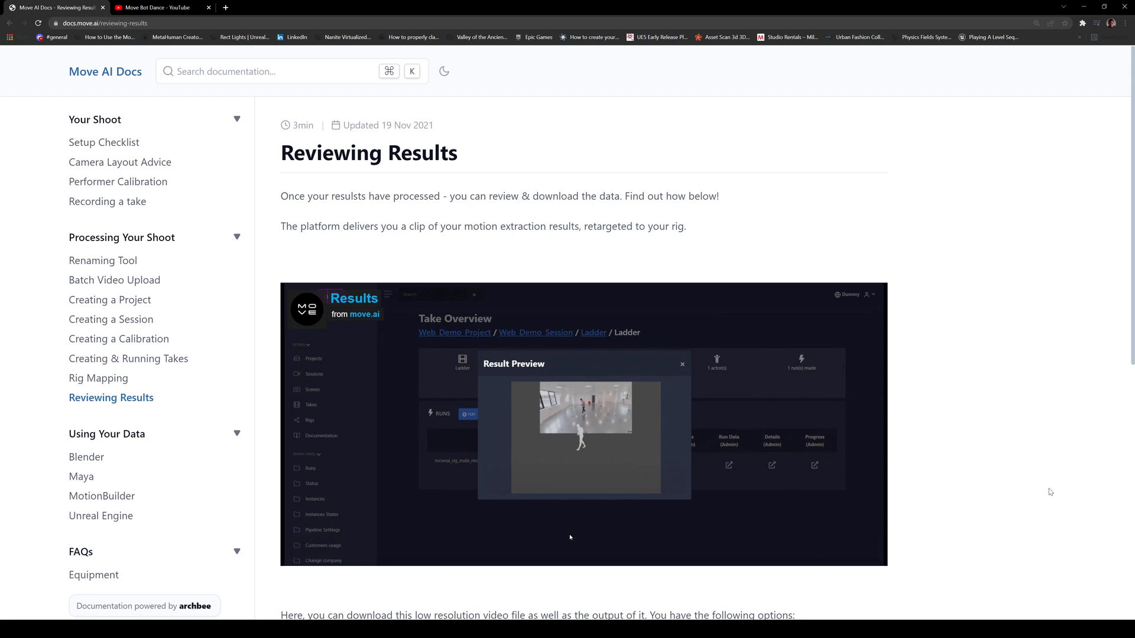
pyautogui.scroll(-3)
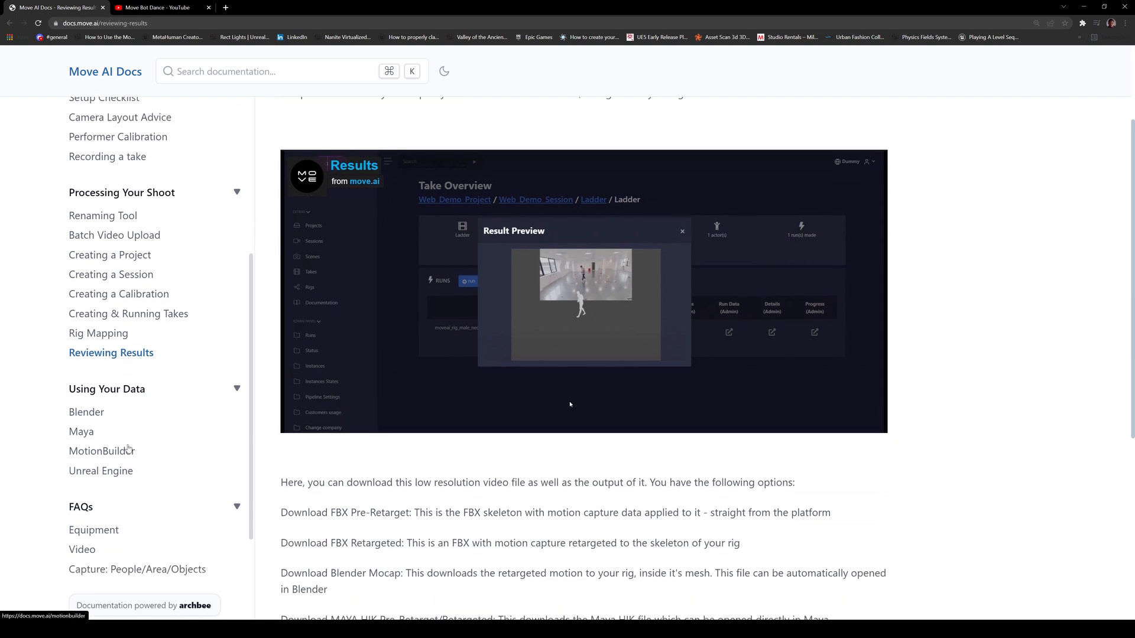
# Read the results download options, then return to the 'Move Bot Dance - YouTube' tab.
pyautogui.scroll(-3)
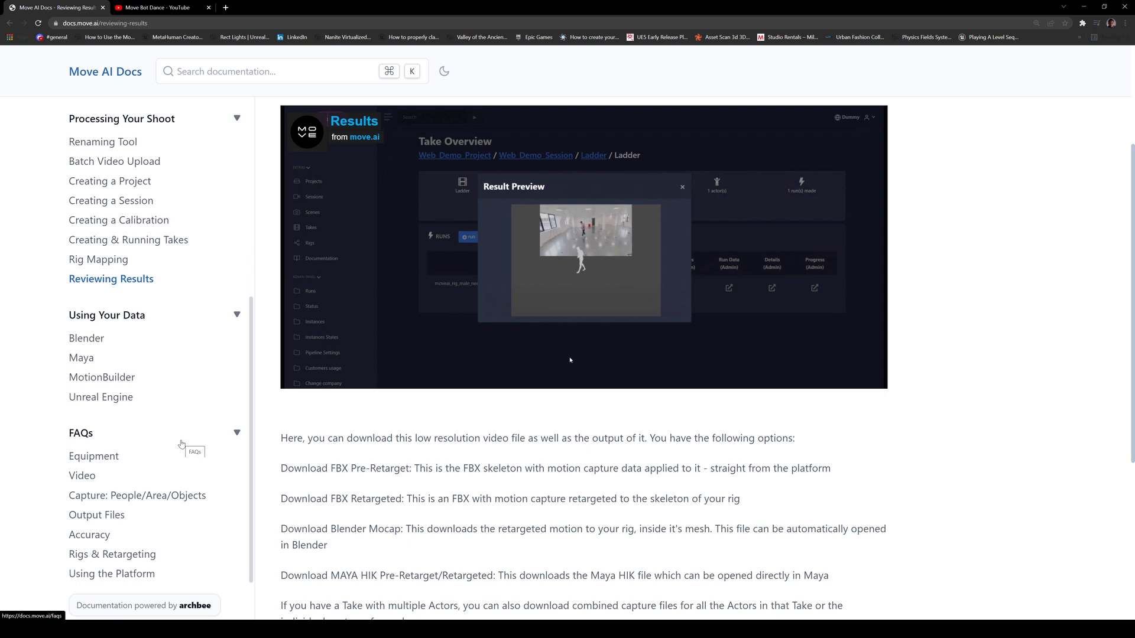
pyautogui.click(152, 7)
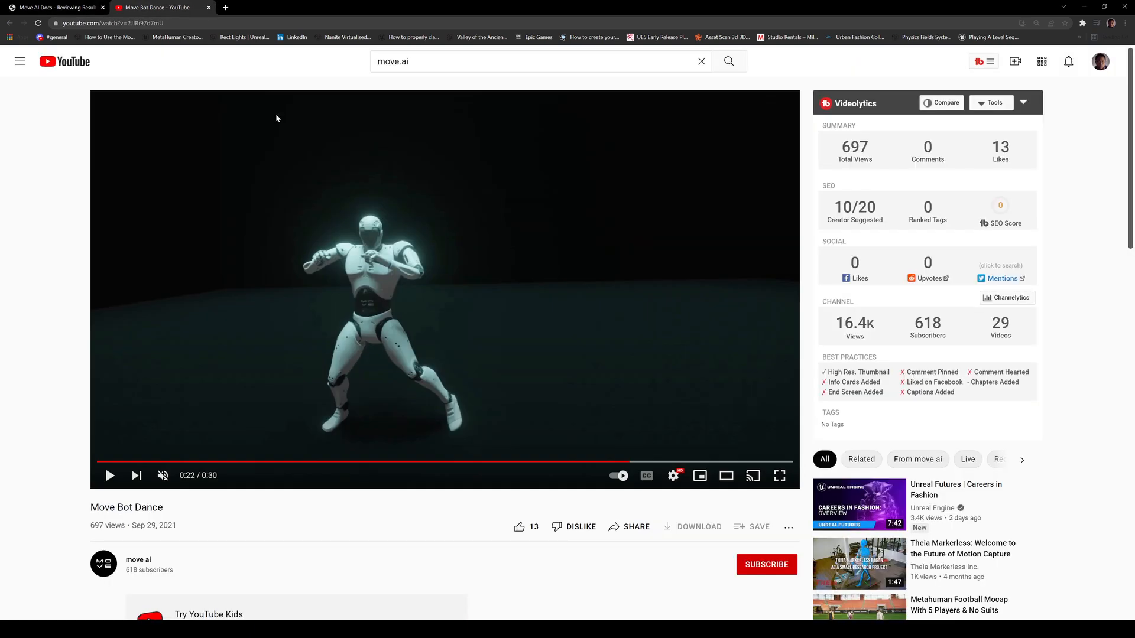
# From the move ai channel's Videos, play Move.ai OptiTrack Comparison Unreal Engine after skipping the ad.
pyautogui.click(138, 564)
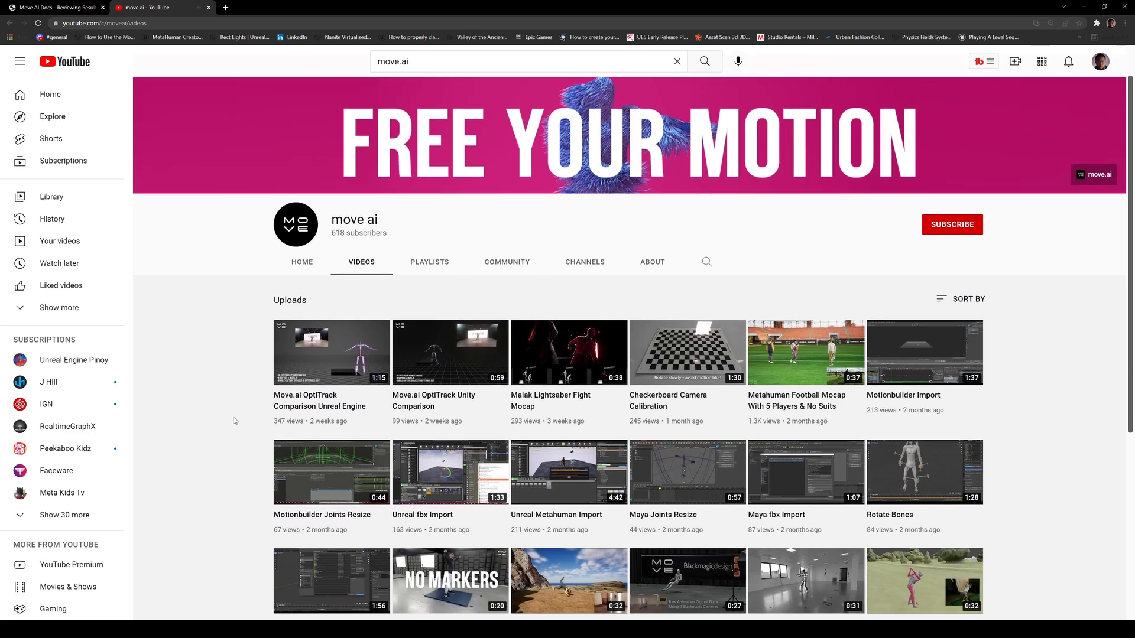
pyautogui.moveTo(315, 370)
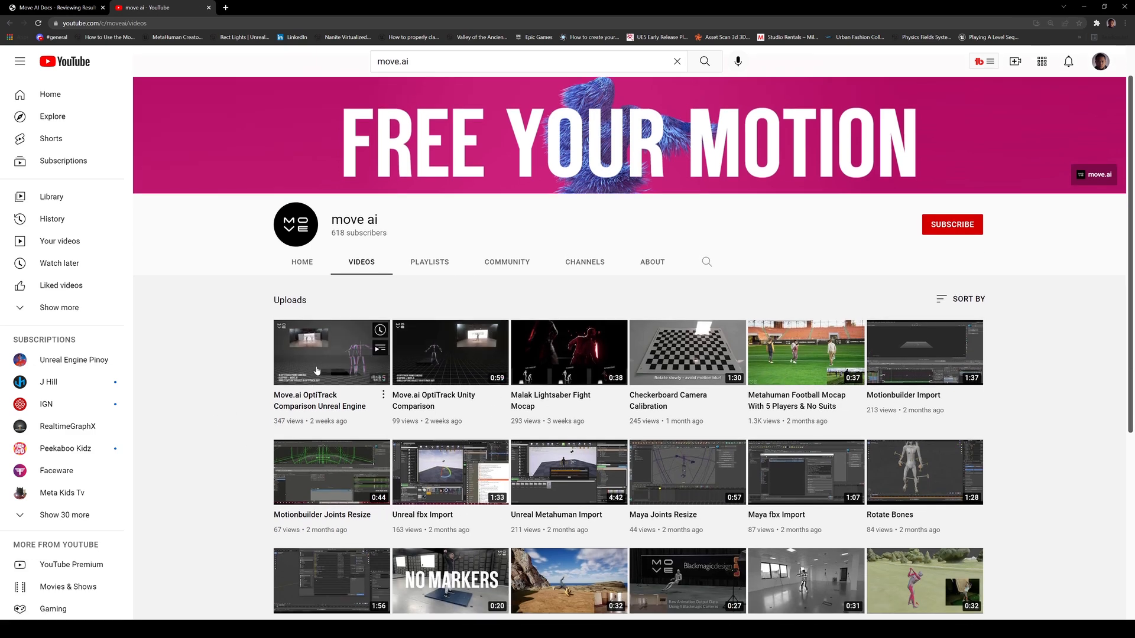
pyautogui.click(331, 354)
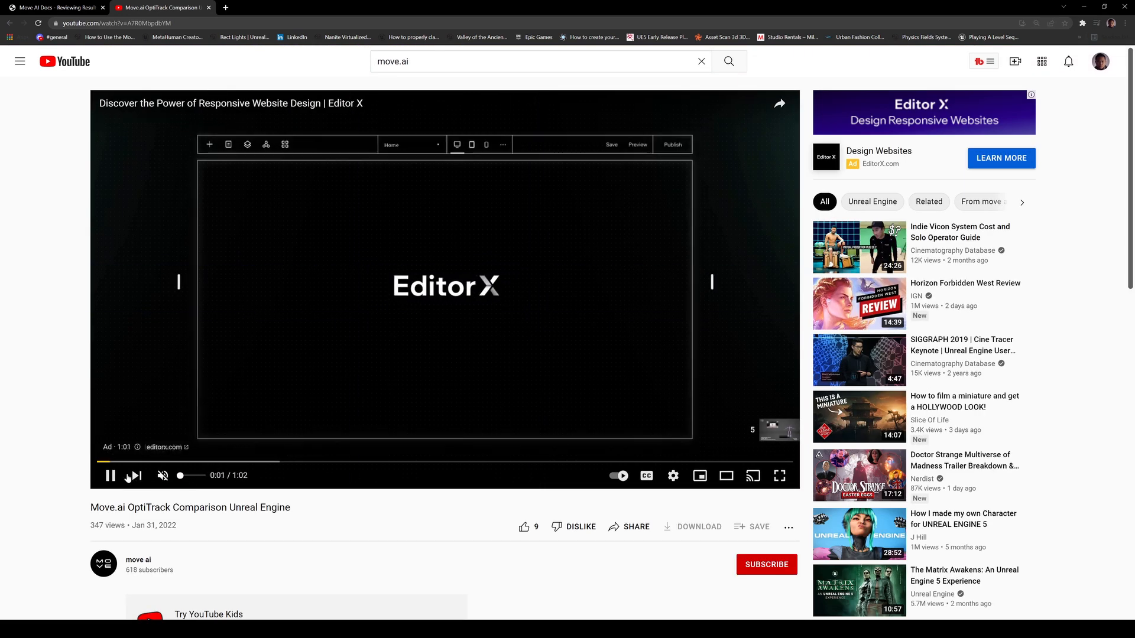
pyautogui.click(110, 475)
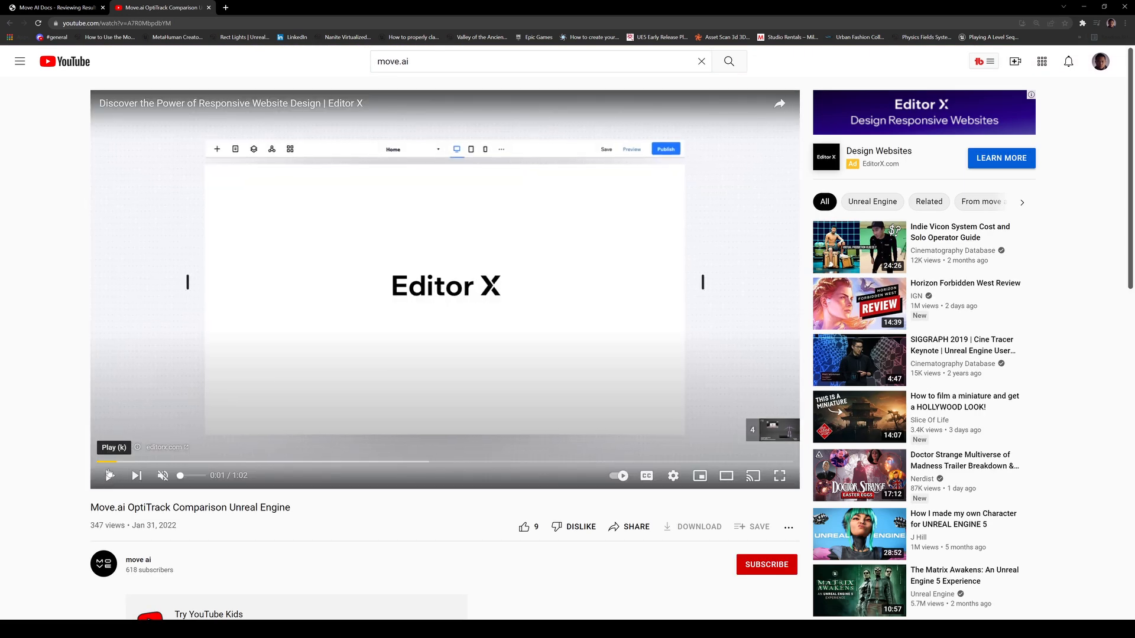
pyautogui.click(110, 476)
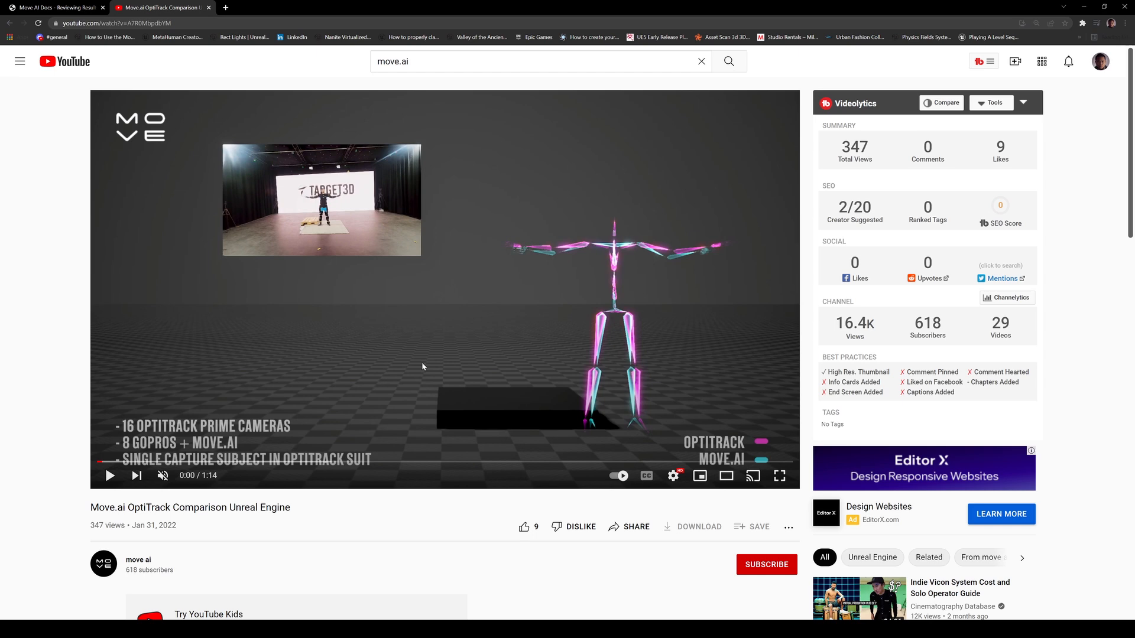
pyautogui.moveTo(135, 475)
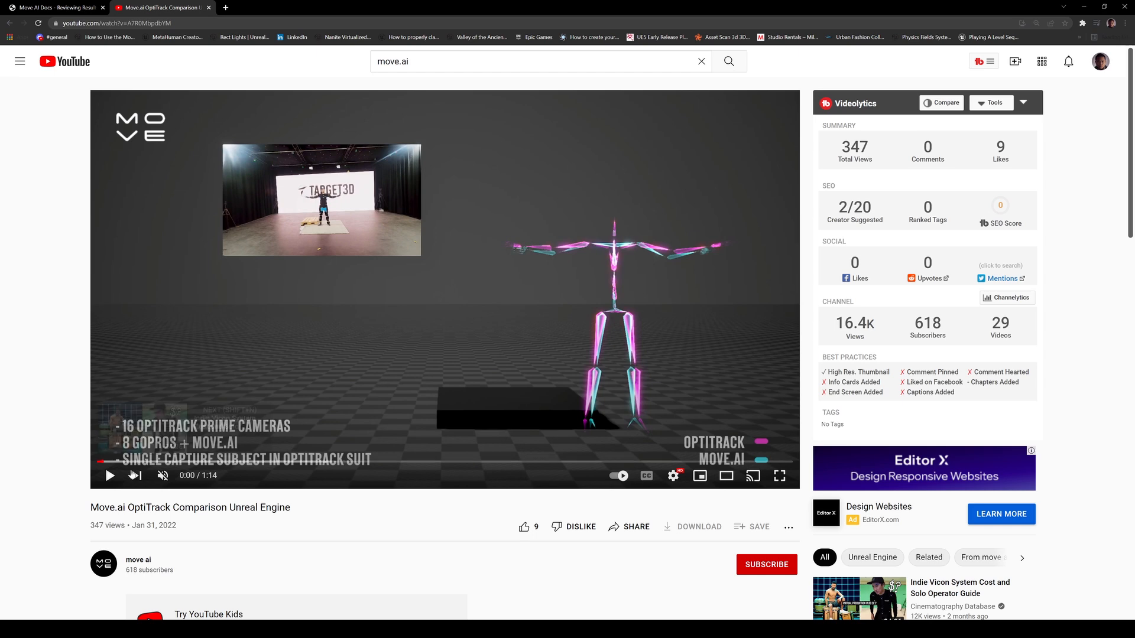
pyautogui.moveTo(187, 499)
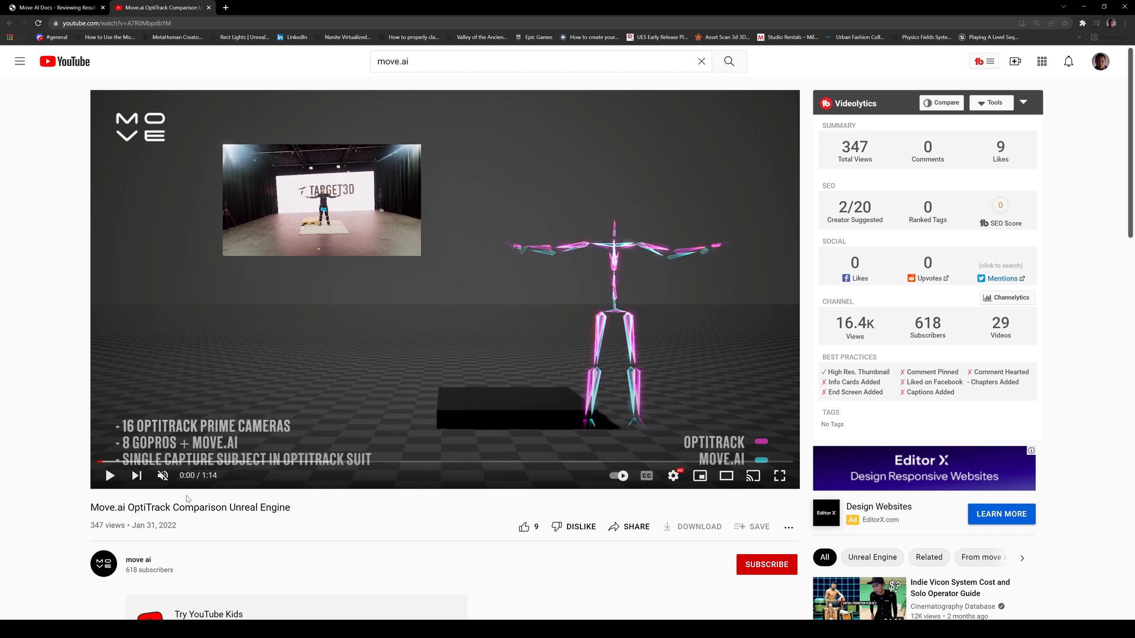
pyautogui.click(110, 475)
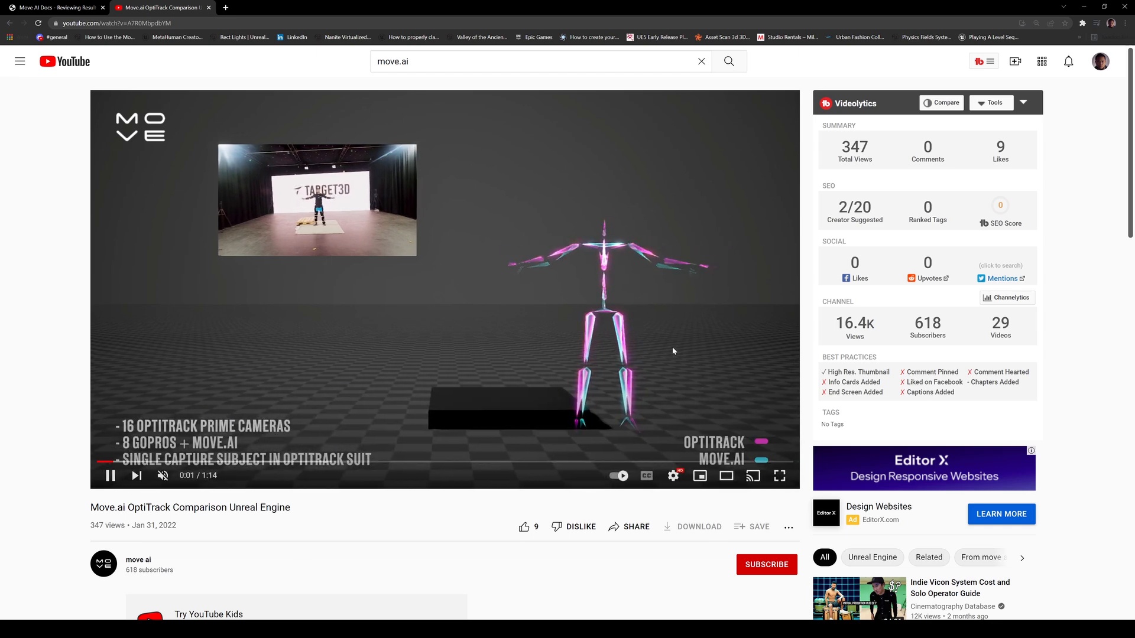